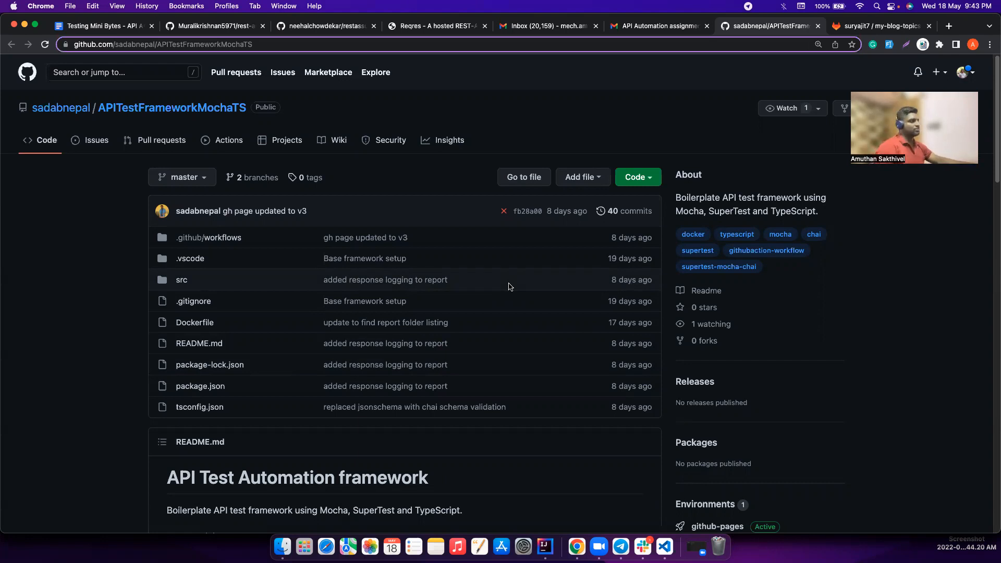
mouse_move(528, 276)
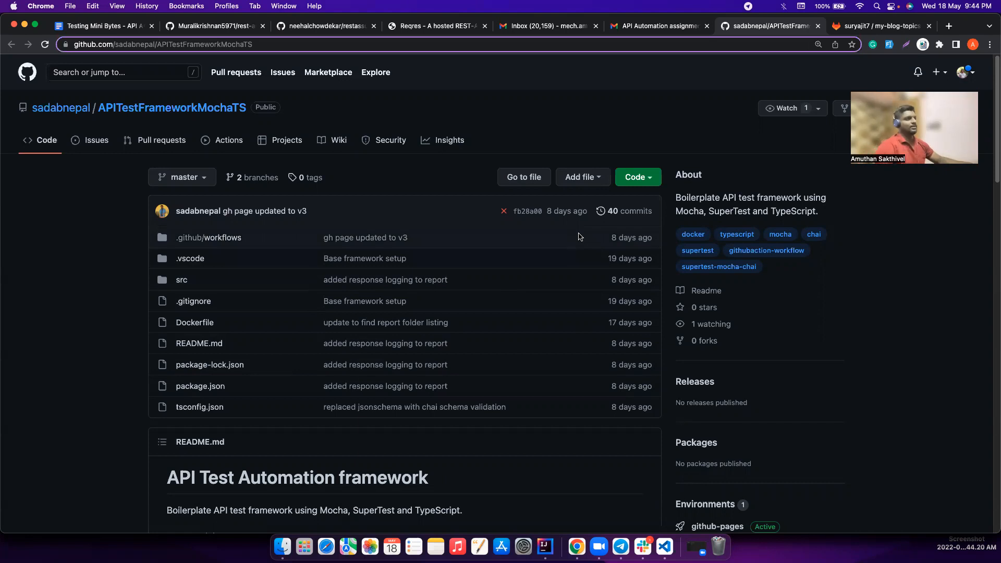
mouse_move(563, 235)
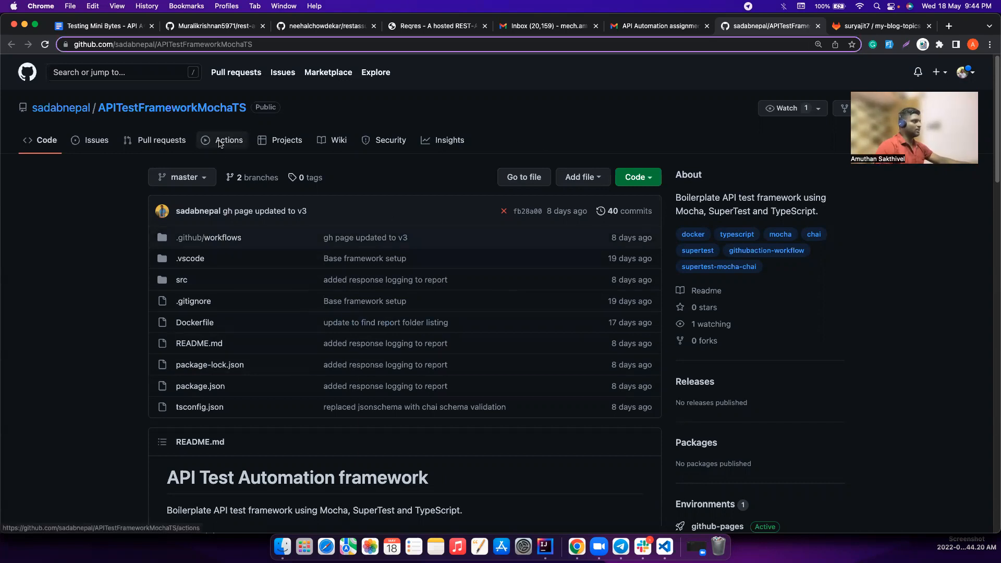
mouse_move(65, 122)
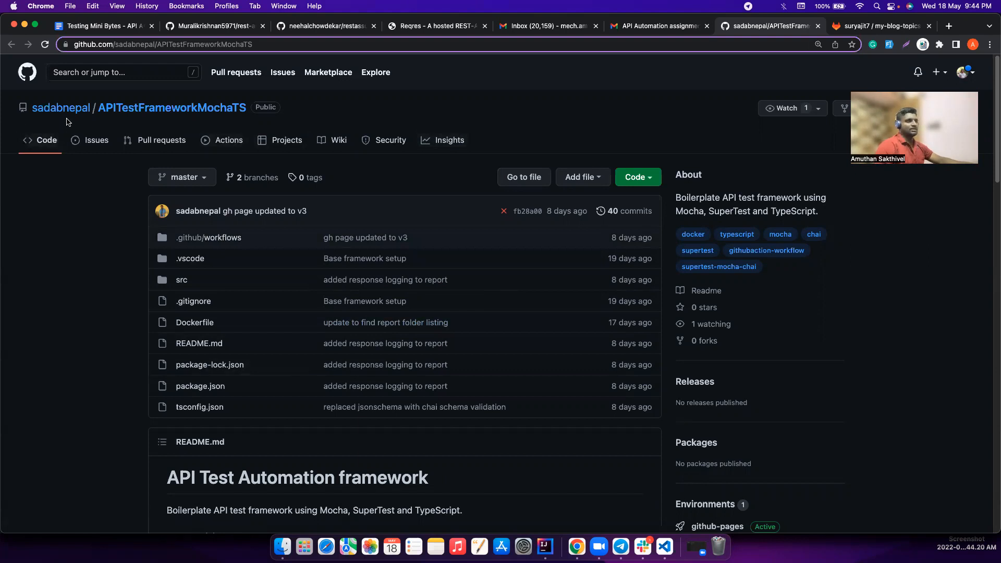
mouse_move(197, 210)
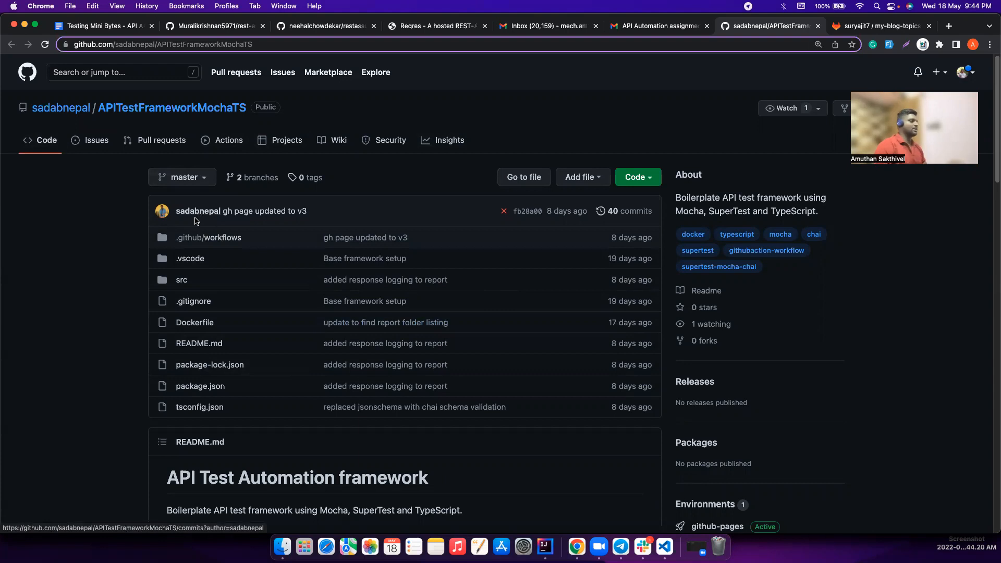
Scroll through the repository README and highlight 'Enhanced' in the features list
scroll("down", 3)
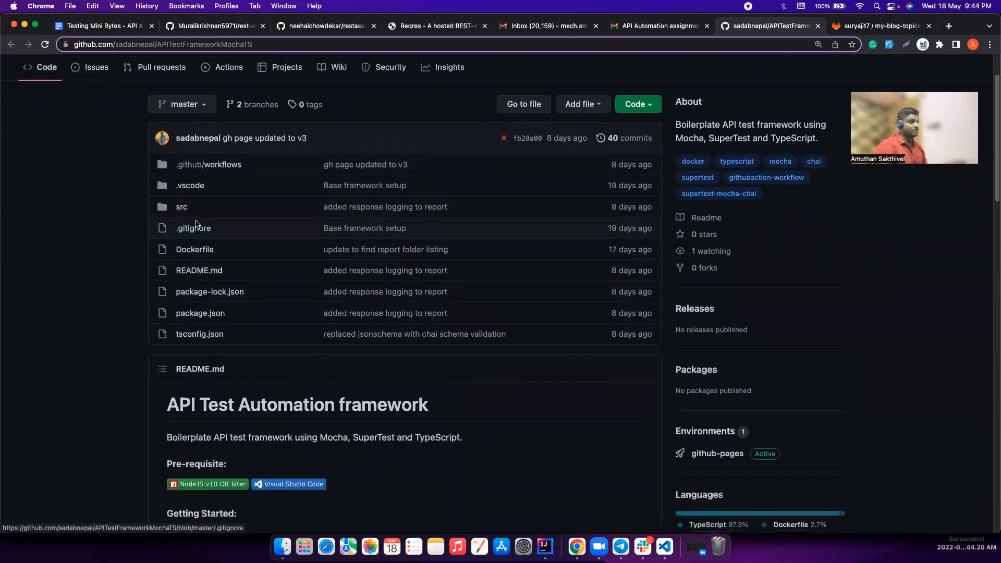
scroll("down", 3)
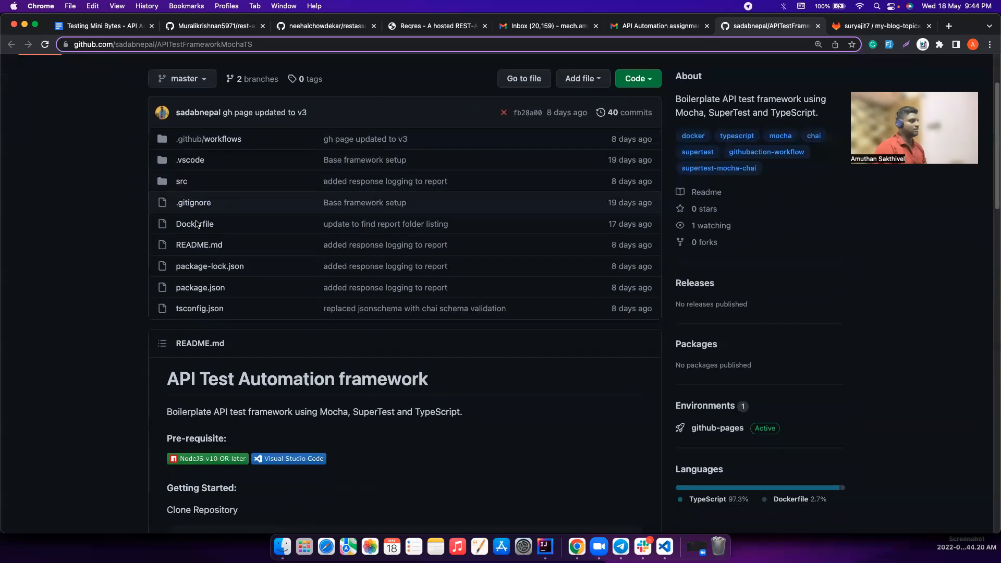
scroll("down", 3)
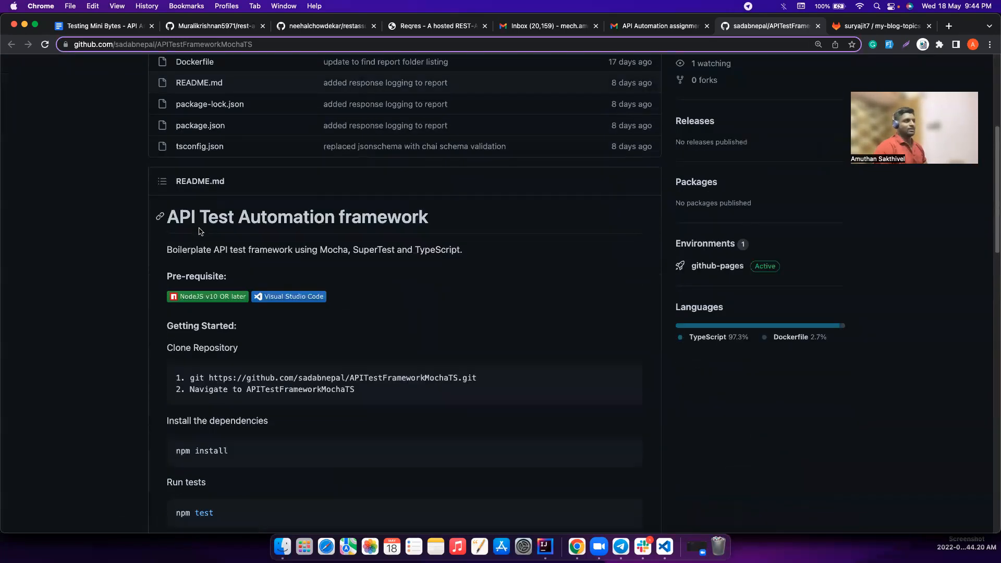
scroll("down", 3)
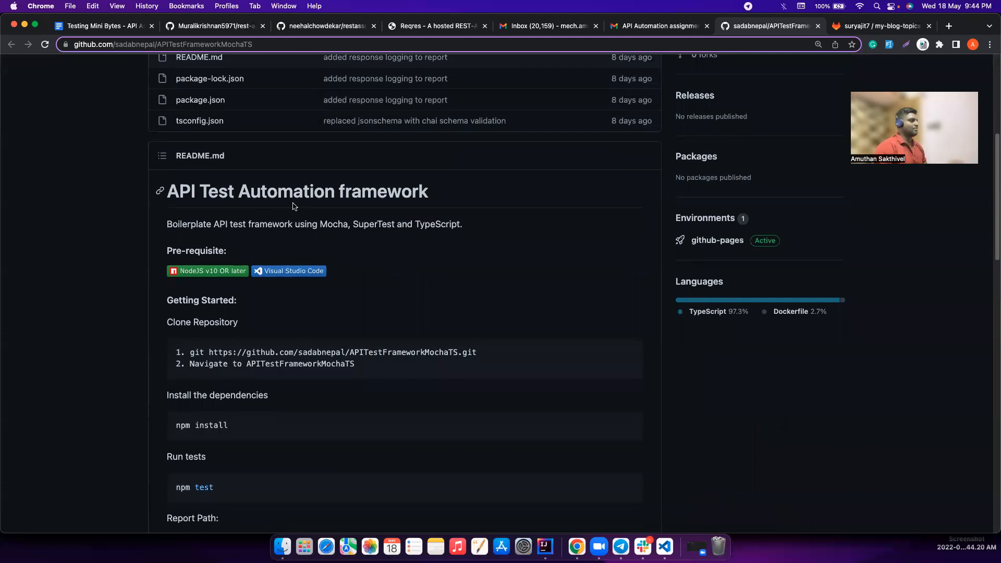
scroll("down", 3)
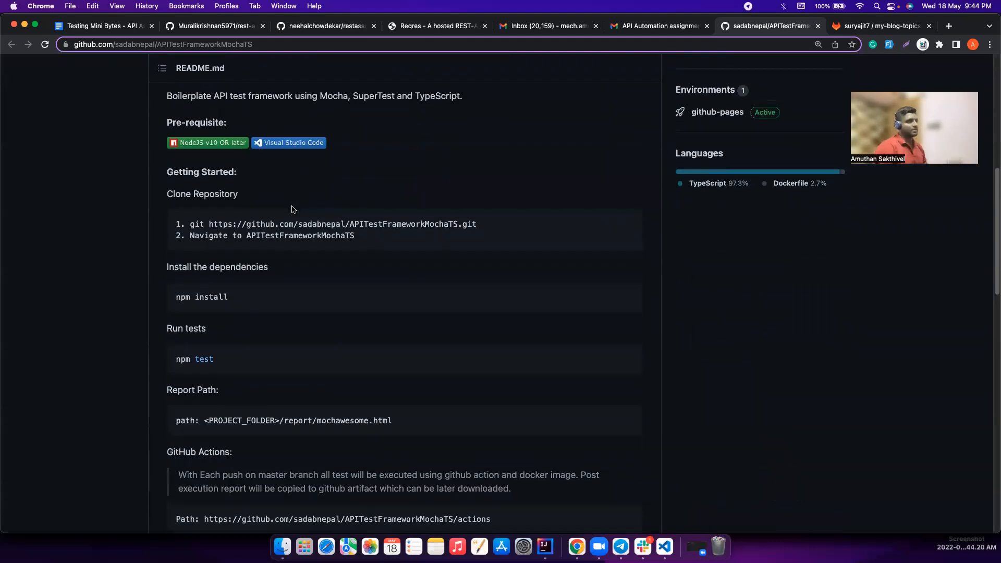
scroll("down", 3)
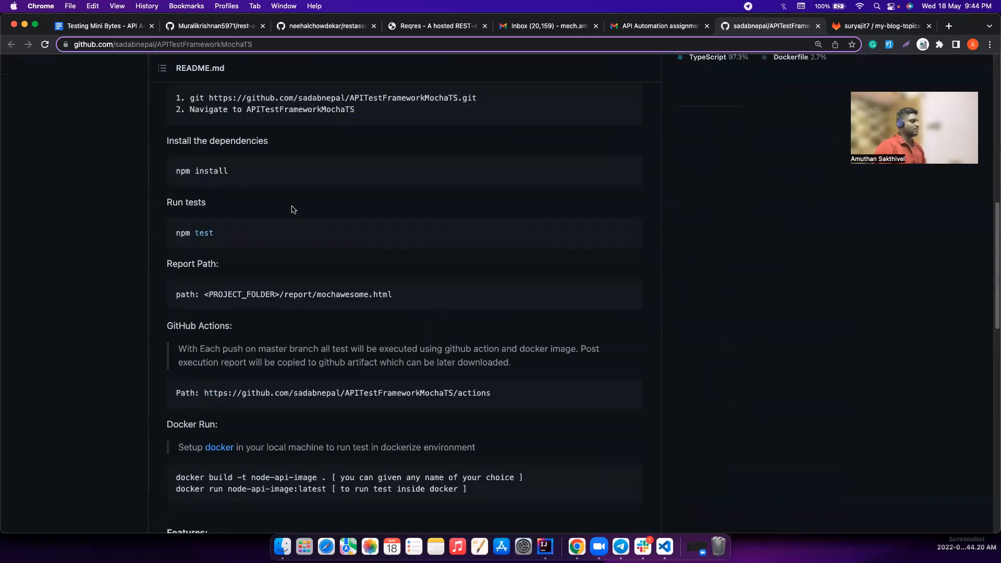
mouse_move(321, 174)
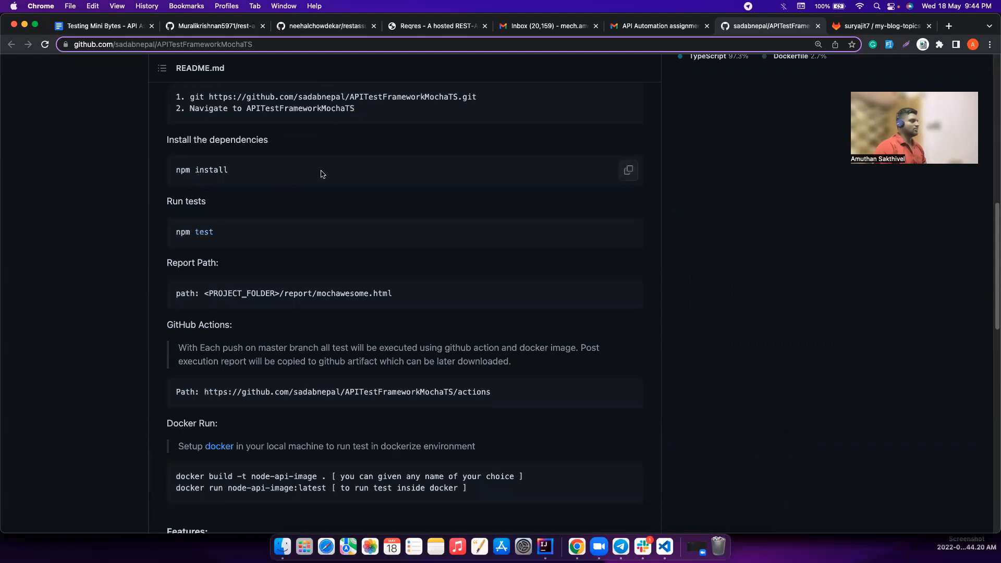
scroll("down", 3)
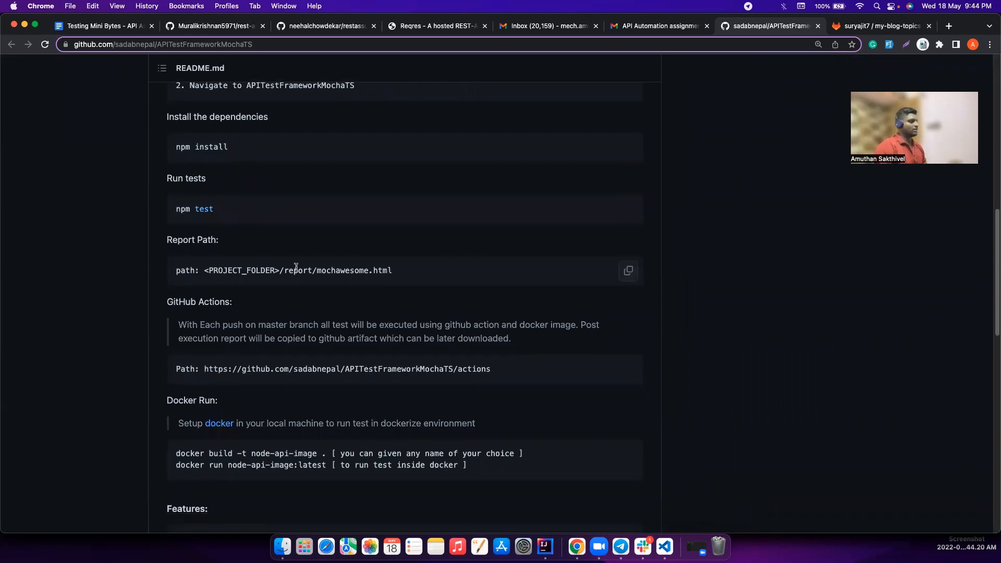
scroll("down", 3)
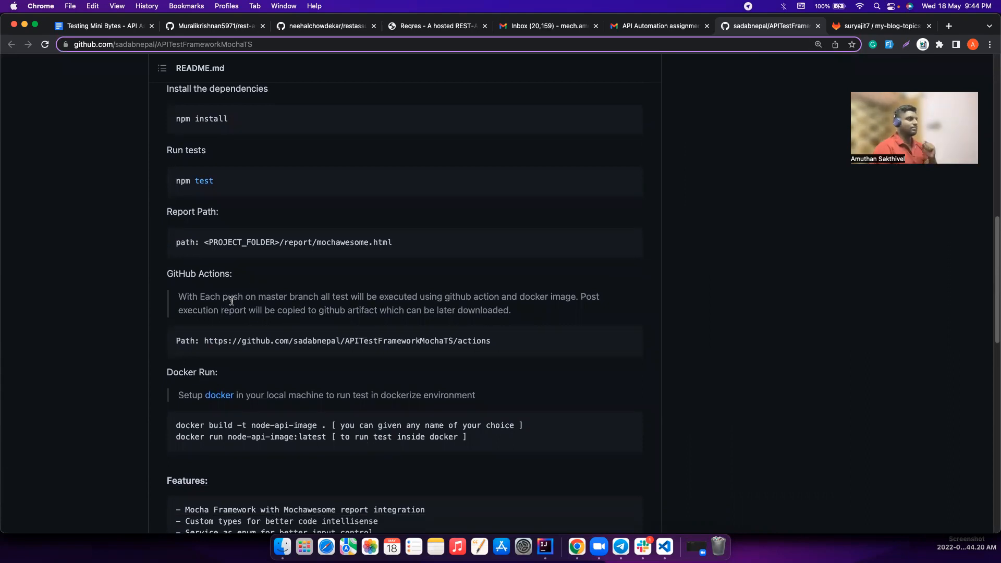
mouse_move(401, 291)
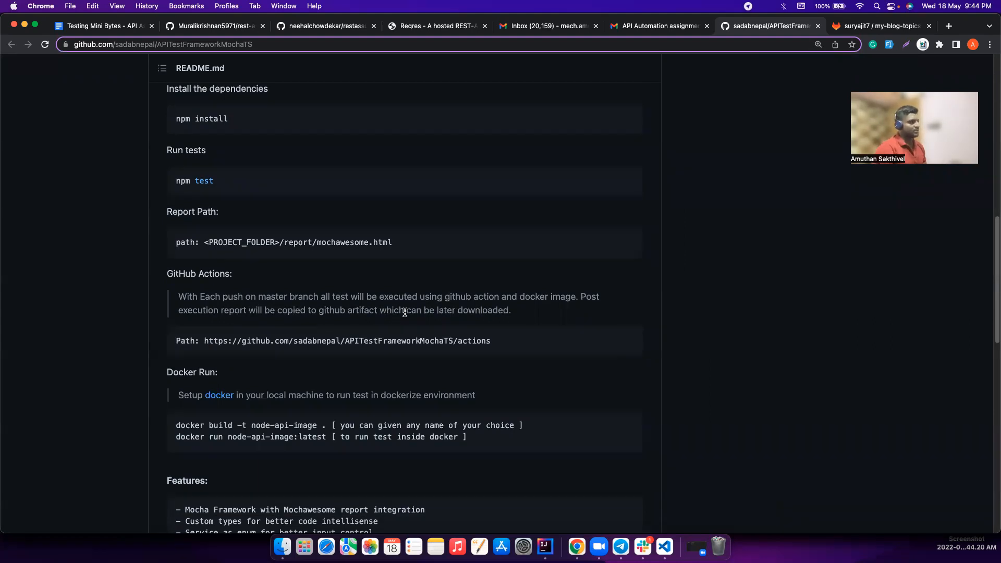
scroll("down", 3)
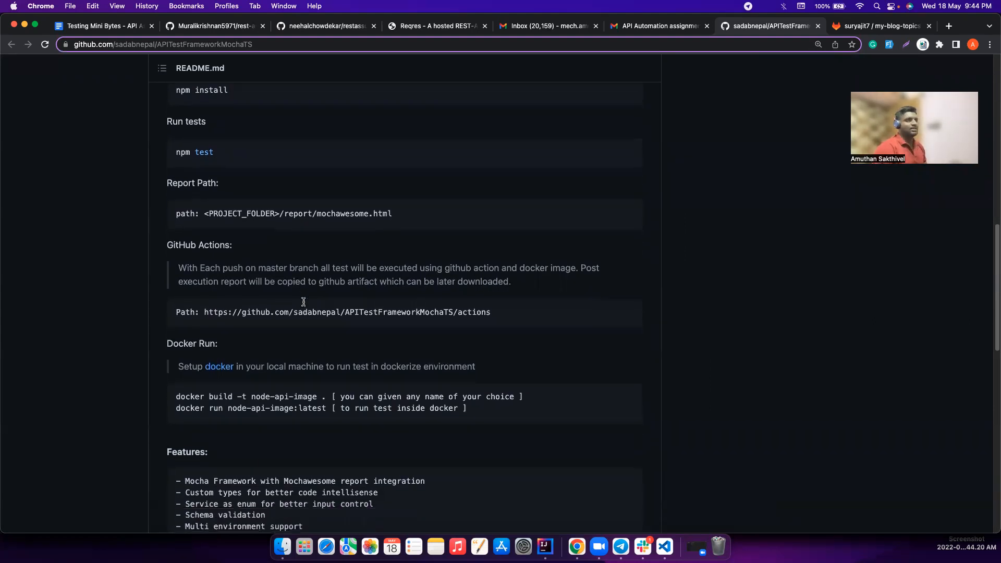
mouse_move(332, 312)
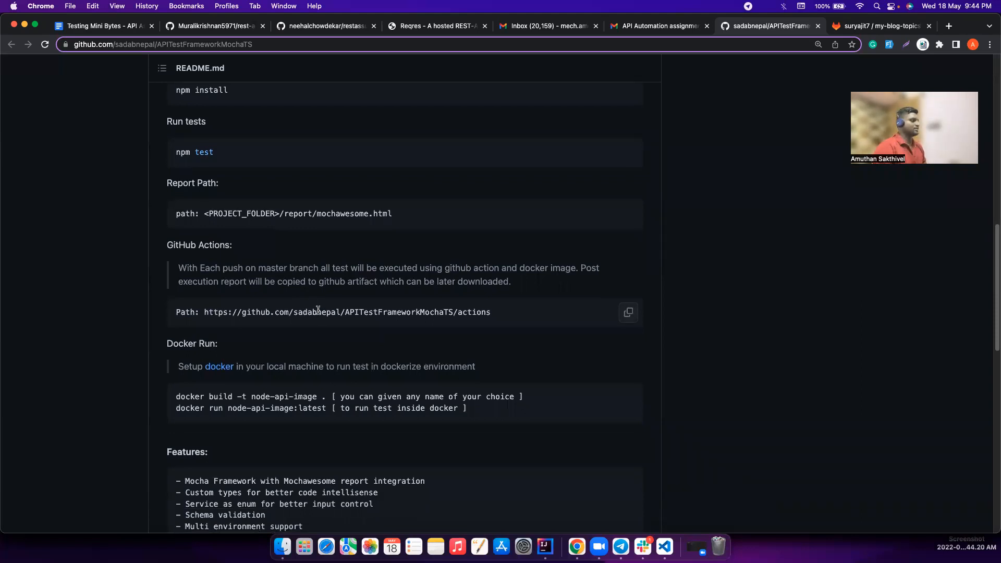
mouse_move(373, 296)
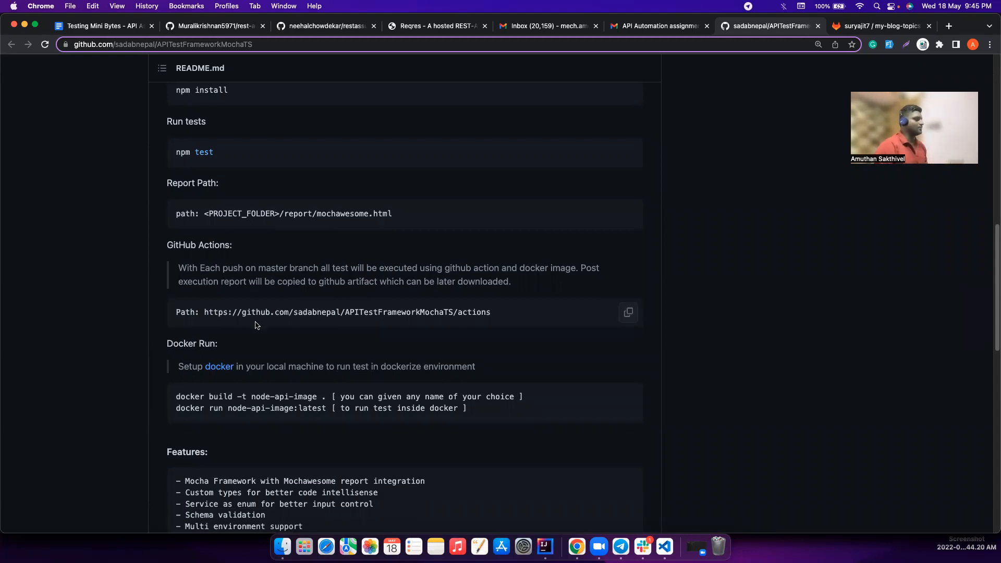
scroll("down", 3)
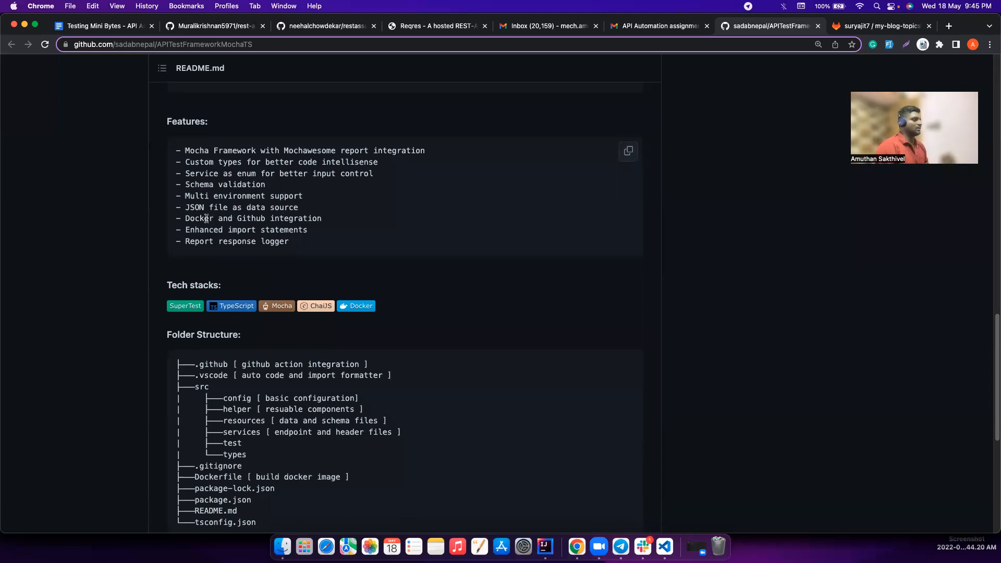
double_click(198, 218)
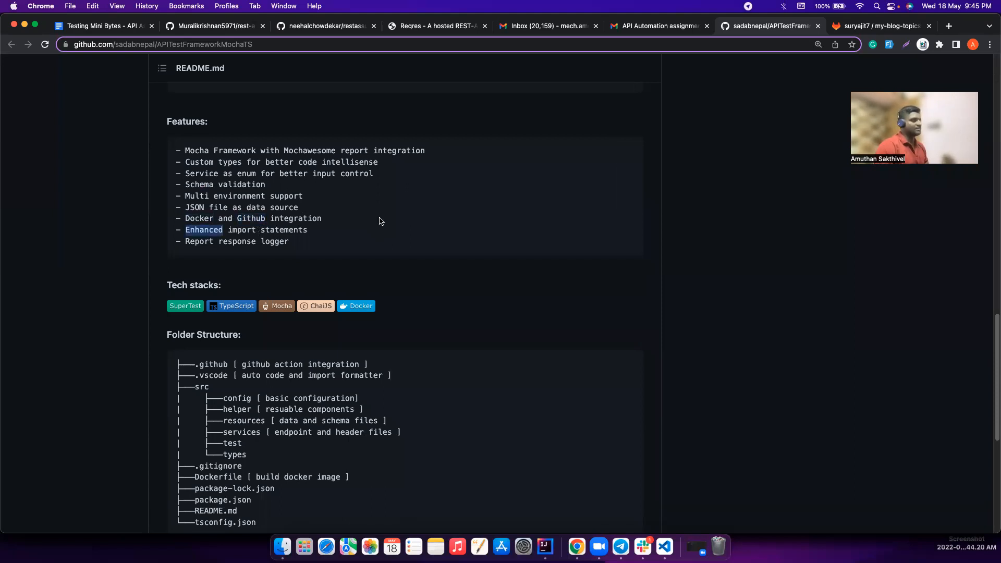
Open .github/workflows/node.js.yml and highlight the master branch push trigger
scroll("down", 3)
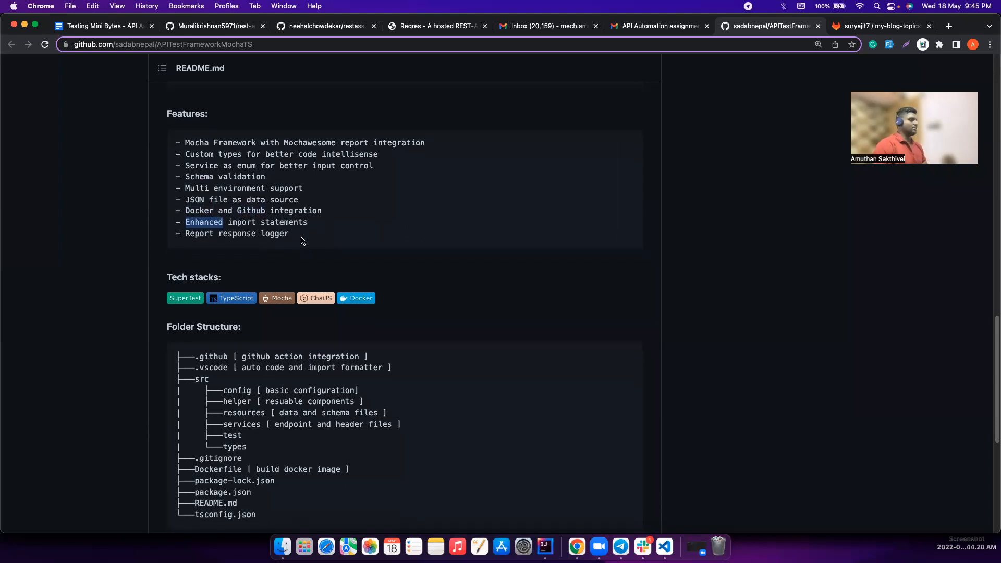
scroll("down", 3)
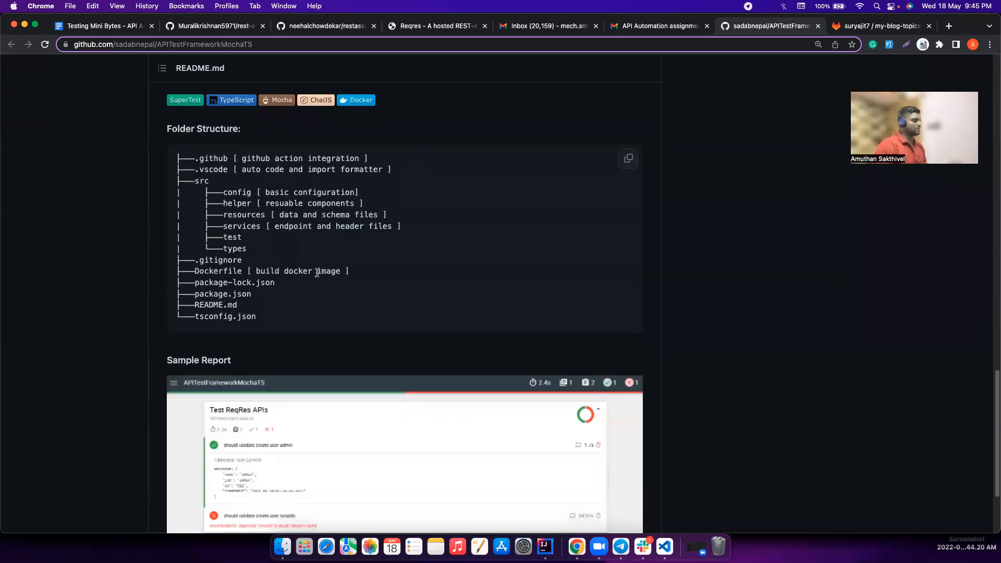
scroll("down", 3)
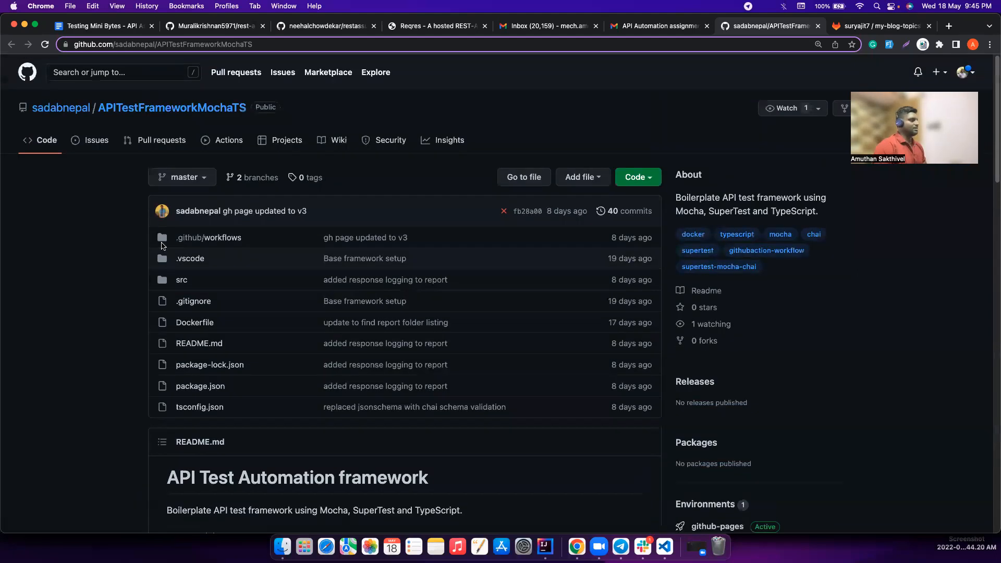
left_click(208, 237)
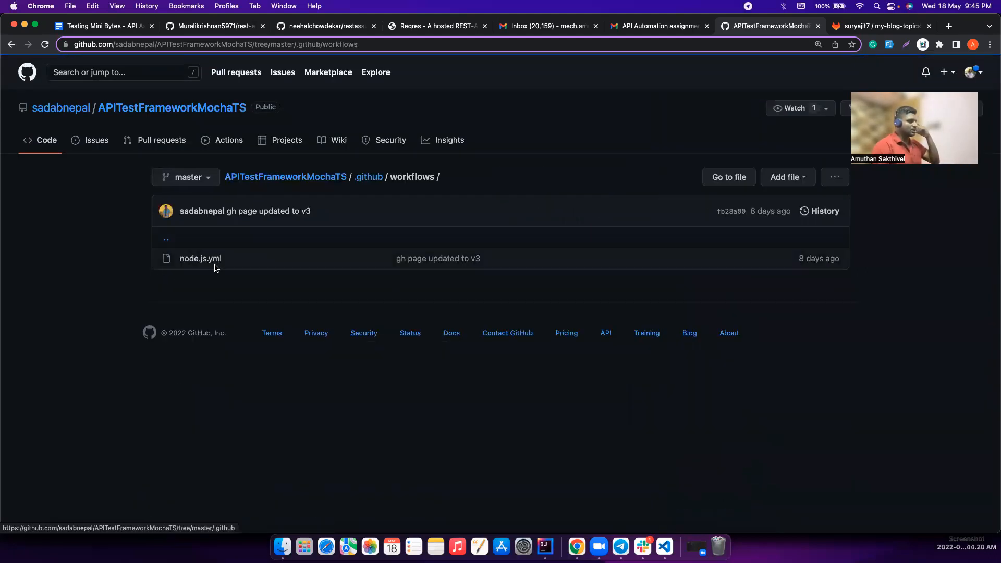
left_click(199, 258)
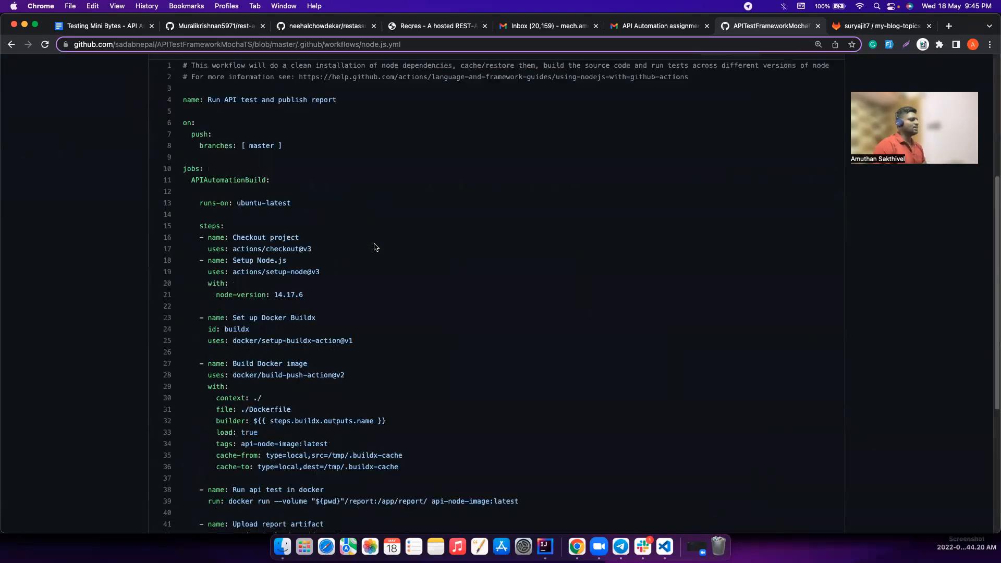
scroll("down", 3)
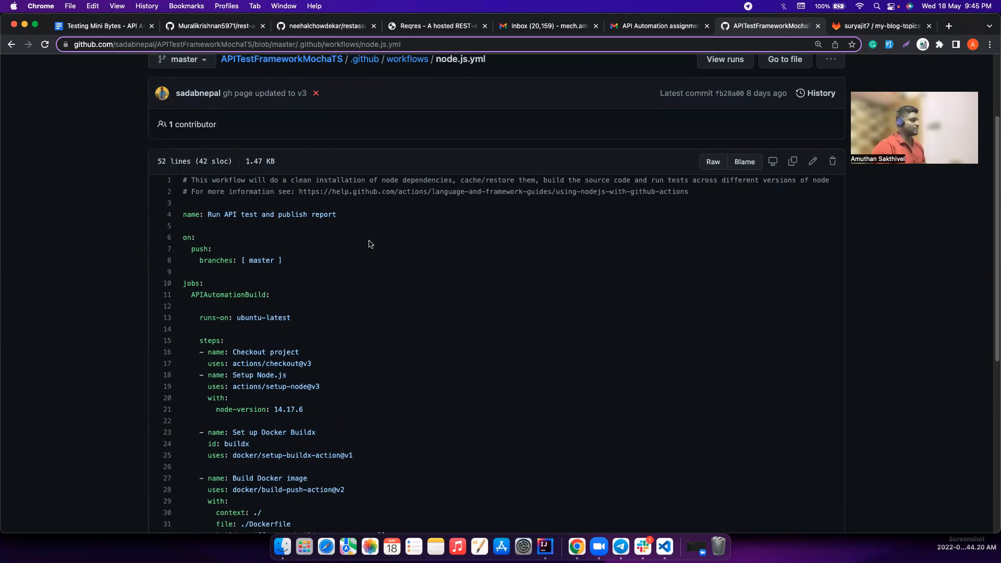
scroll("down", 3)
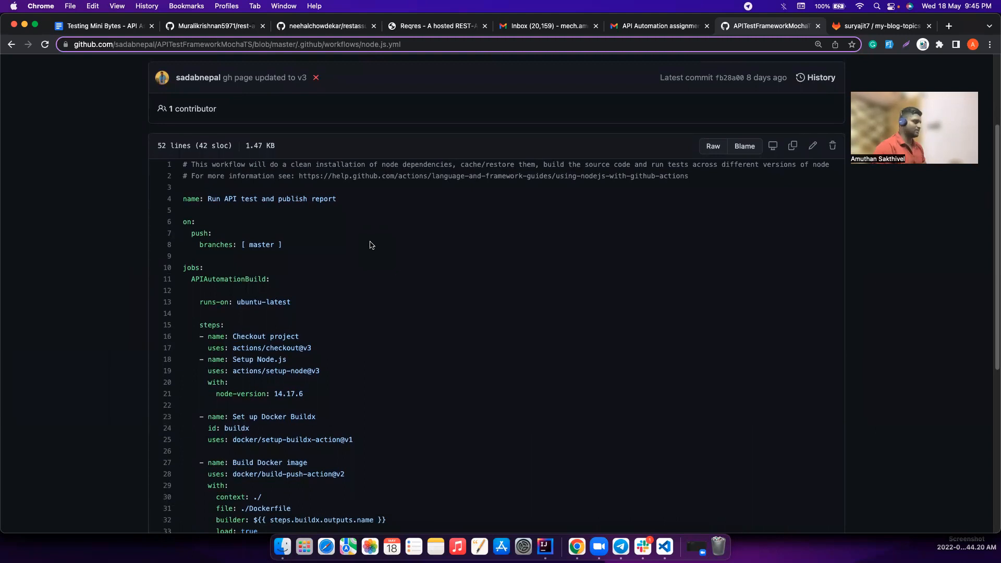
scroll("down", 3)
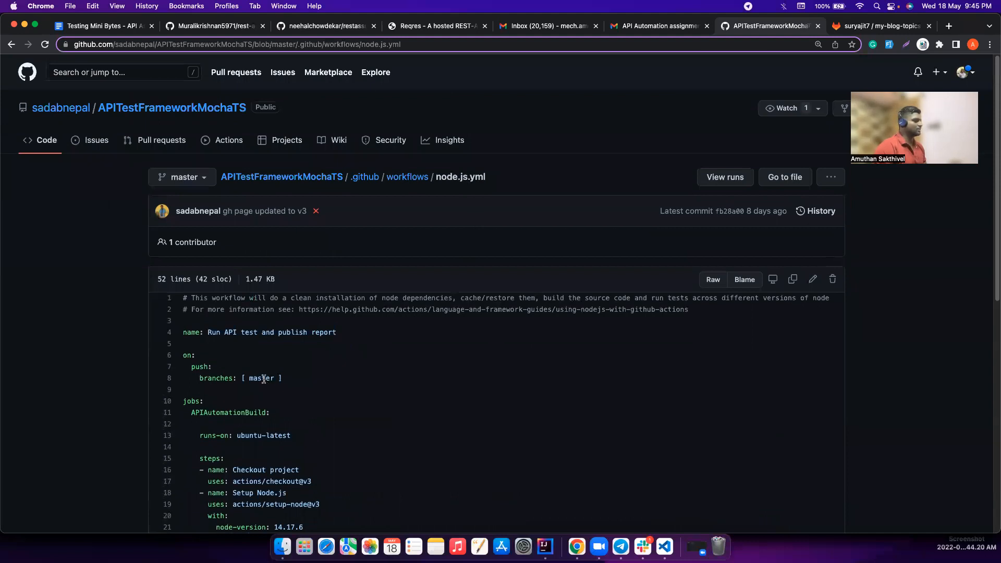
double_click(262, 378)
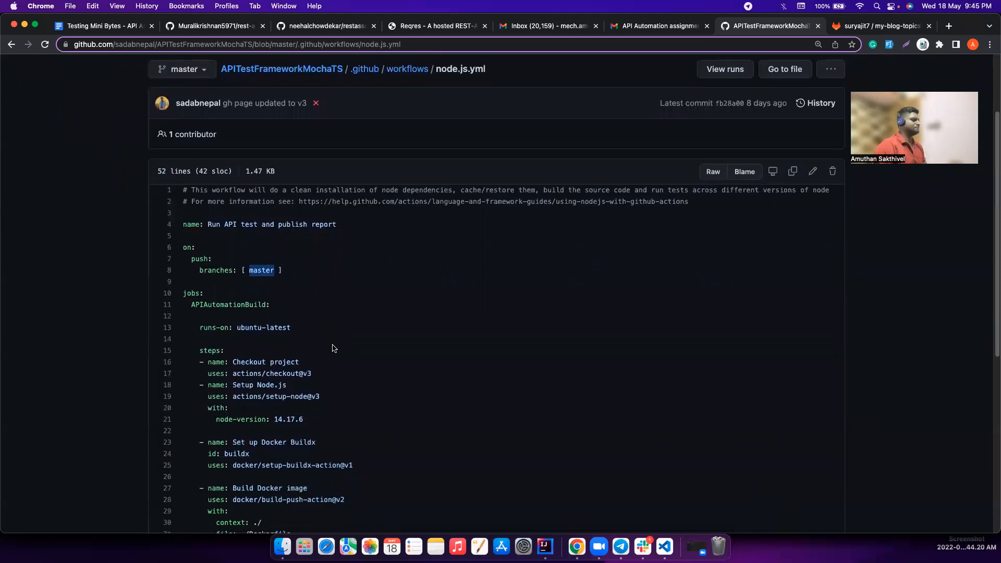
Review the workflow's api-node-image:latest tag, cache-to path and report deploy action
scroll("down", 3)
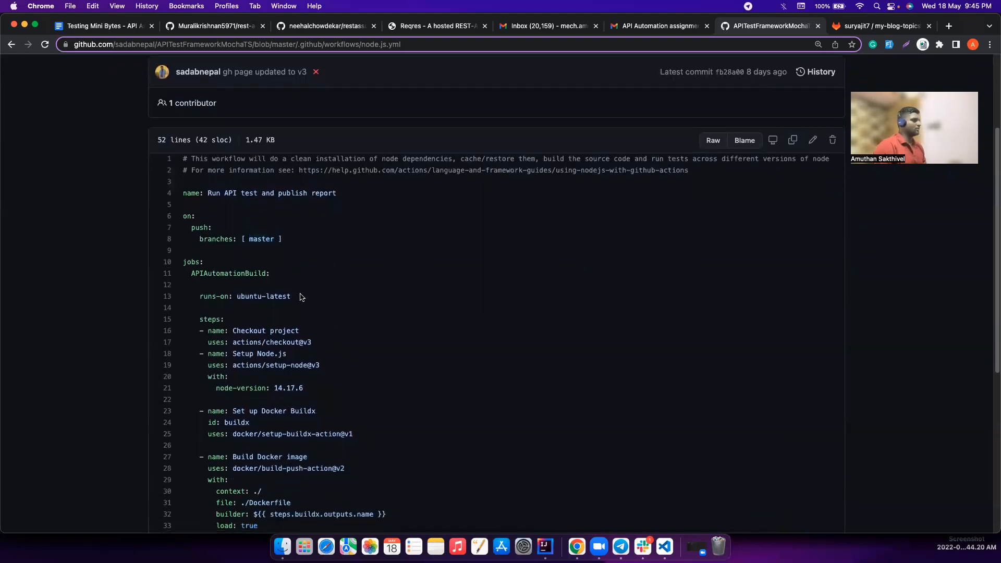
scroll("down", 3)
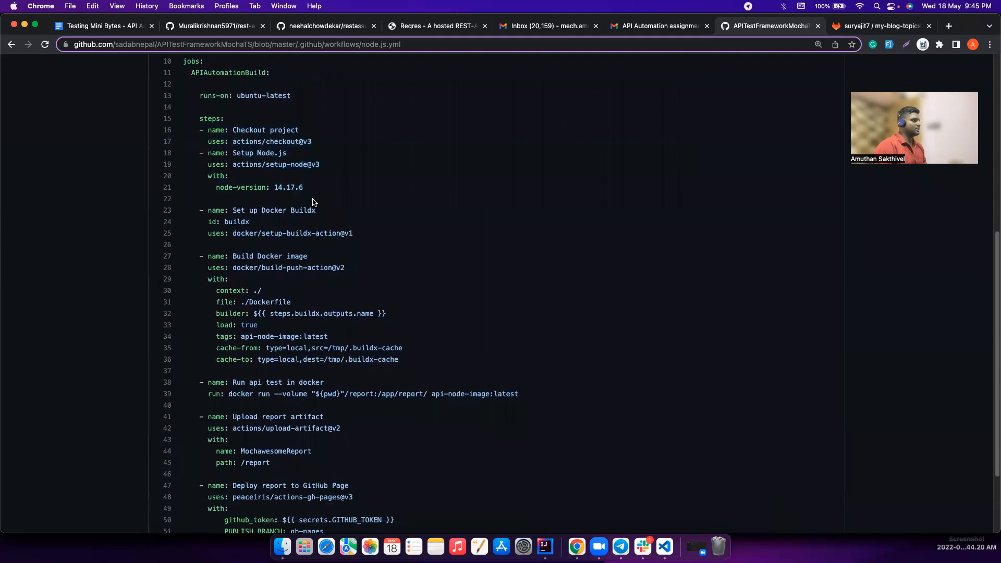
scroll("down", 3)
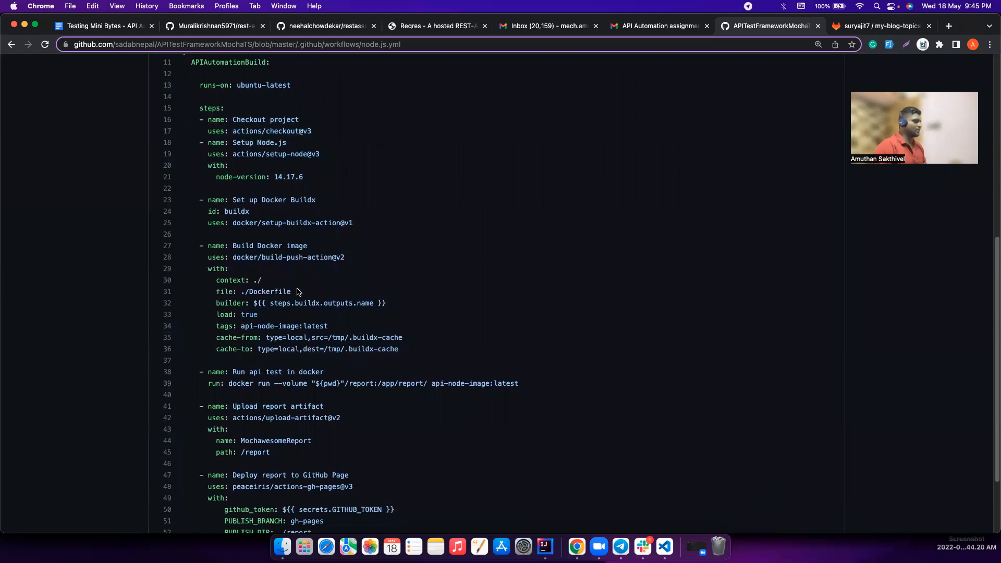
scroll("down", 3)
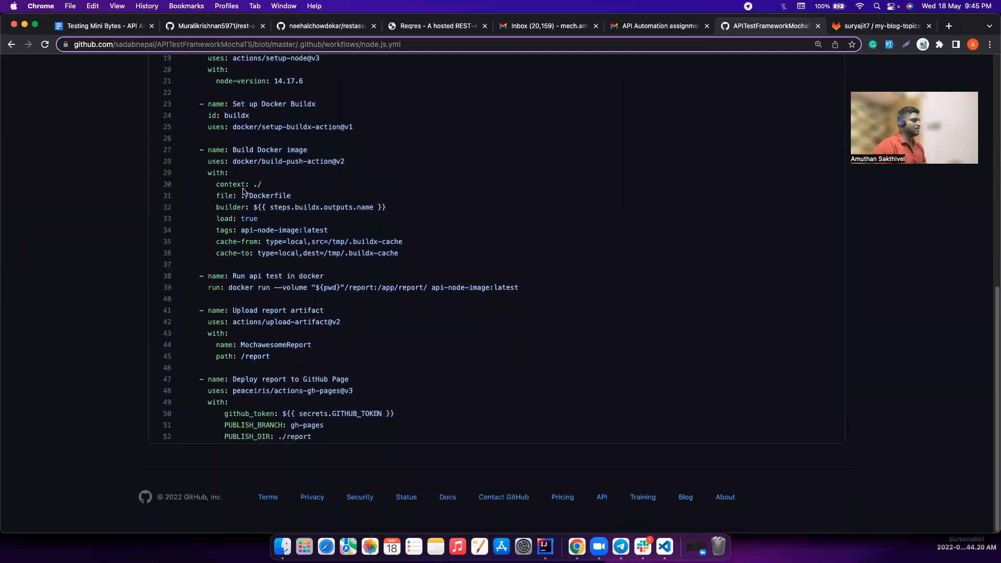
double_click(265, 195)
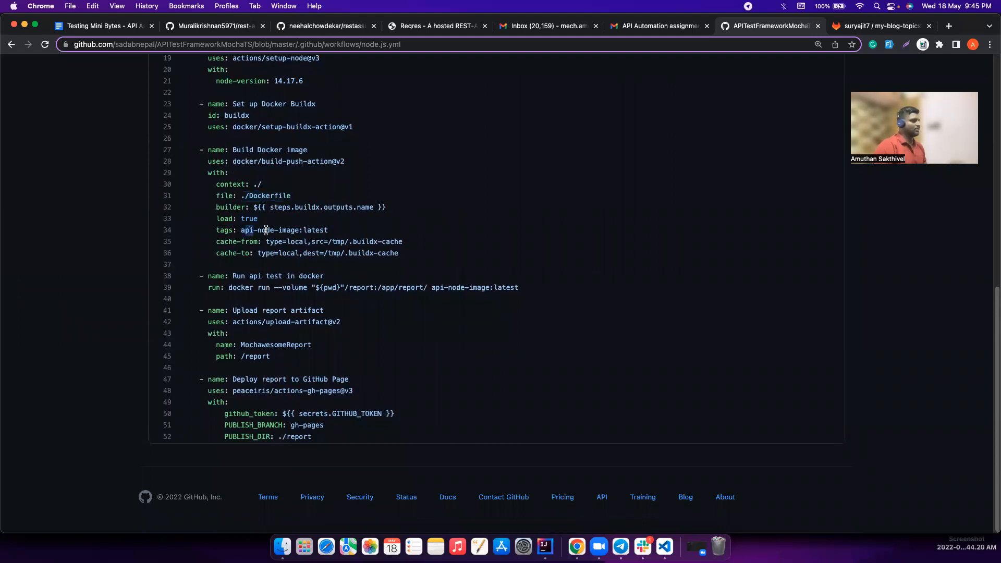
double_click(284, 230)
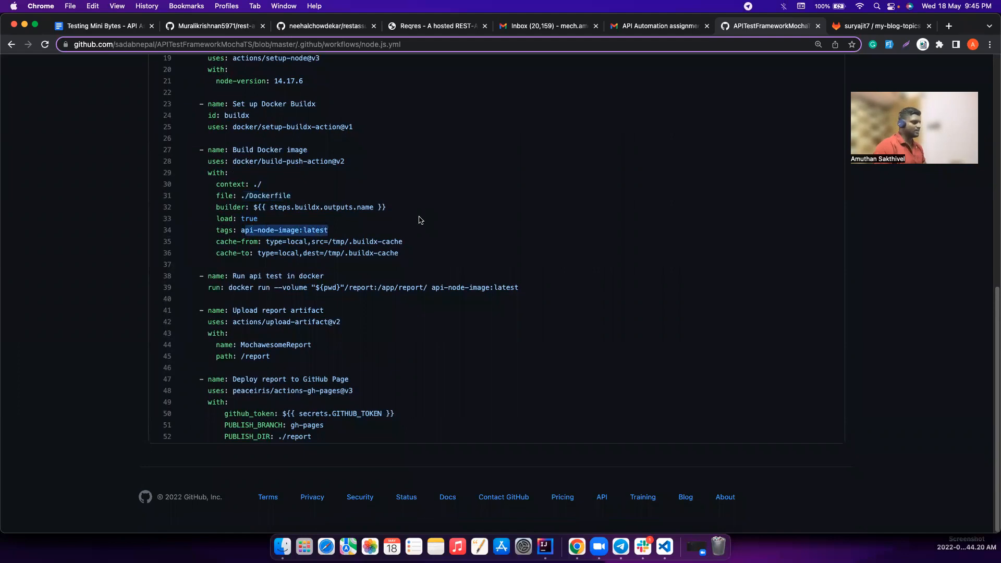
mouse_move(396, 238)
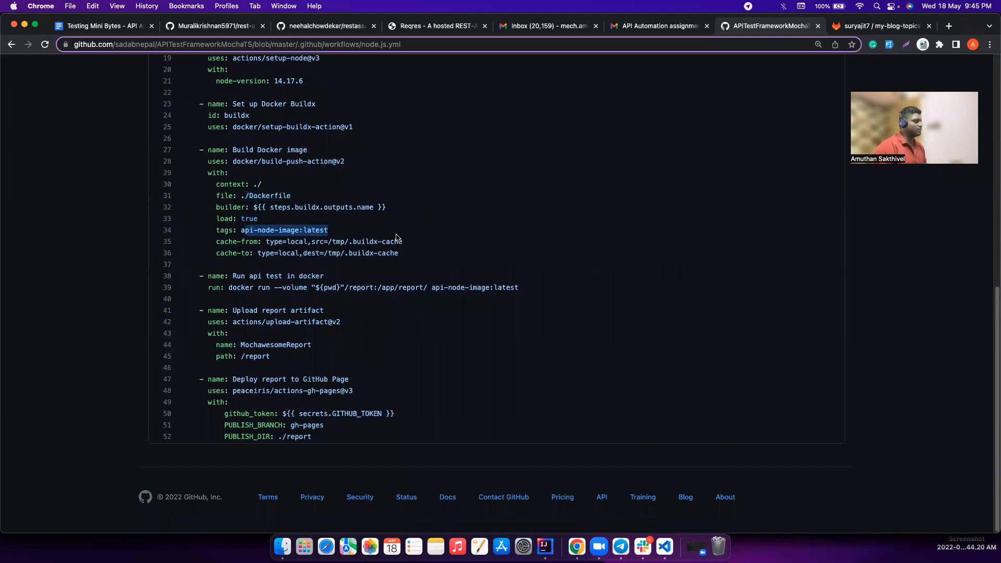
left_click_drag(216, 195, 398, 253)
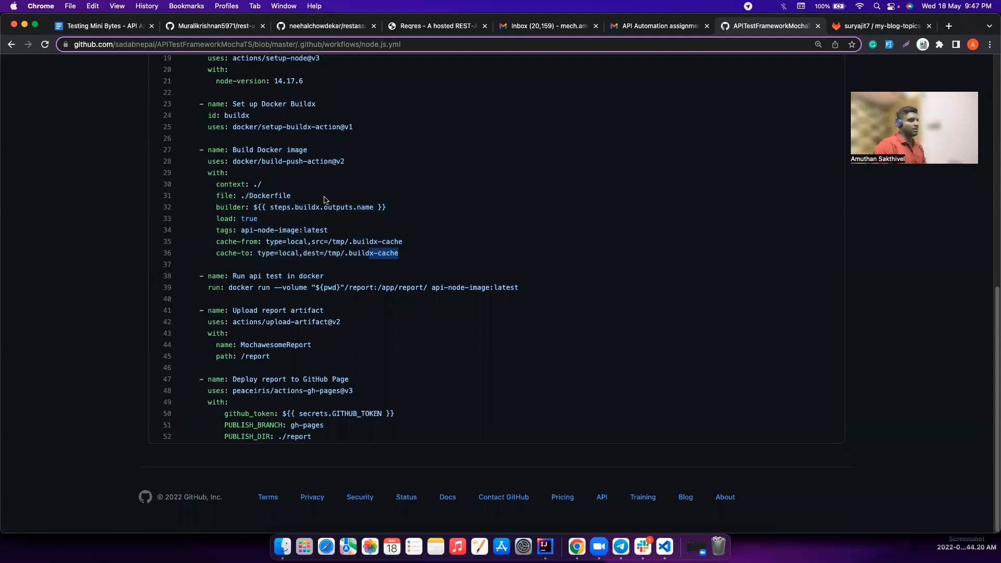
mouse_move(344, 233)
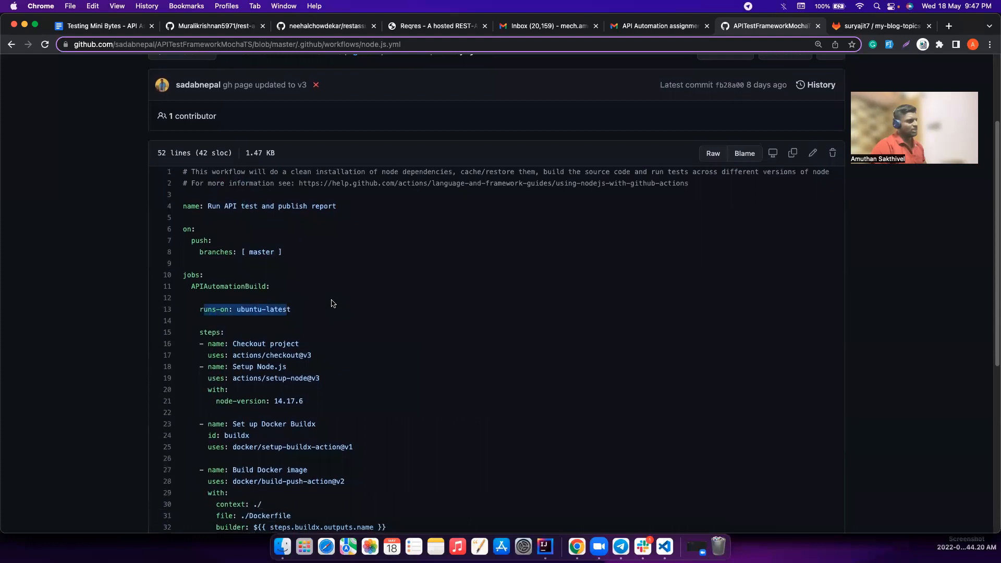
scroll("down", 3)
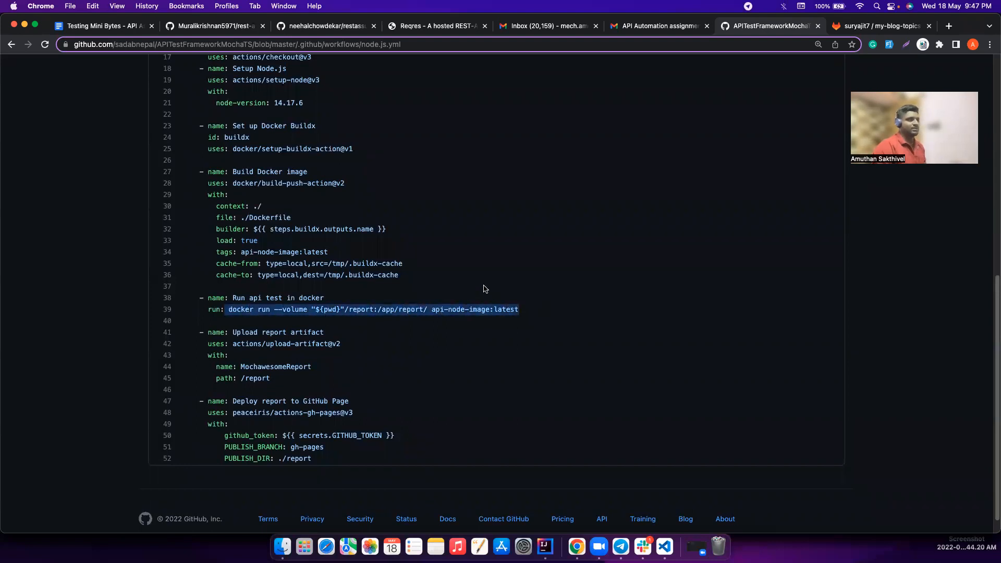
scroll("down", 3)
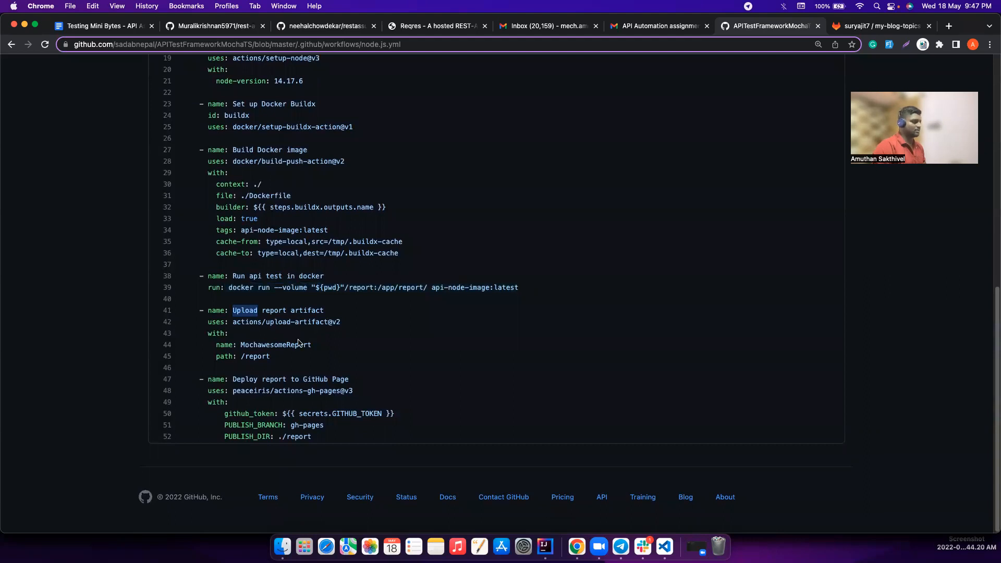
double_click(293, 391)
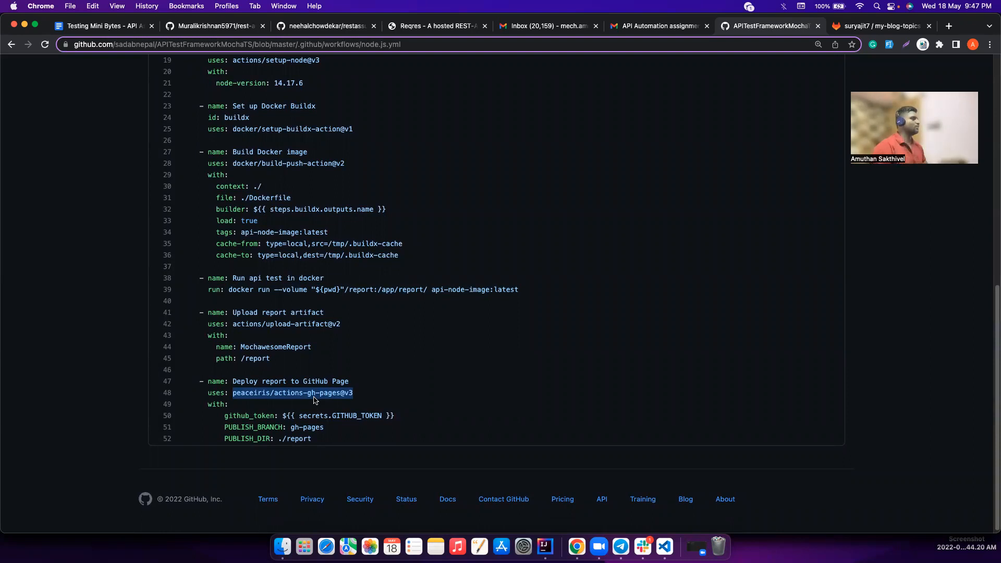
scroll("down", 3)
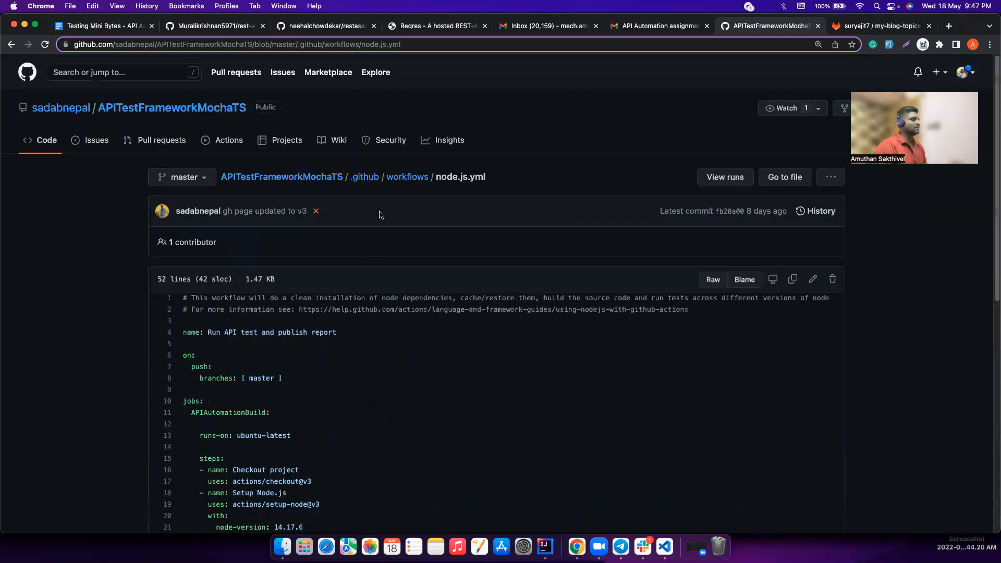
Open pages-build-deployment run #7 and browse its published report site
left_click(228, 139)
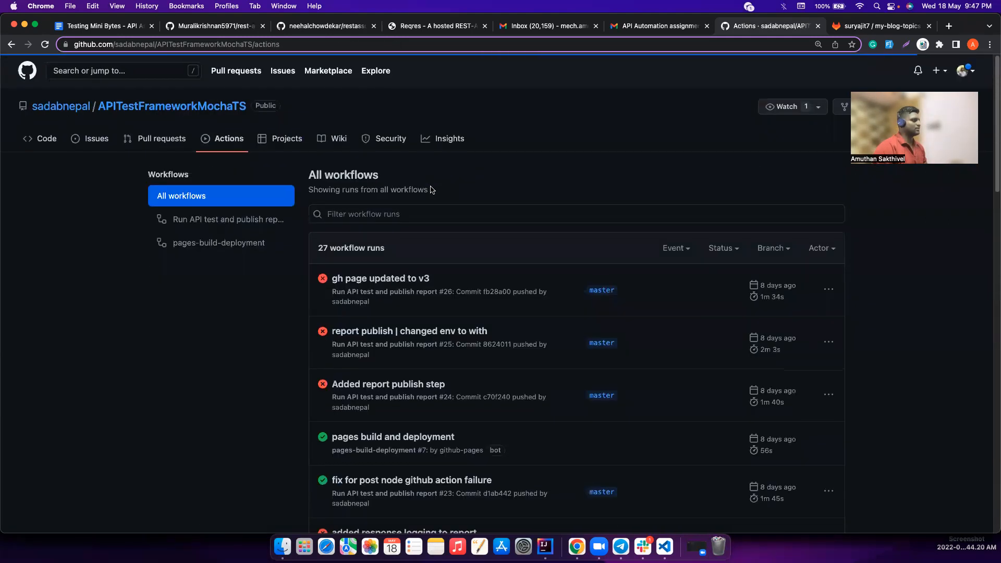
scroll("down", 3)
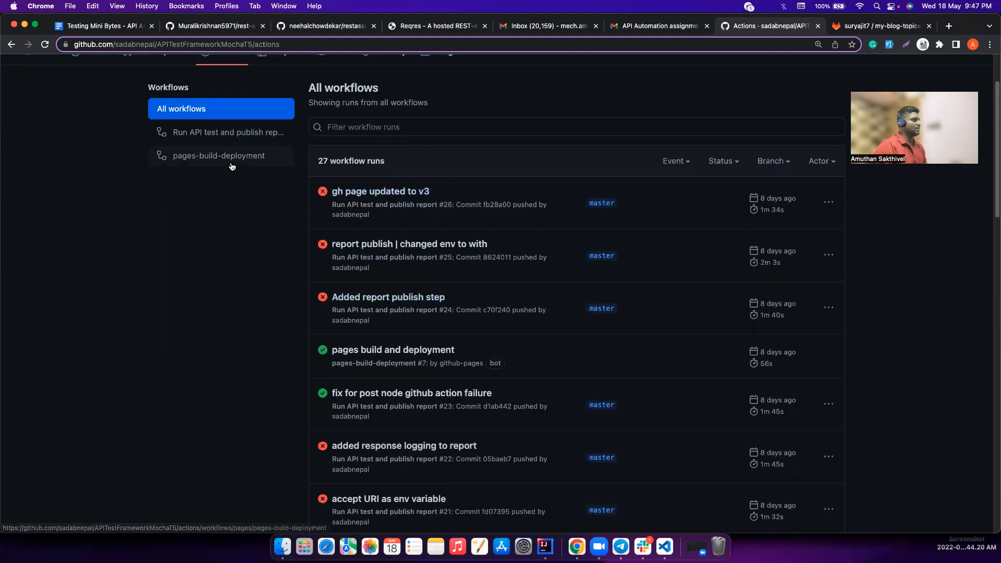
left_click(218, 155)
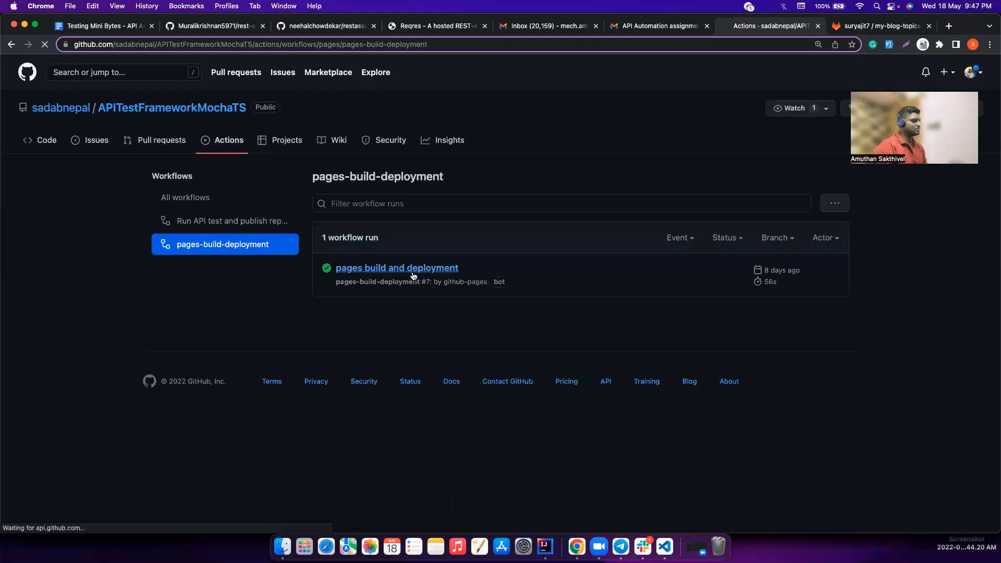
left_click(397, 267)
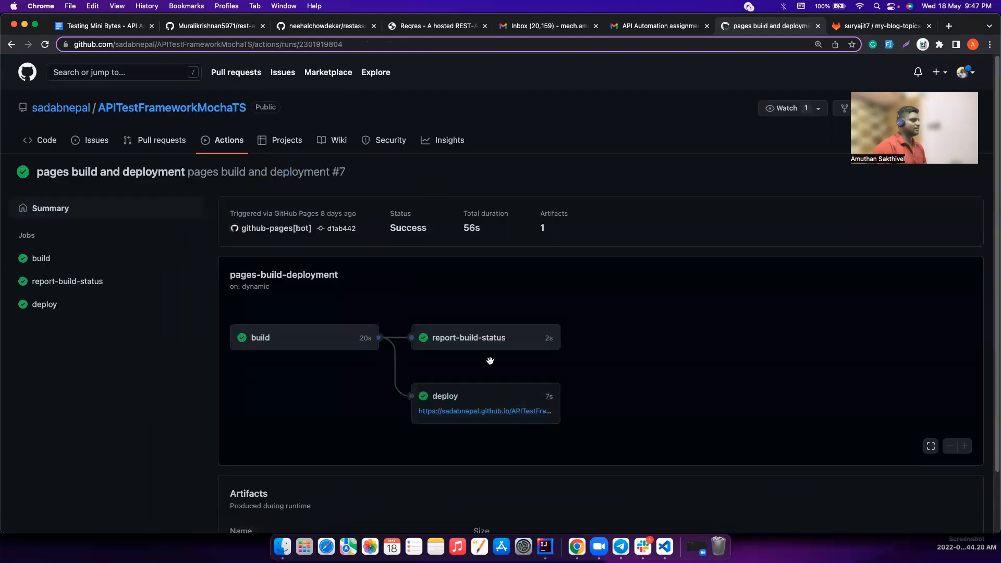
left_click(485, 410)
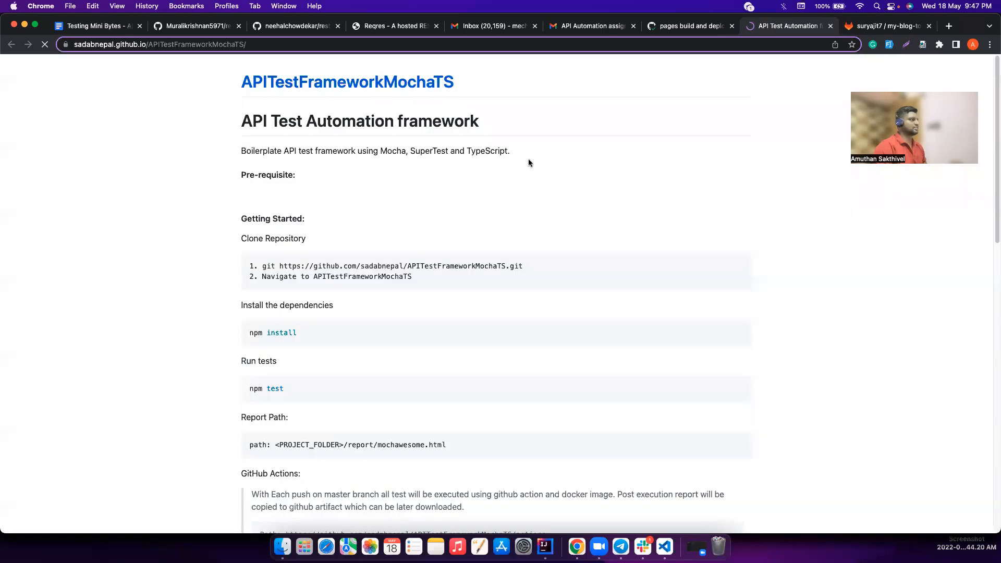
scroll("down", 3)
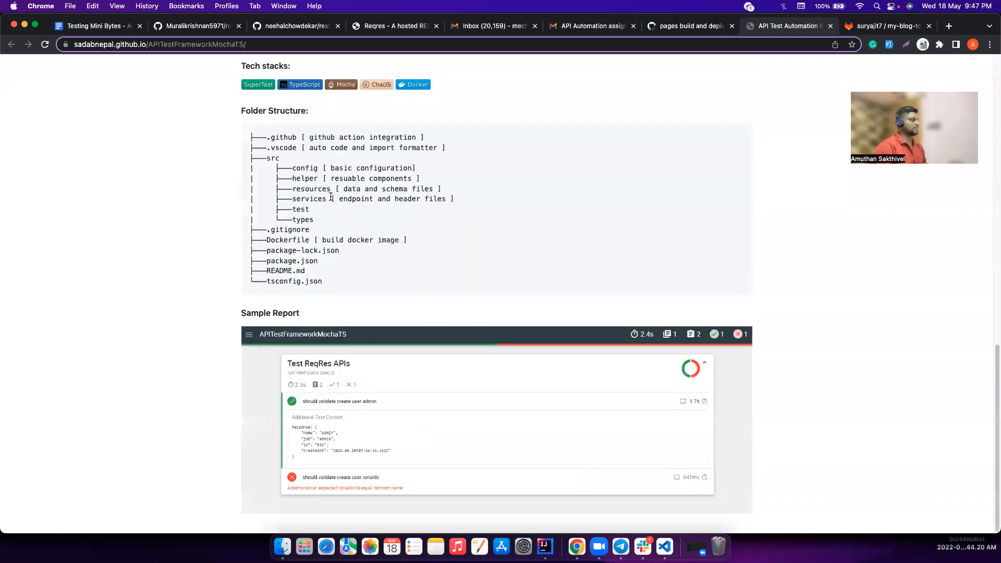
scroll("up", 3)
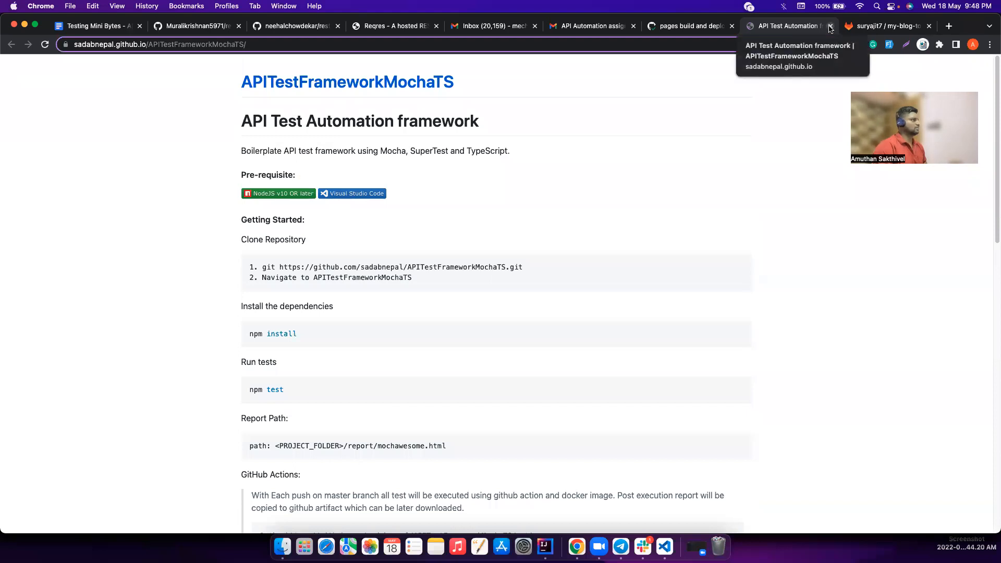
scroll("down", 3)
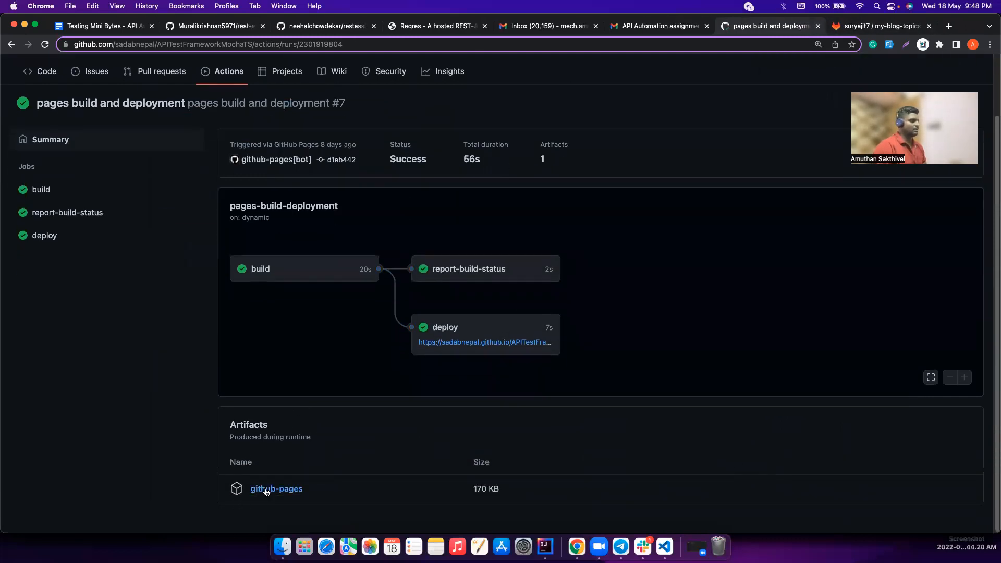
Download and extract the github-pages artifact, then list only pages-build-deployment runs
left_click(276, 488)
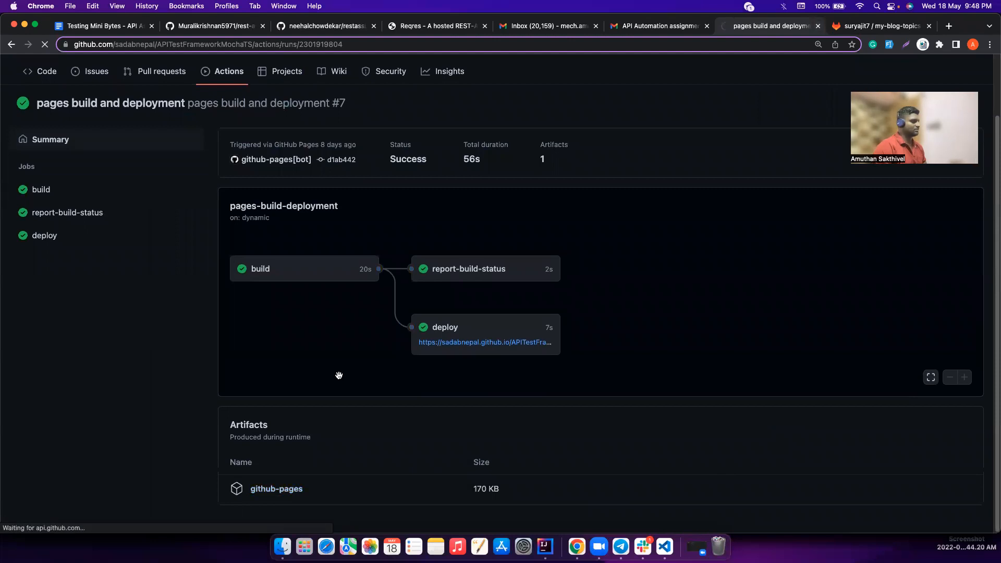
left_click(276, 489)
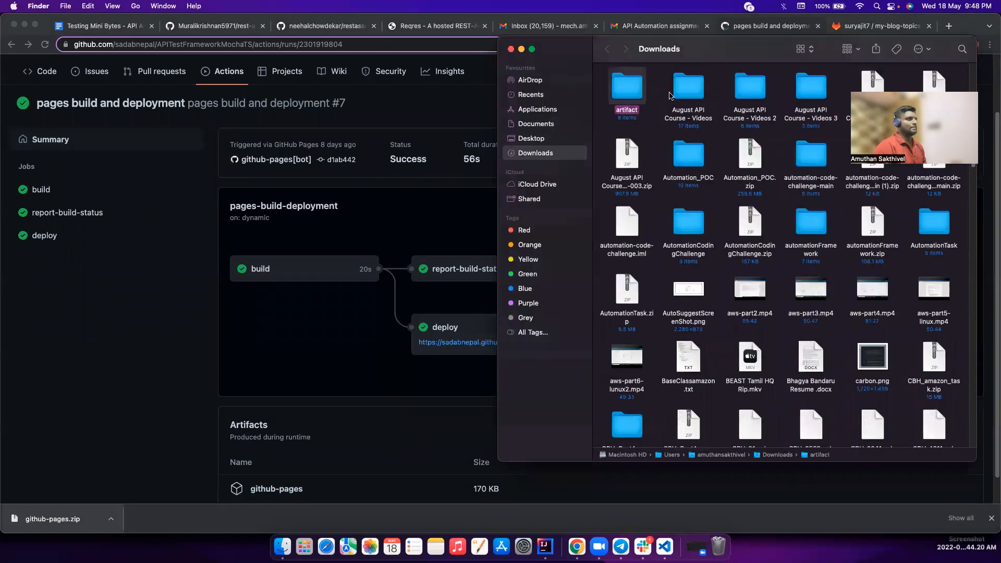
double_click(626, 86)
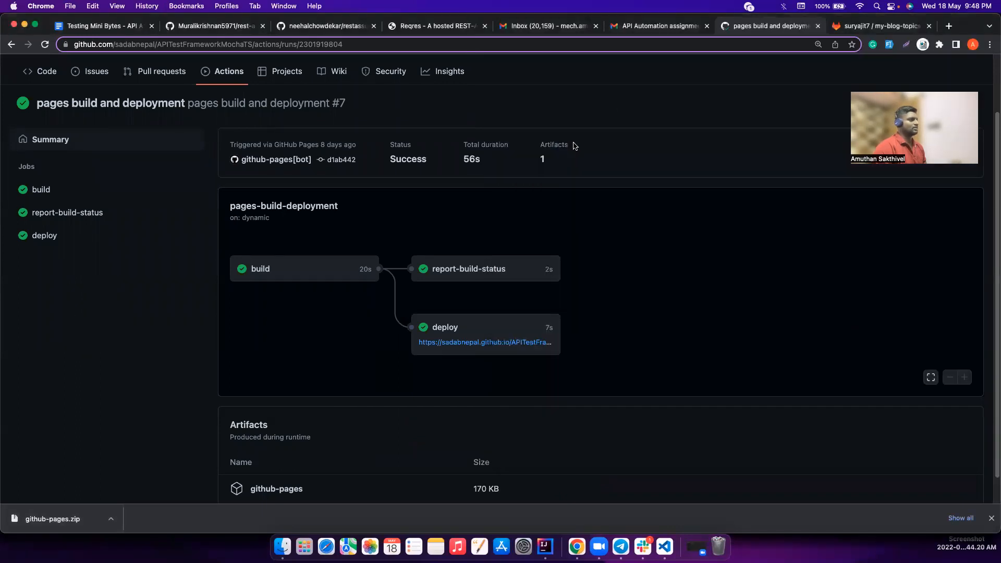
mouse_move(189, 118)
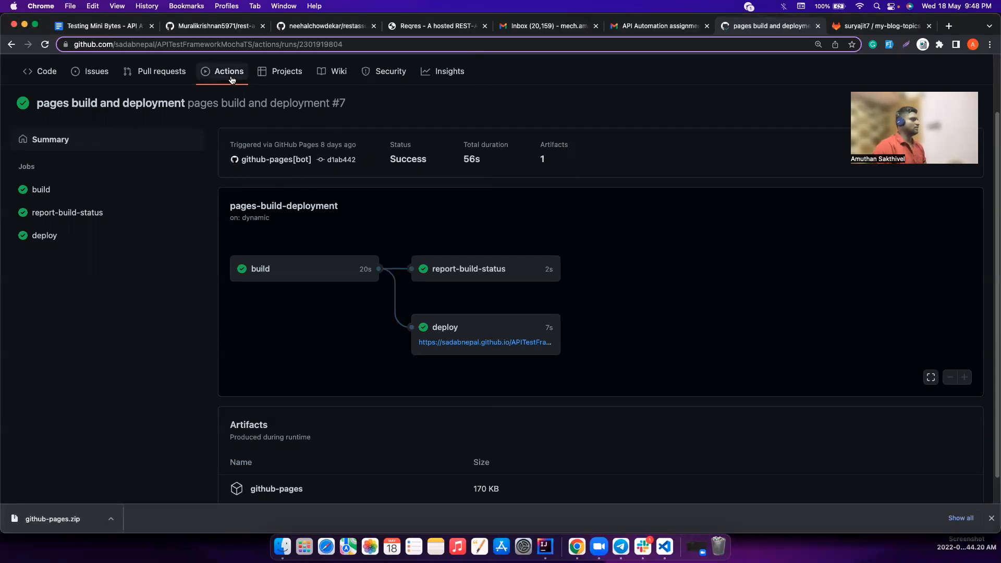
left_click(227, 71)
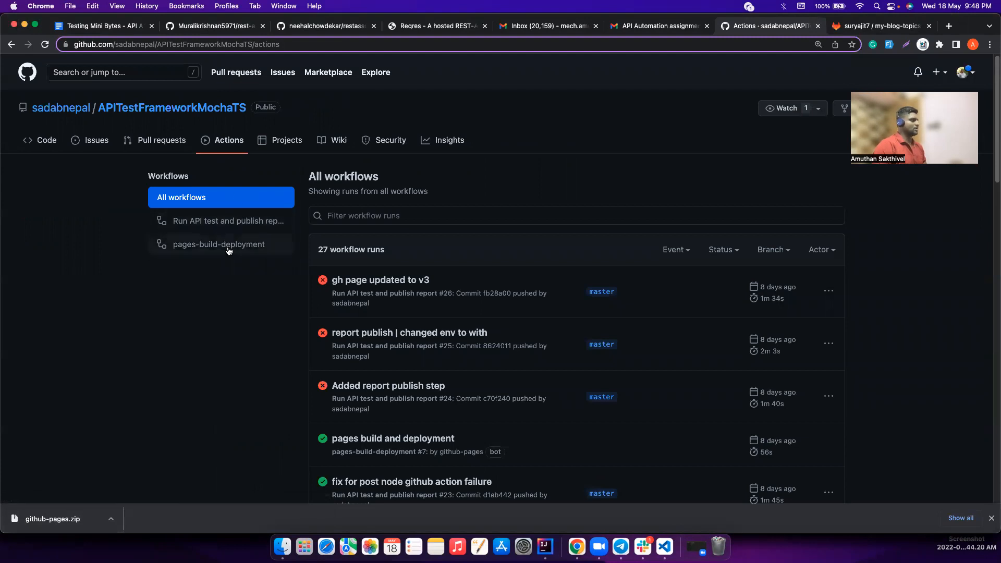
left_click(218, 244)
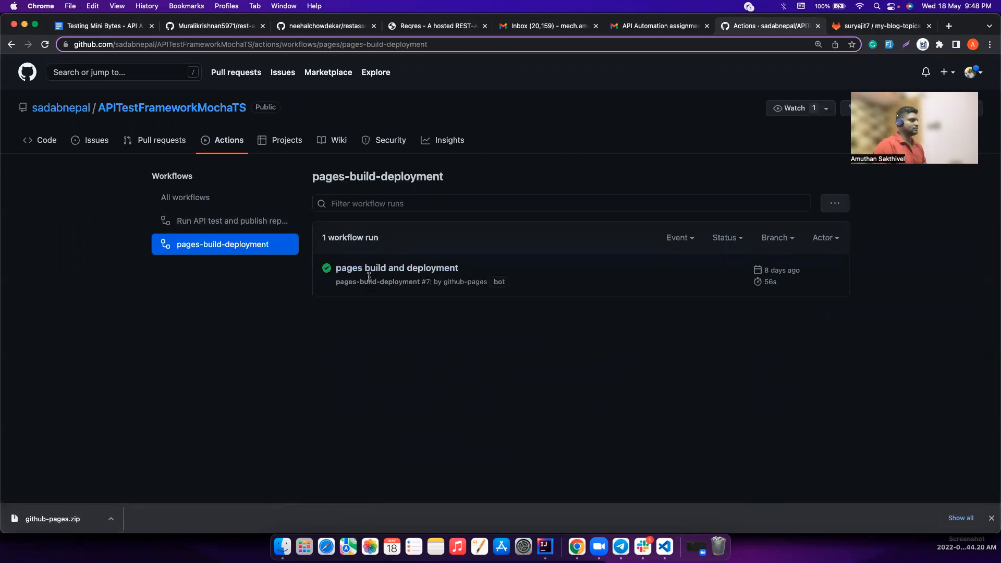
mouse_move(46, 140)
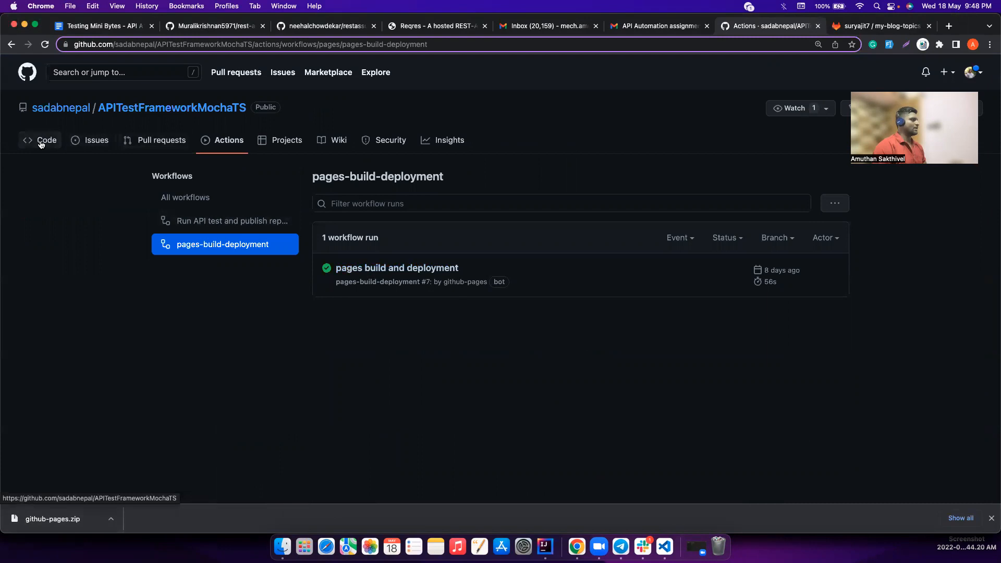
Open .github/workflows/node.js.yml from Code and switch it to the gh-pages branch
left_click(46, 139)
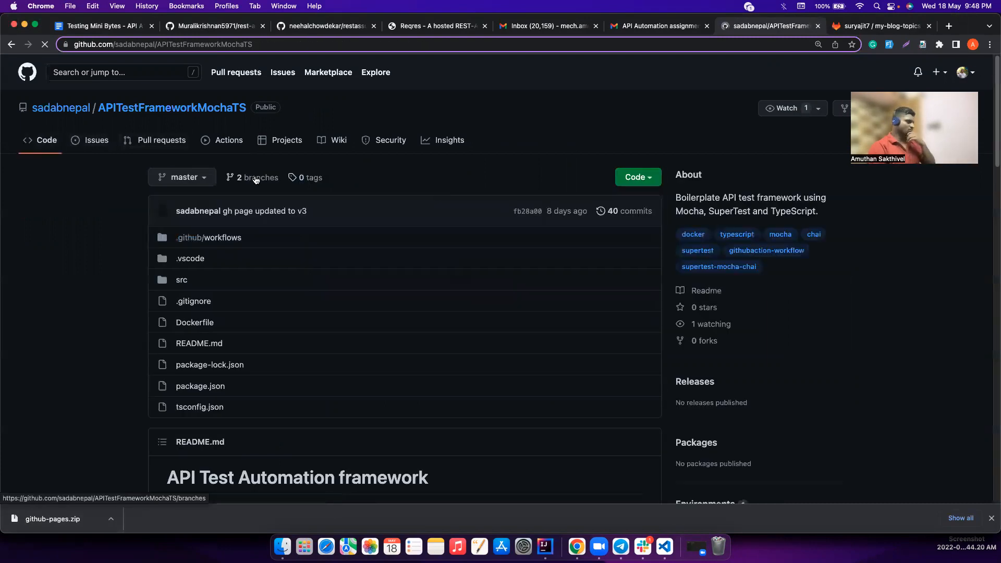
left_click(208, 237)
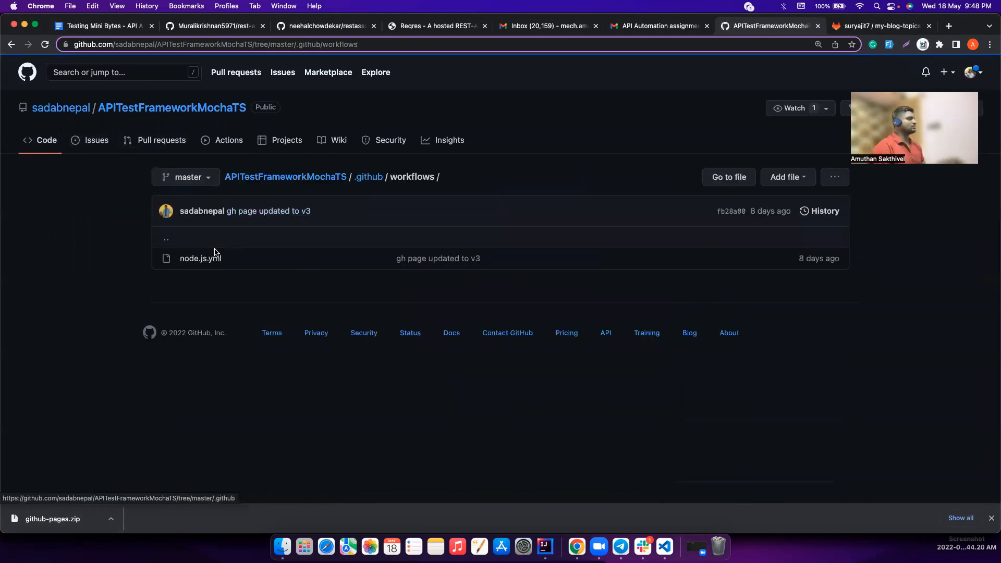
left_click(200, 258)
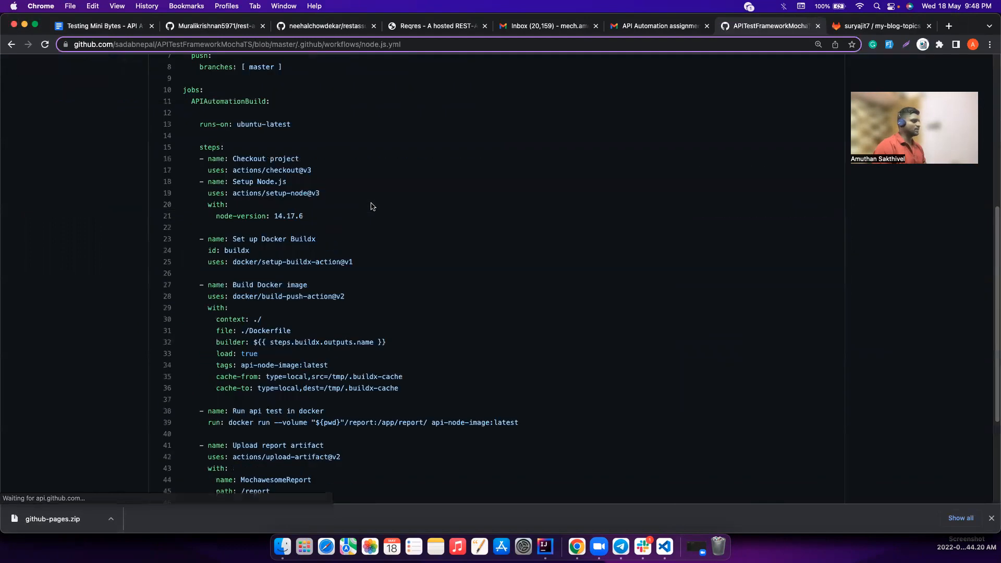
scroll("down", 3)
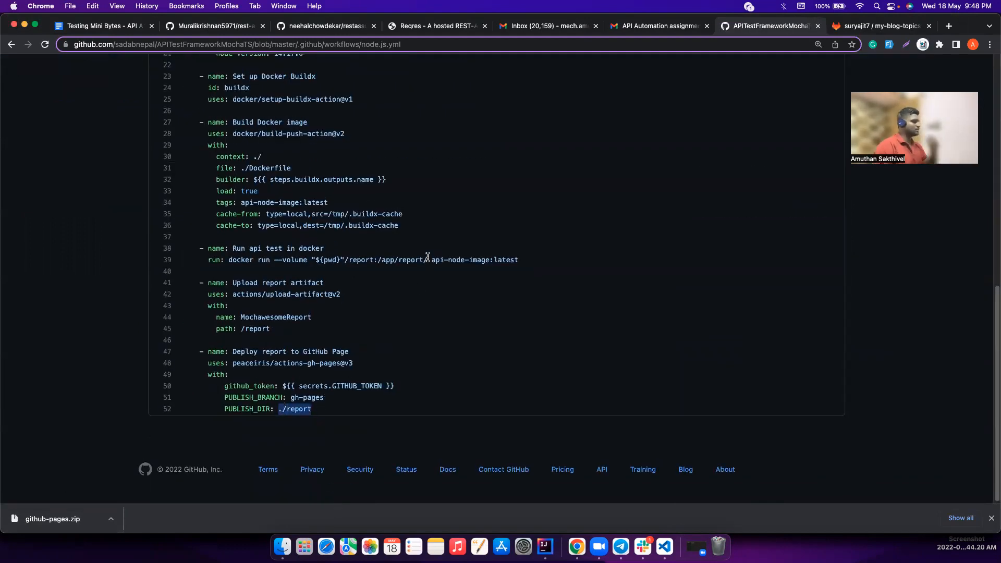
scroll("up", 3)
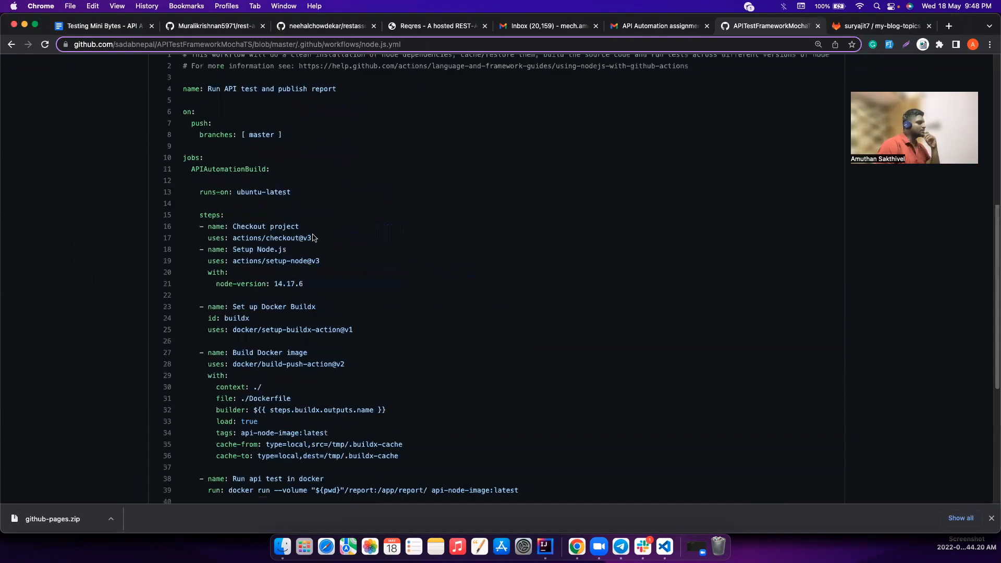
left_click(182, 177)
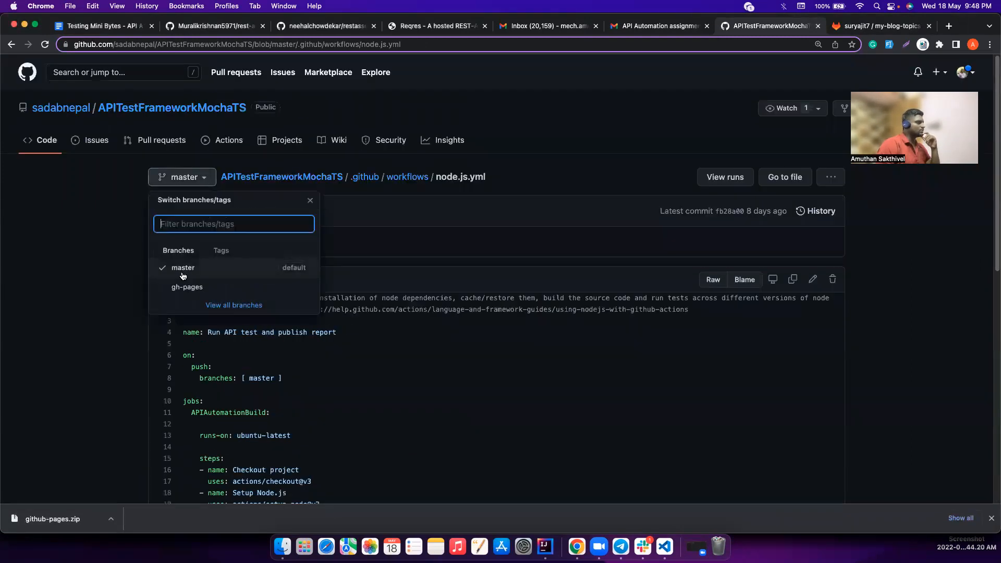
left_click(187, 287)
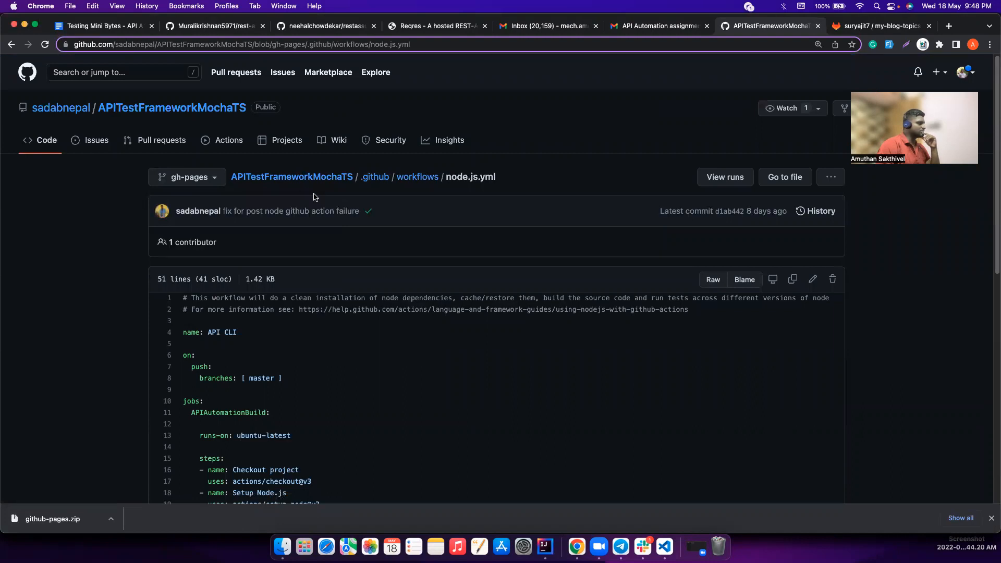
mouse_move(228, 139)
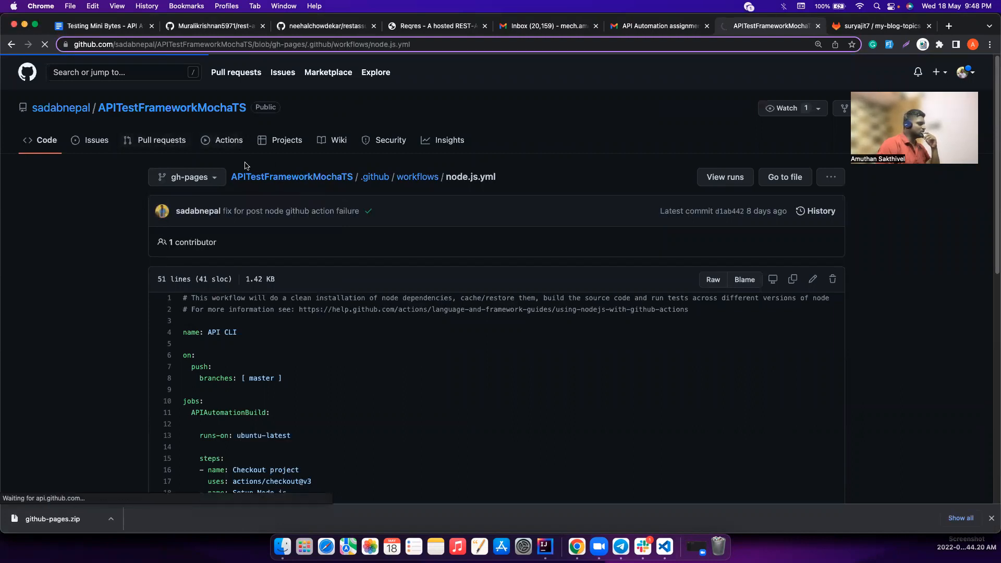
Filter Actions to pages-build-deployment, reopen run #7 and scroll its details
left_click(228, 140)
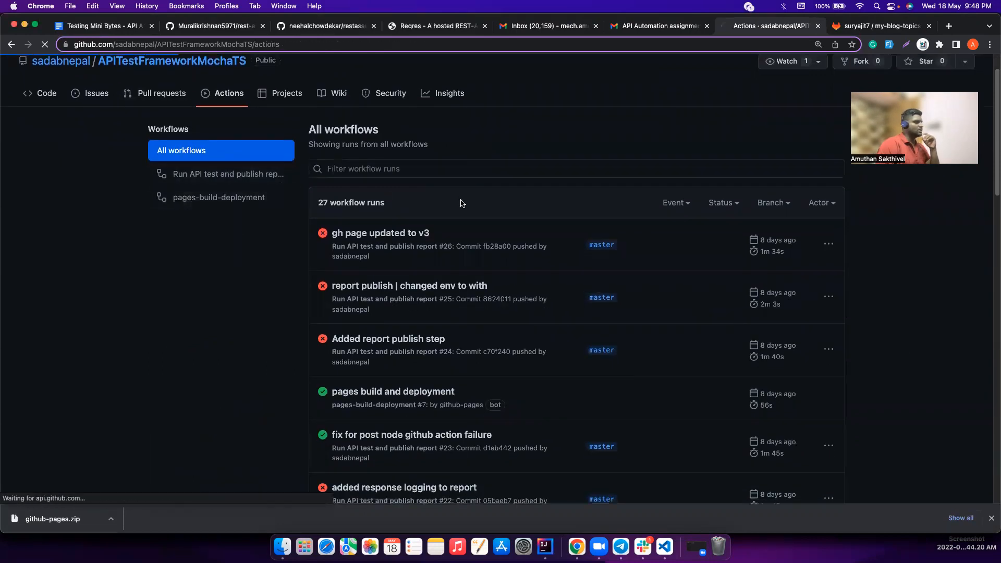
left_click(218, 197)
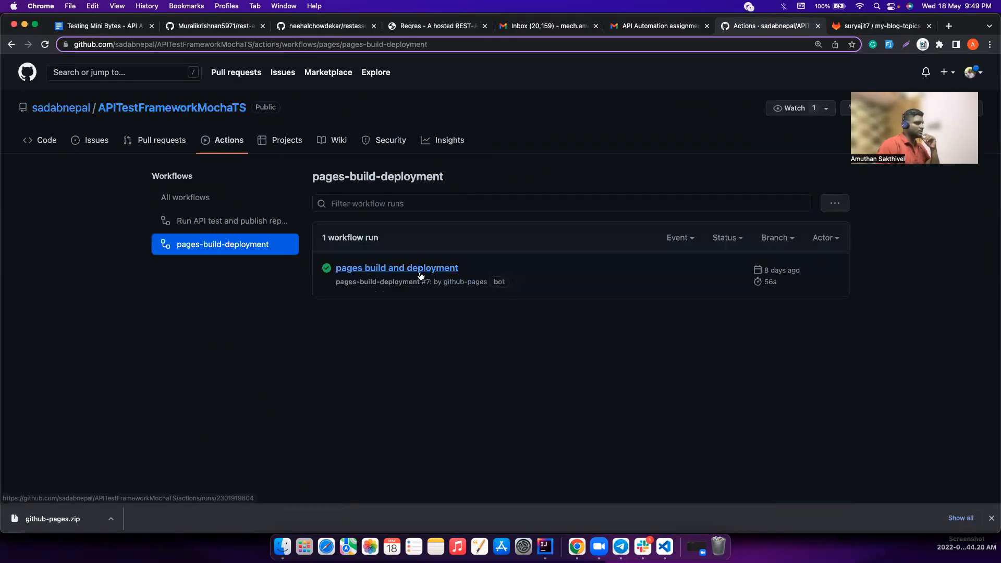
left_click(396, 268)
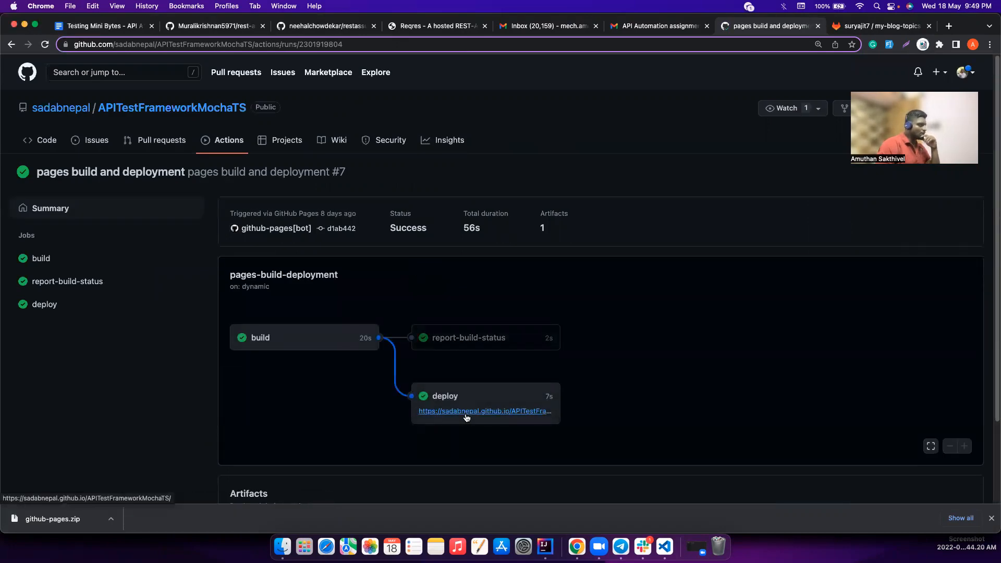
mouse_move(367, 408)
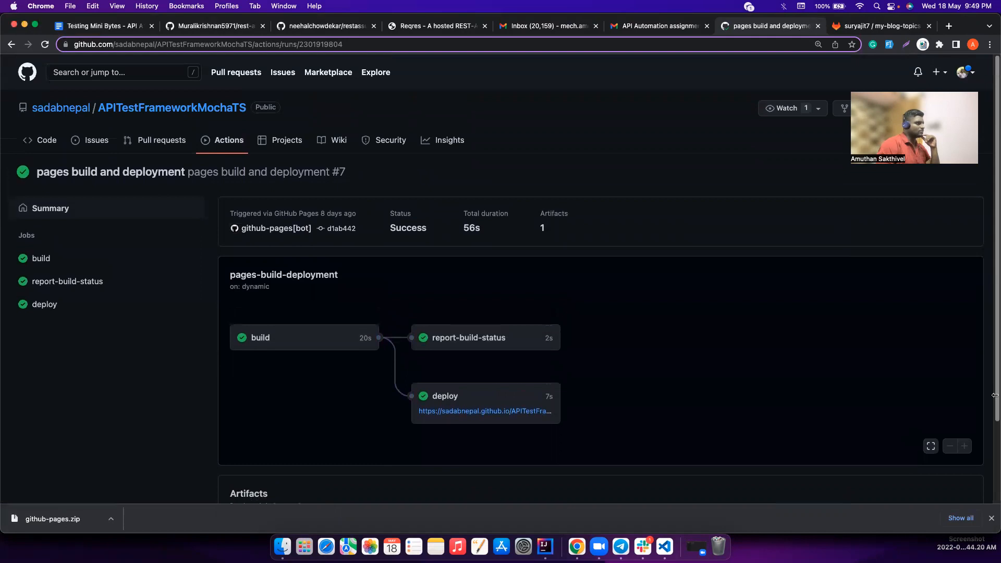
scroll("down", 3)
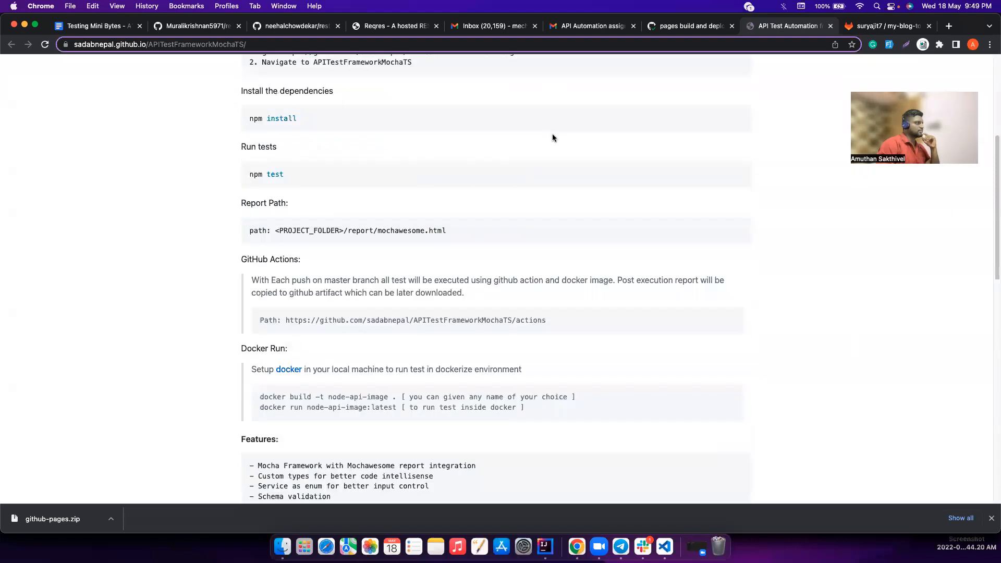
scroll("up", 3)
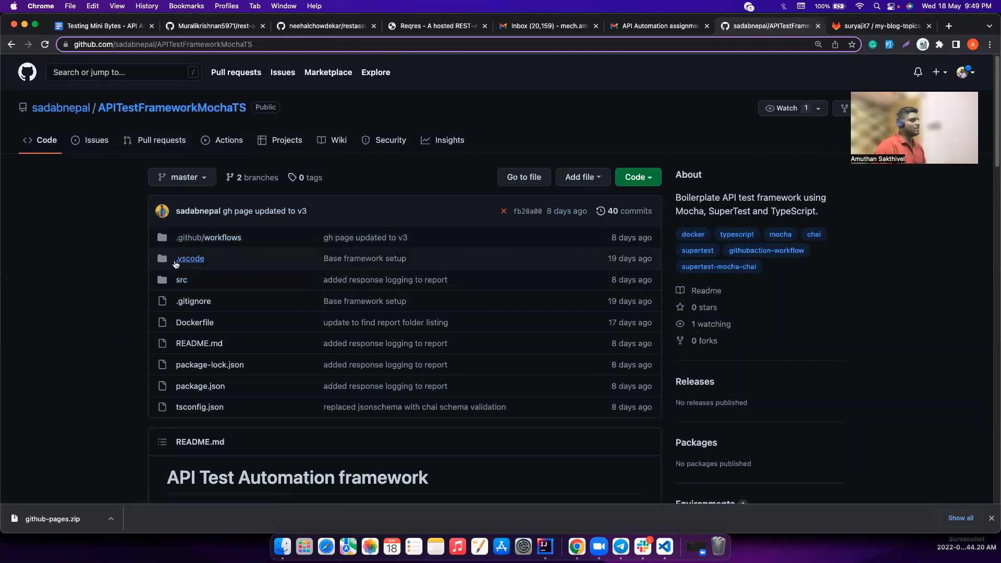
mouse_move(213, 262)
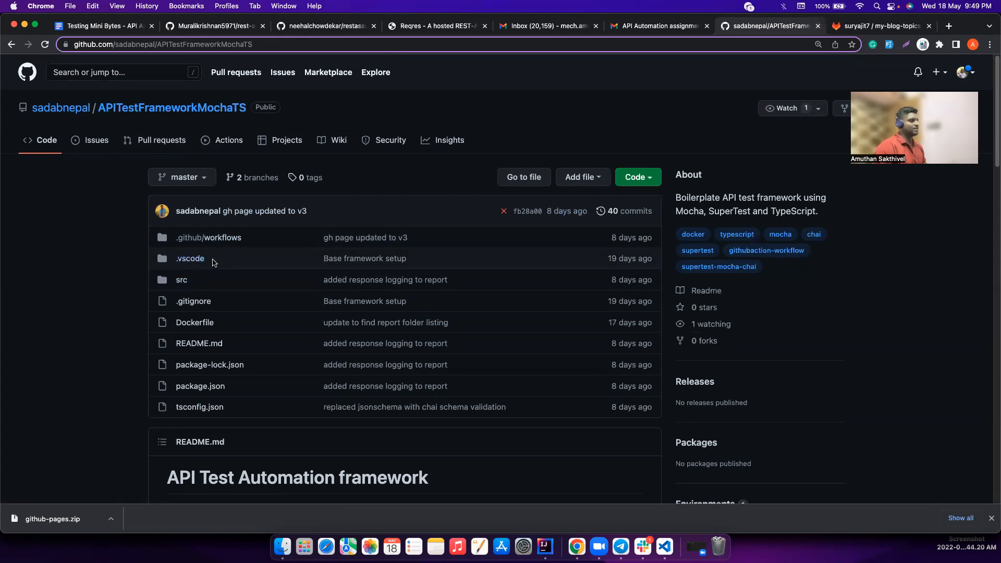
mouse_move(199, 285)
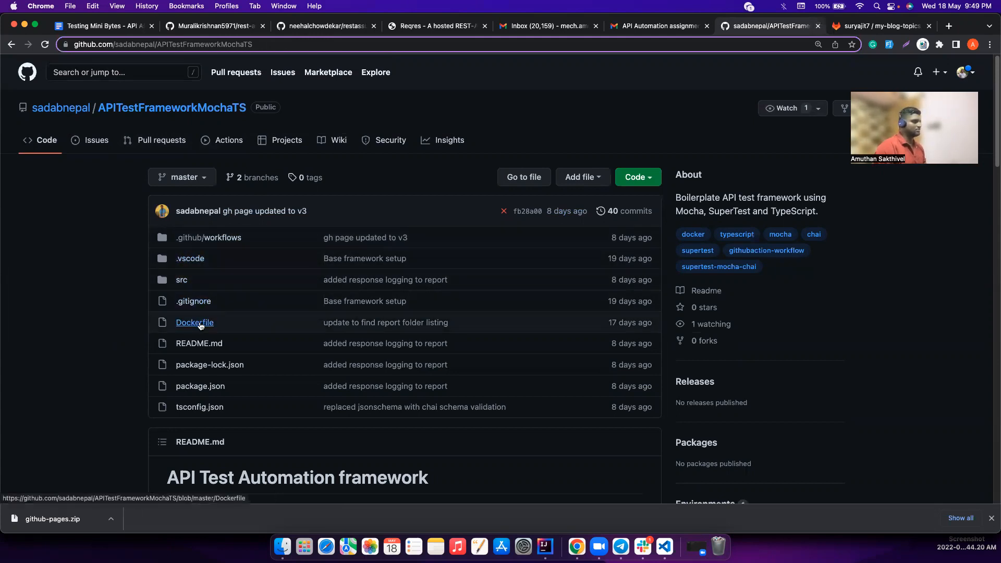
Scroll down to the repository README, then switch to Telegram from the Dock
left_click(194, 322)
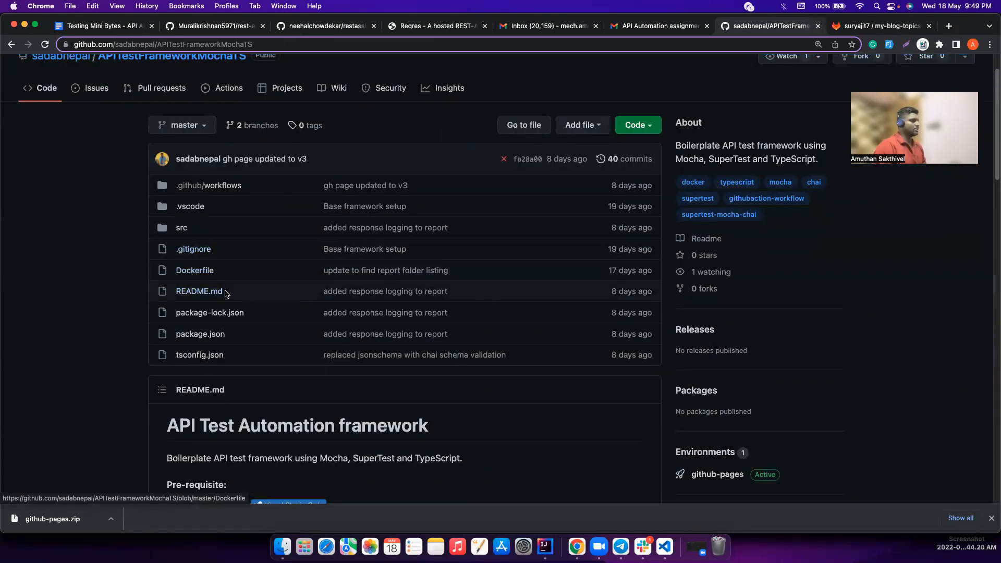
mouse_move(225, 282)
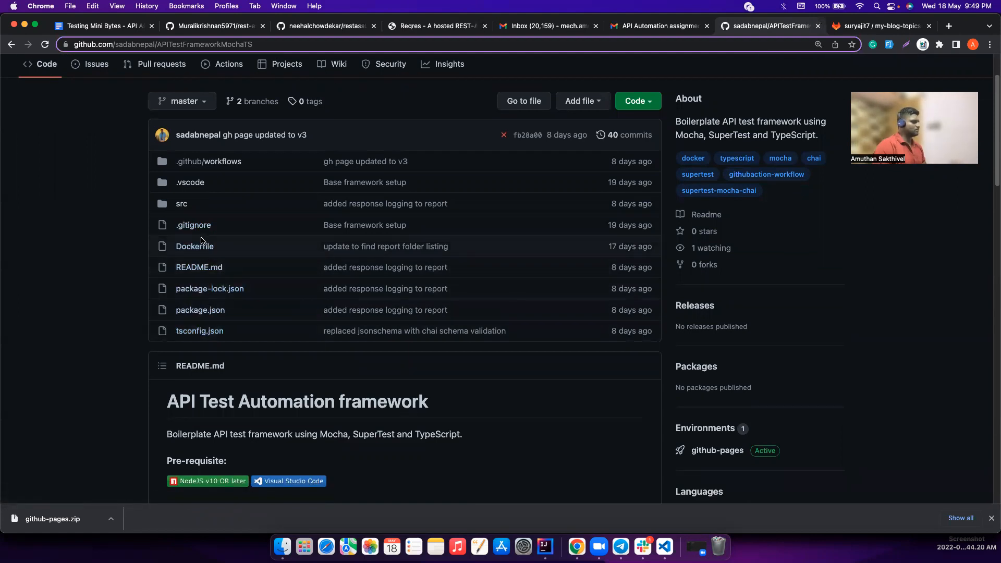
scroll("down", 3)
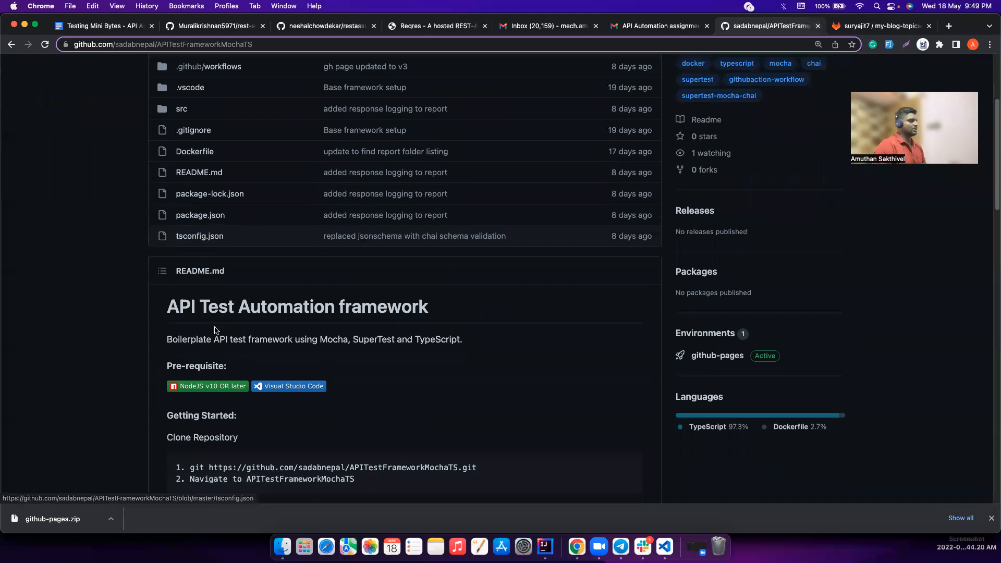
left_click(620, 547)
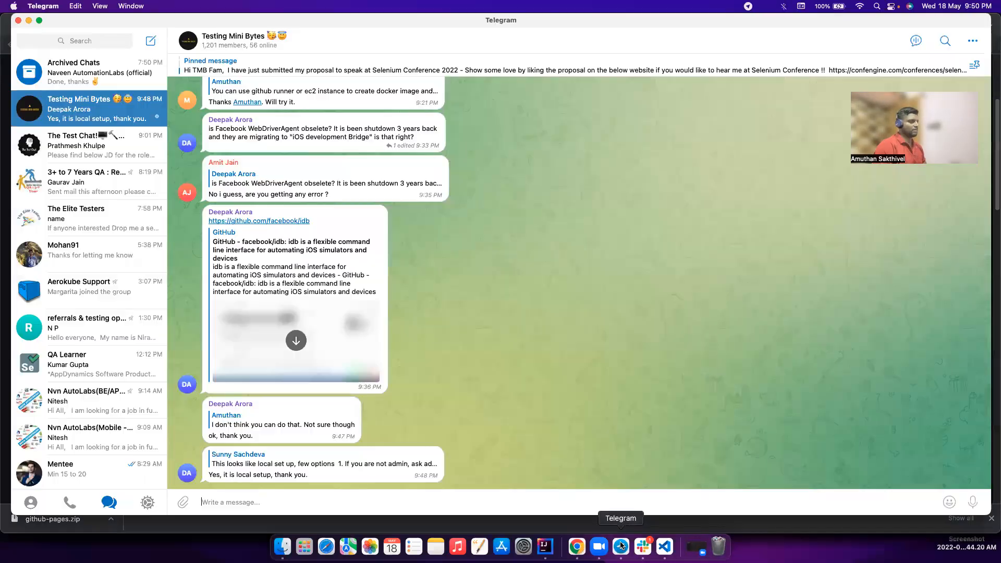
left_click(664, 547)
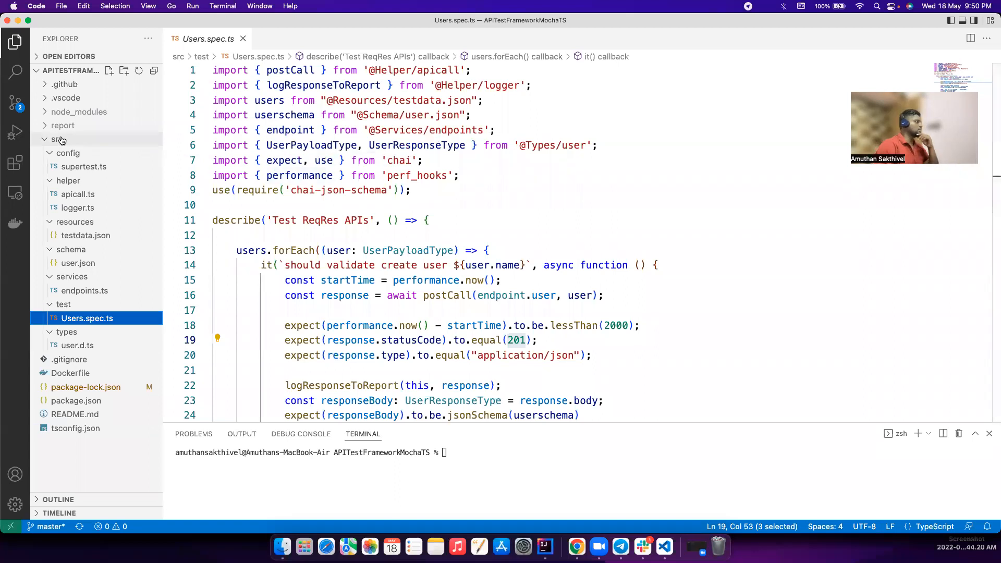
left_click(56, 139)
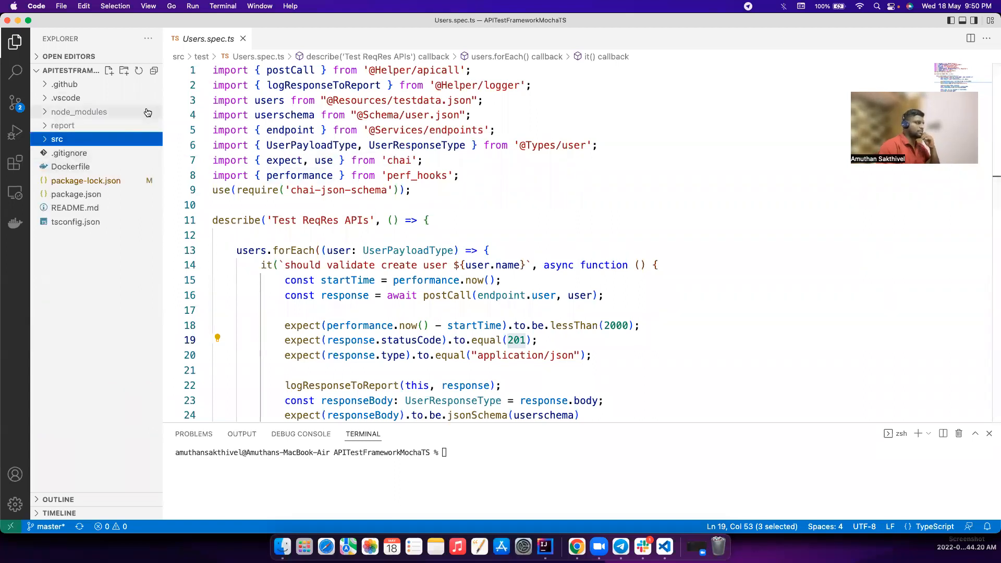
mouse_move(66, 208)
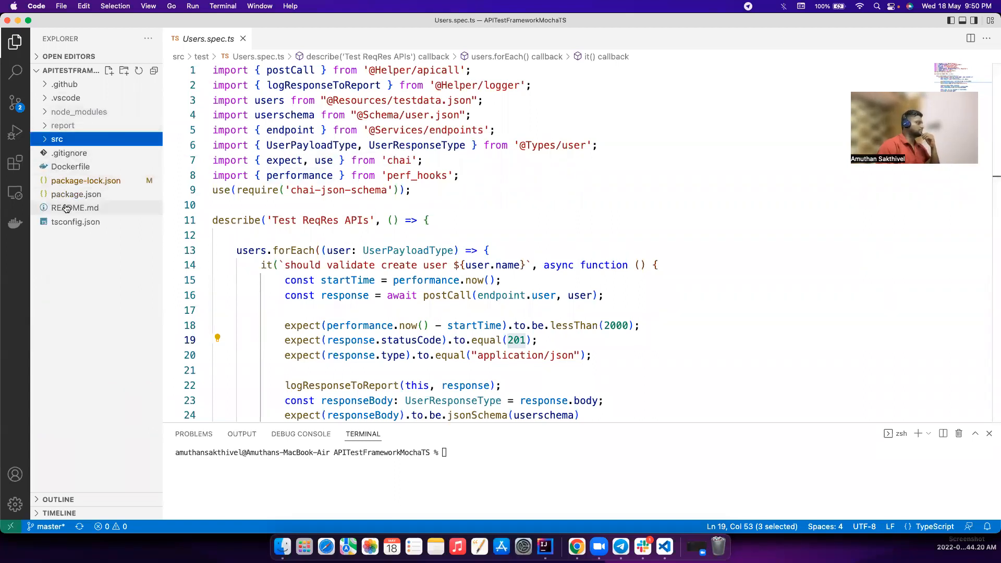
left_click(75, 221)
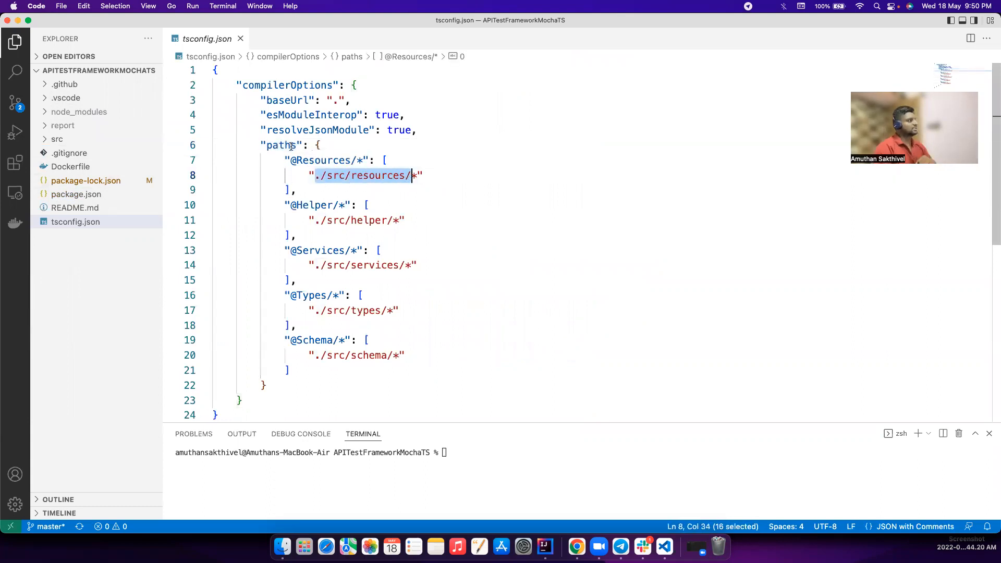
double_click(320, 160)
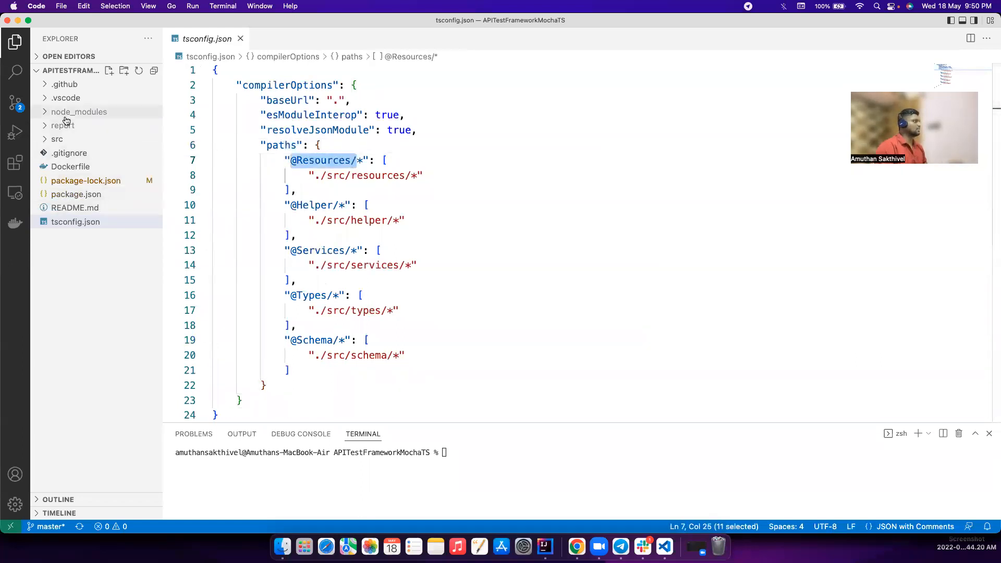
left_click(57, 139)
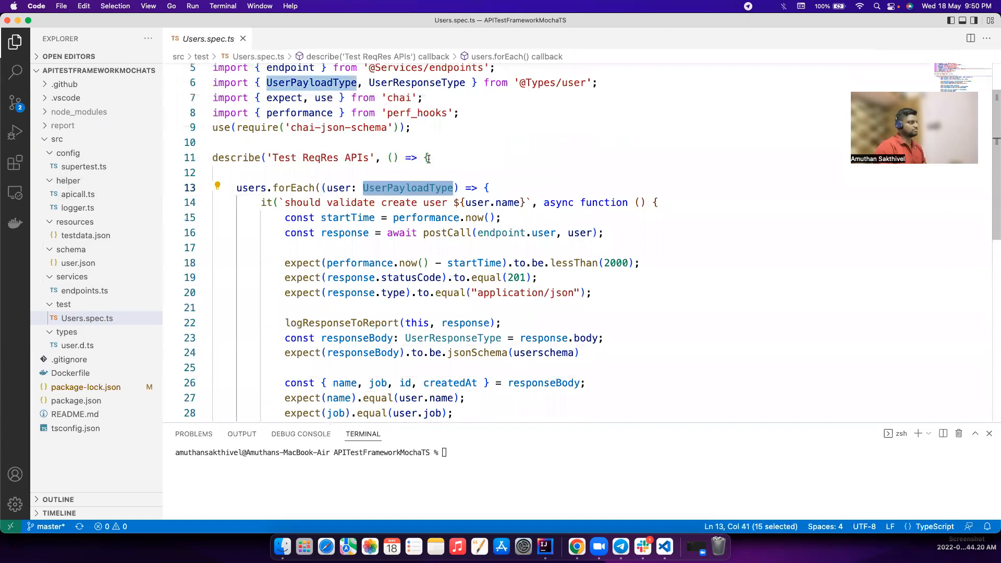
mouse_move(407, 188)
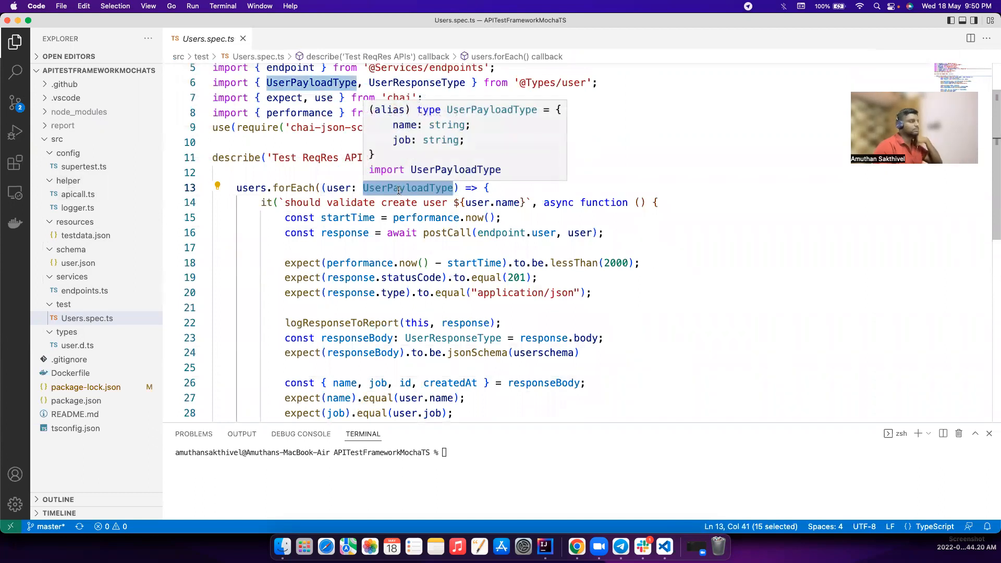
mouse_move(475, 198)
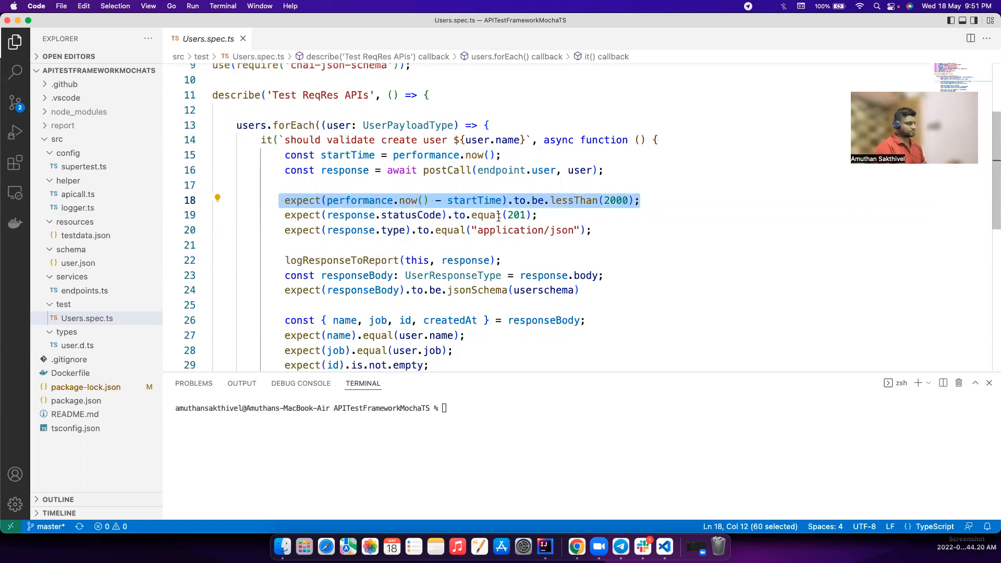
Go to postCall's definition and highlight getCall's optional payload parameter
left_click(446, 171)
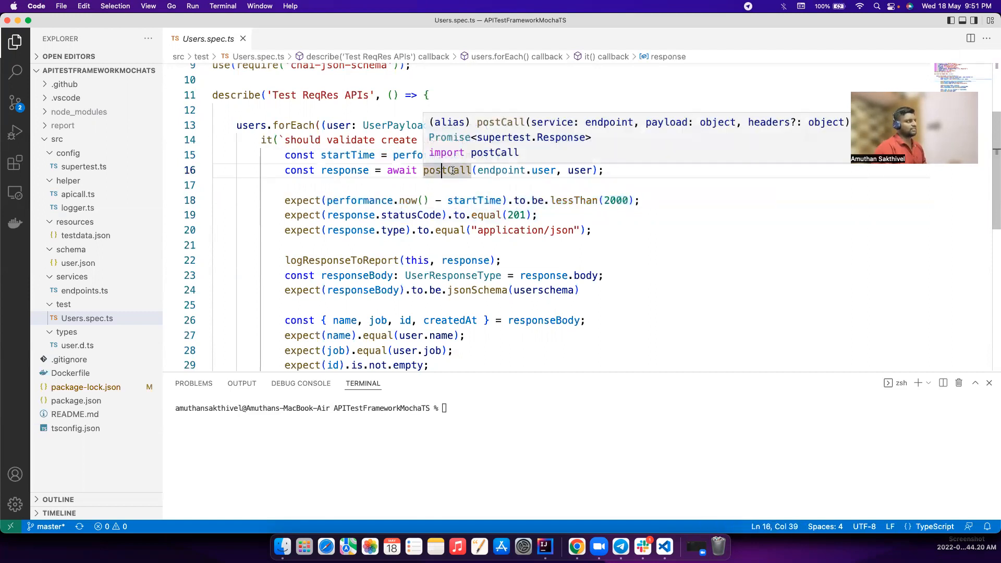
double_click(446, 171)
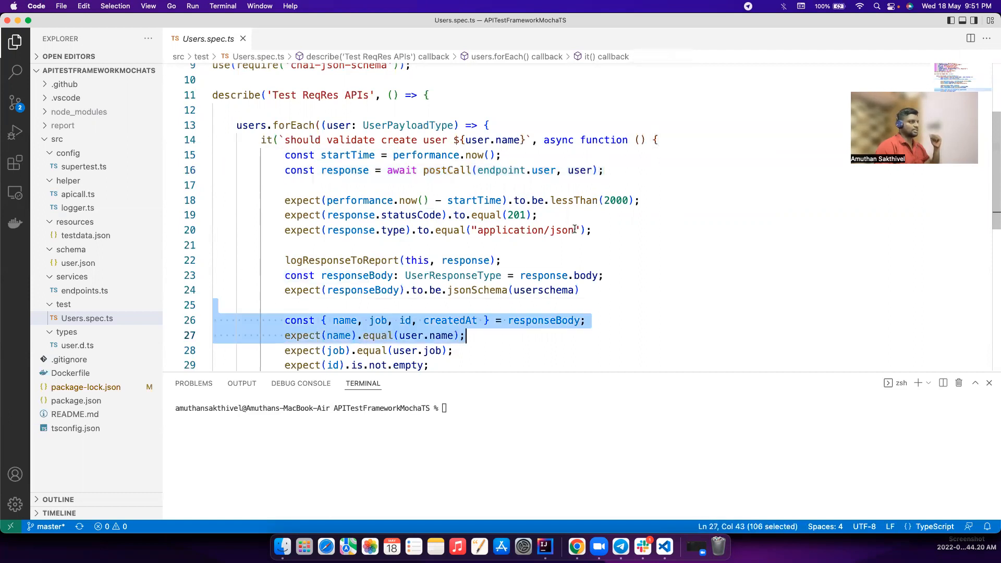
right_click(472, 170)
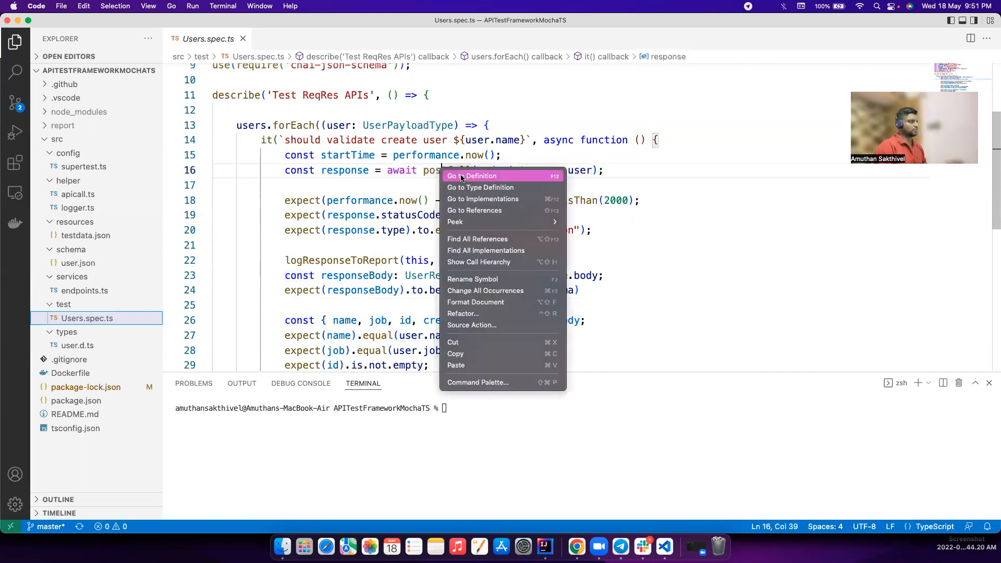
left_click(472, 176)
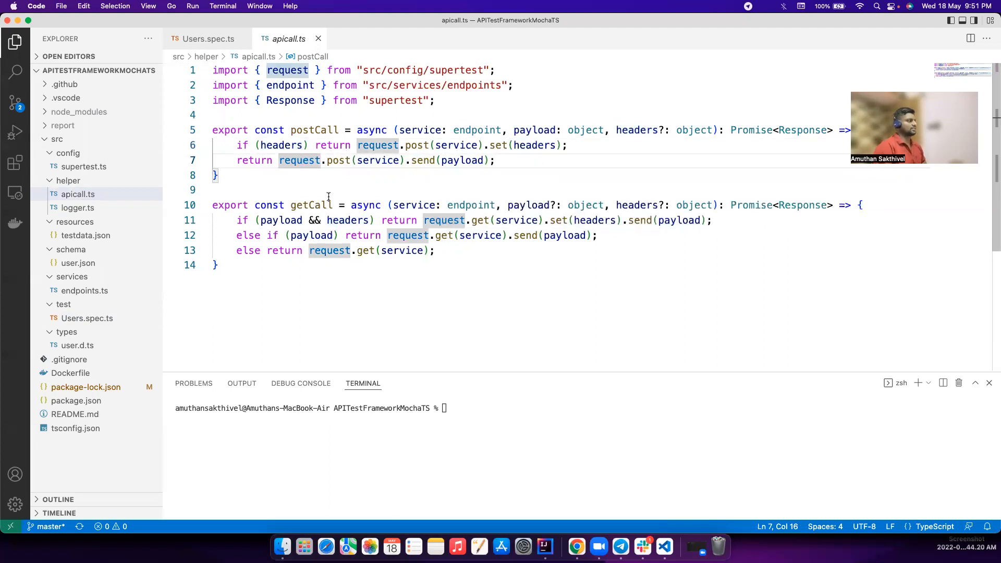
double_click(311, 205)
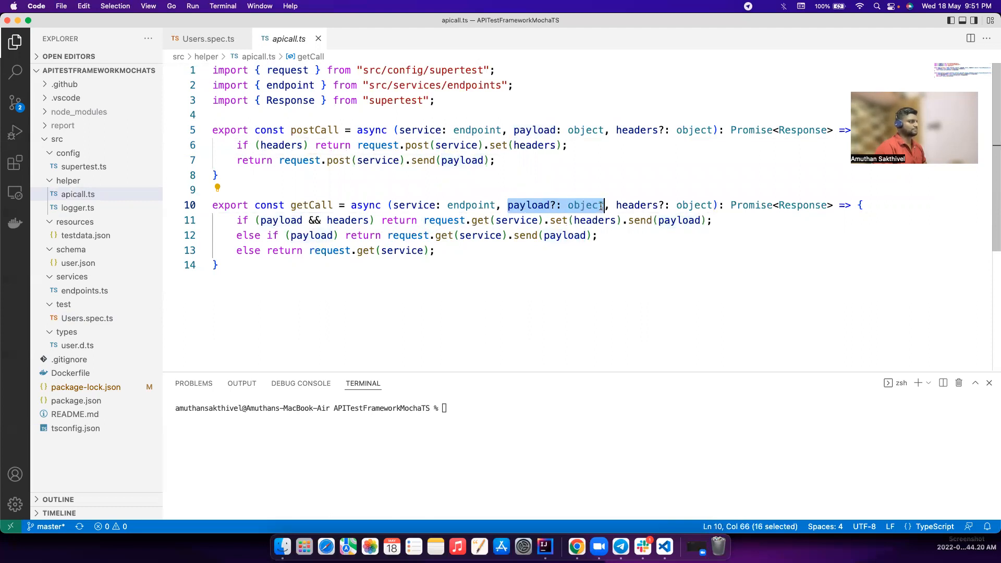
mouse_move(638, 205)
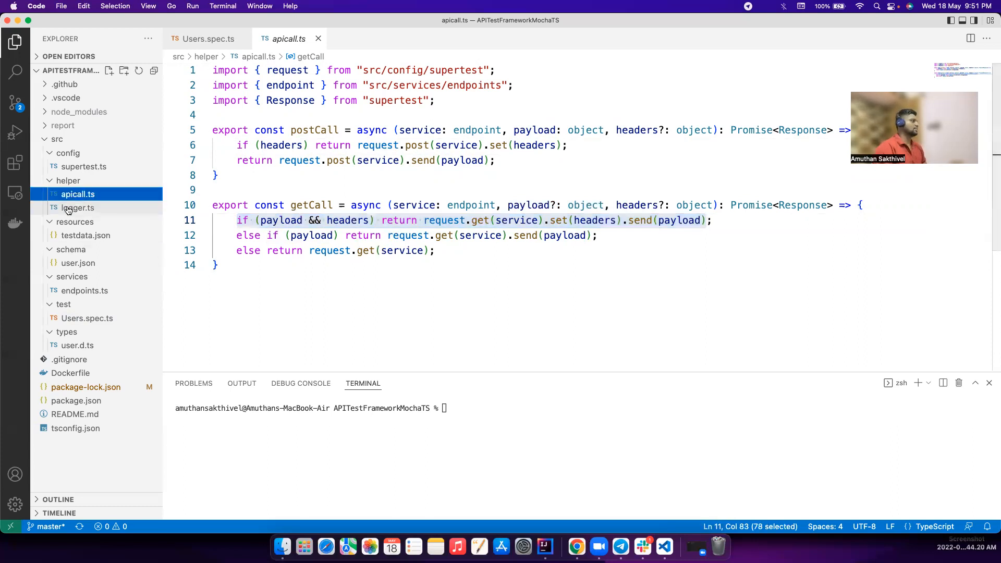
Open logger.ts, testdata.json, user.json, then README.md's install instructions
left_click(77, 208)
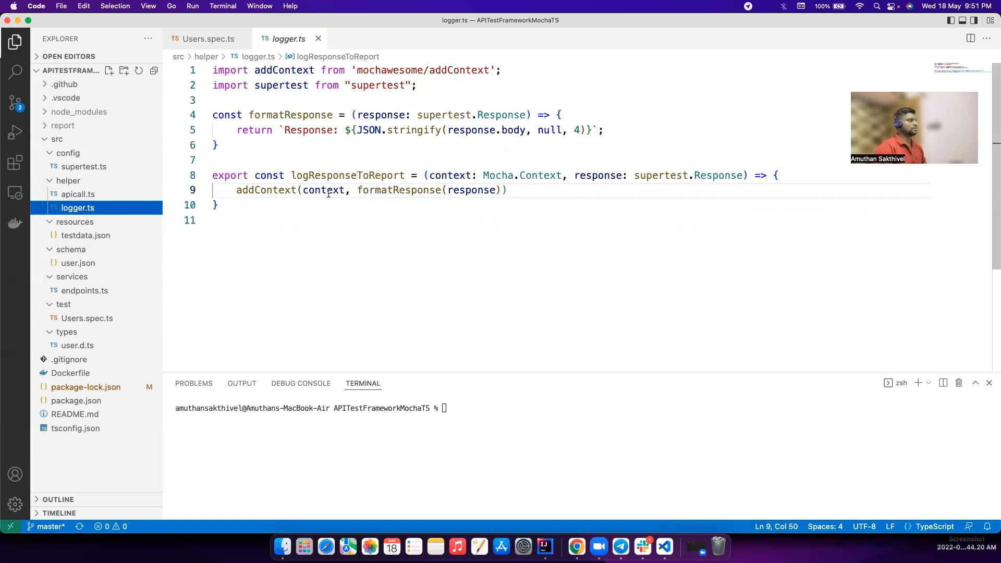
double_click(718, 175)
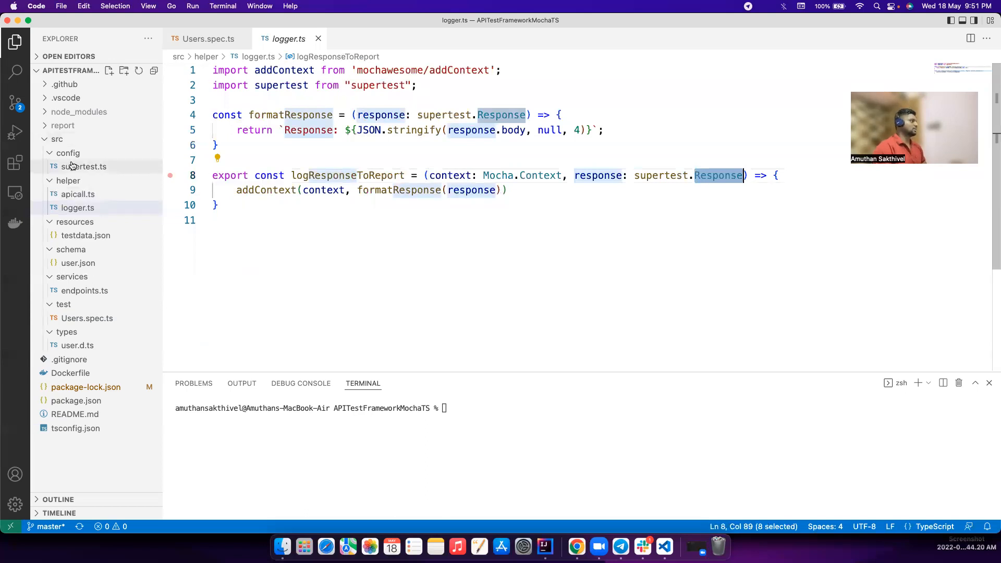
left_click(86, 235)
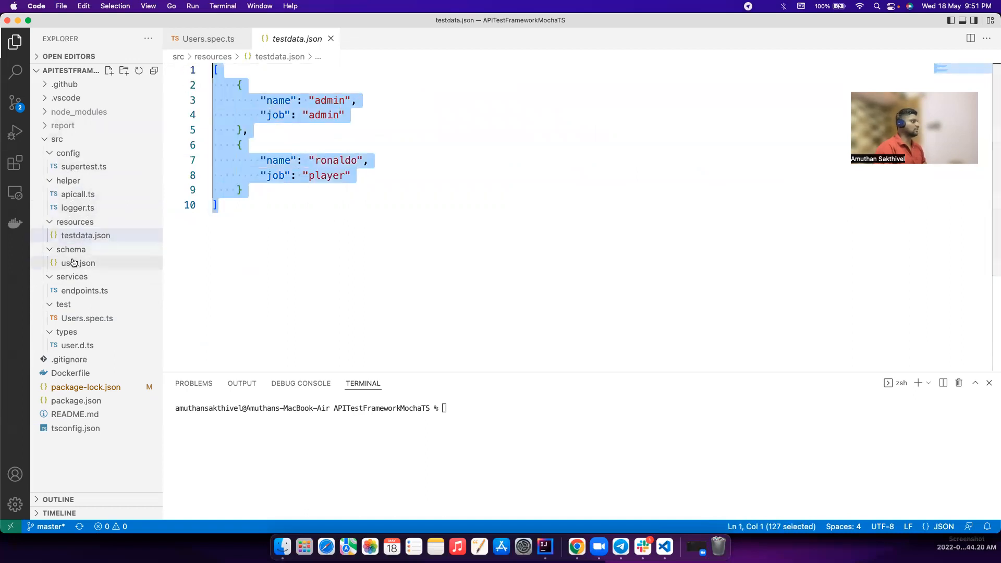
left_click(79, 262)
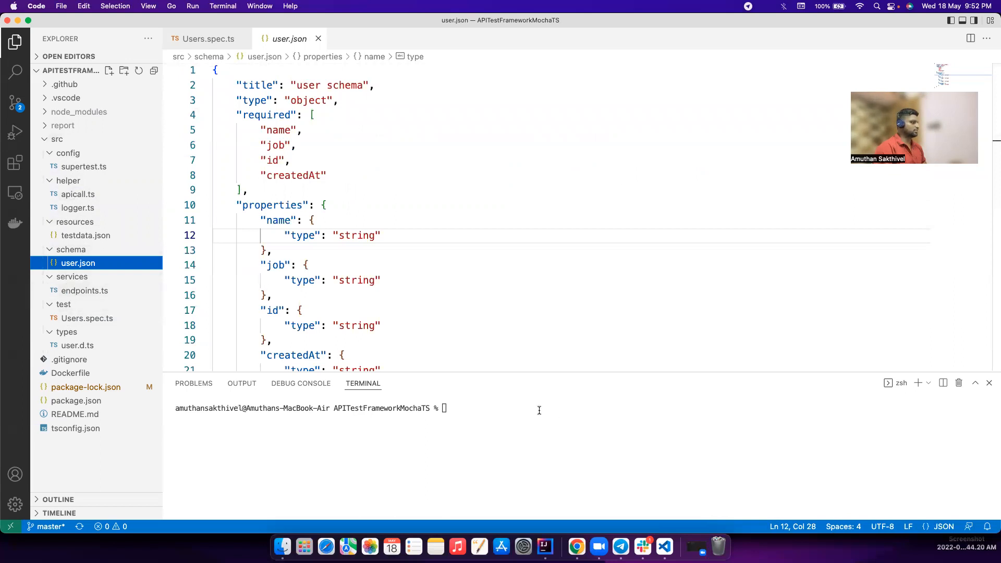
left_click(74, 413)
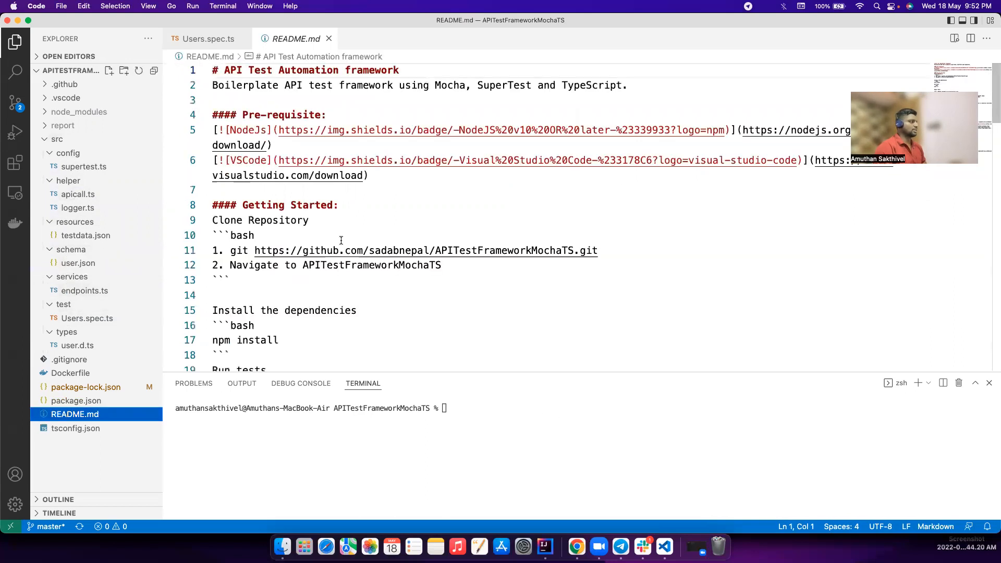
double_click(257, 215)
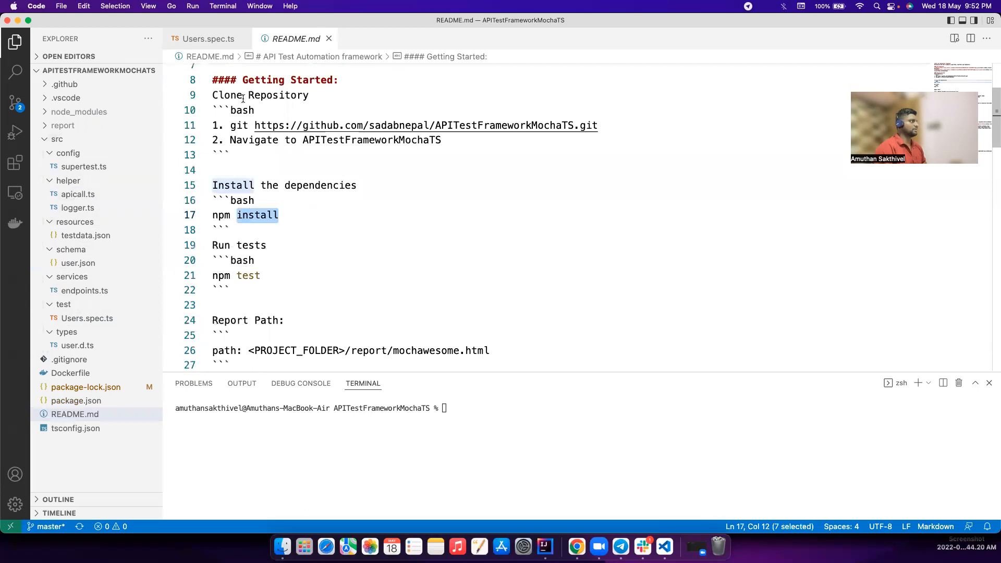
Run npm test in the terminal and review the name and job assertions
left_click(207, 39)
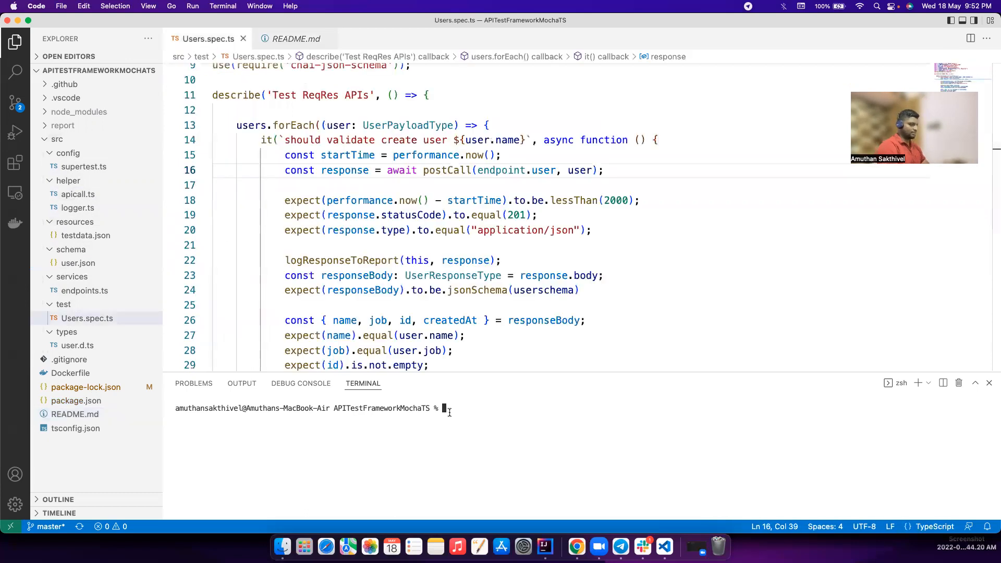
type("npm tet")
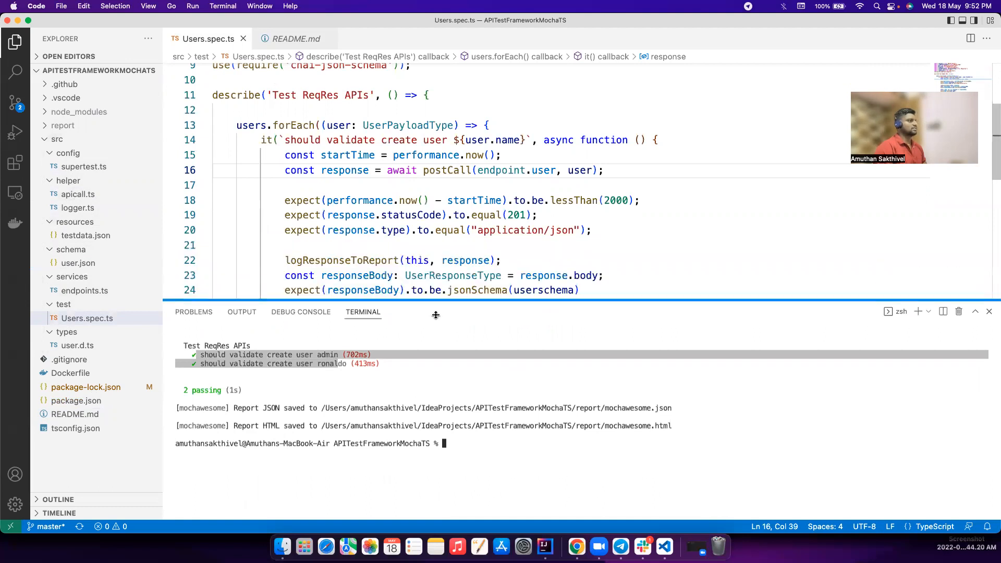
scroll("down", 3)
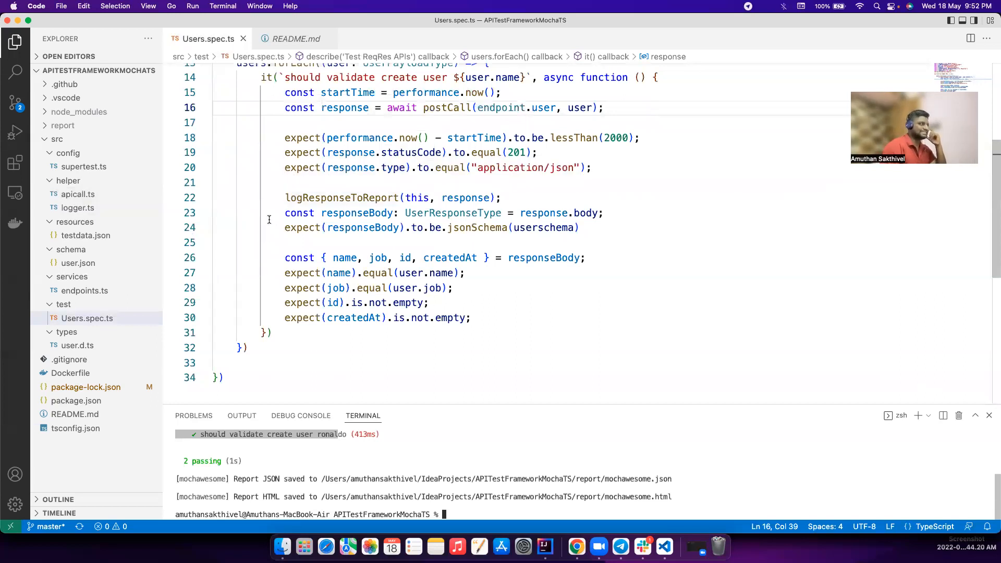
left_click_drag(284, 257, 423, 287)
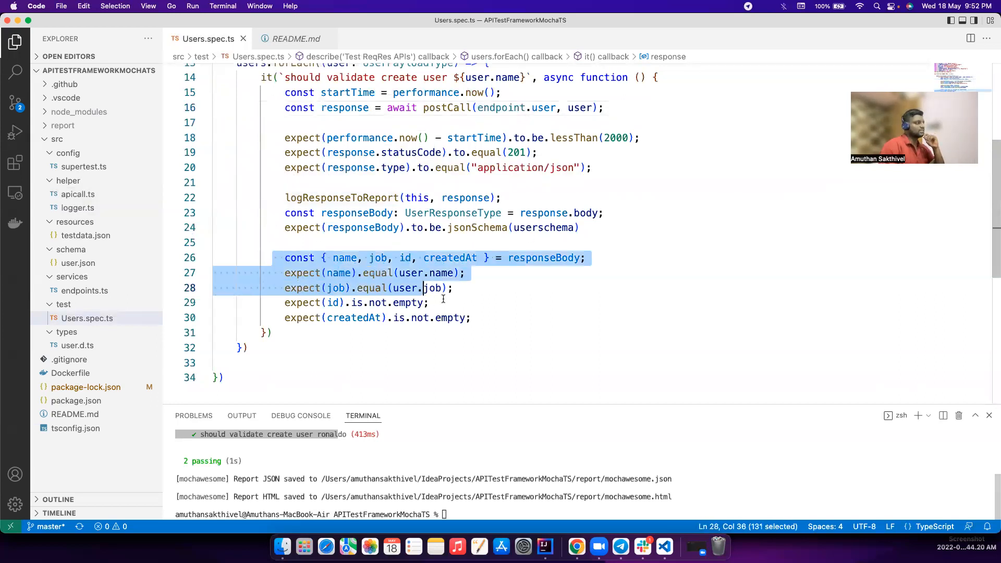
left_click(488, 318)
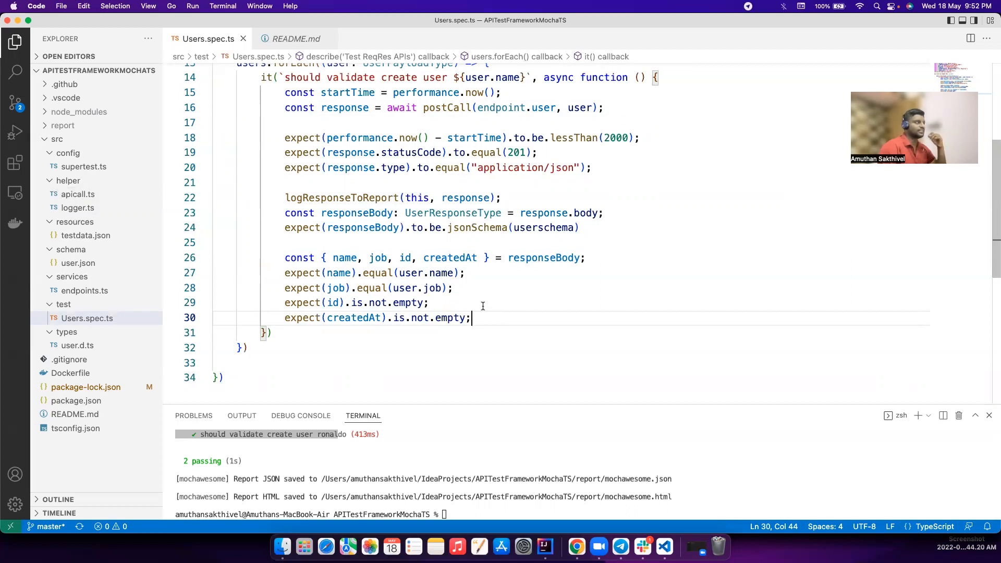
mouse_move(526, 240)
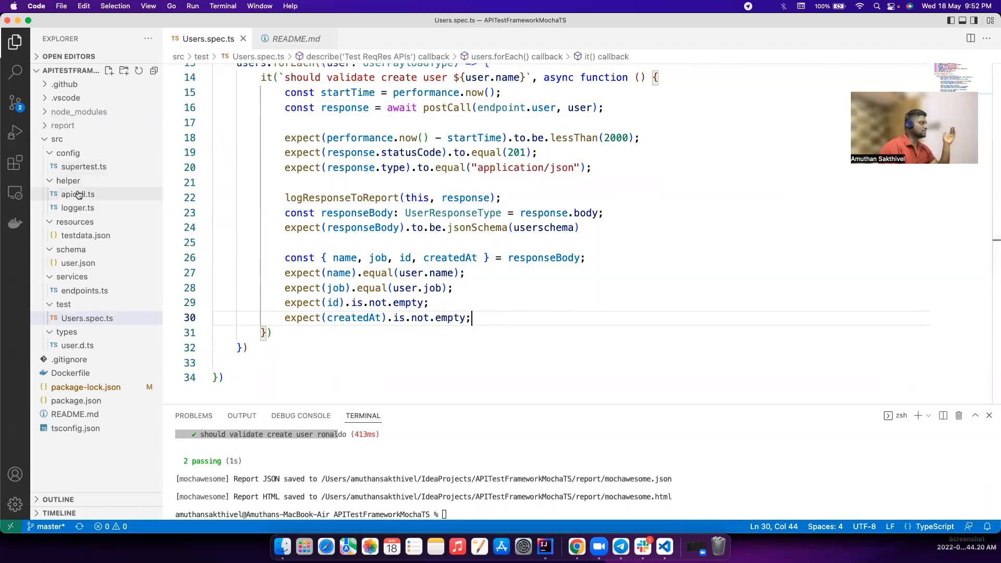
In logger.ts, type addContext(context, response. and pick a response property
left_click(77, 194)
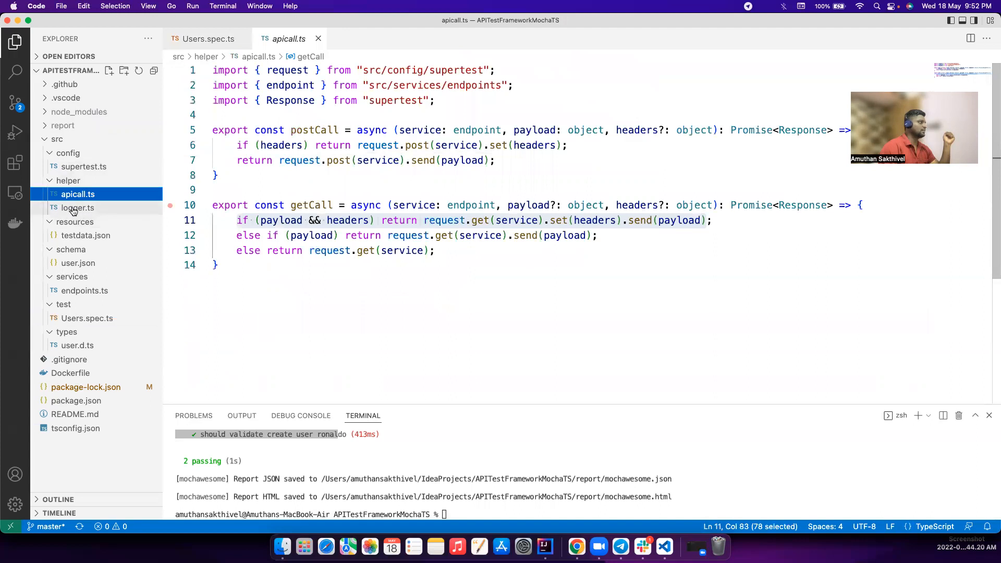
left_click(77, 208)
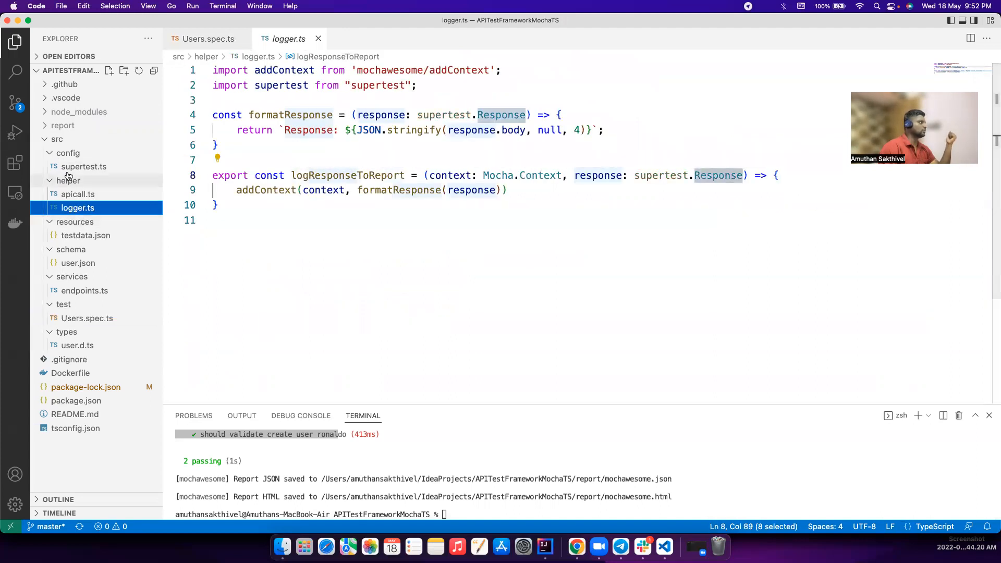
mouse_move(661, 175)
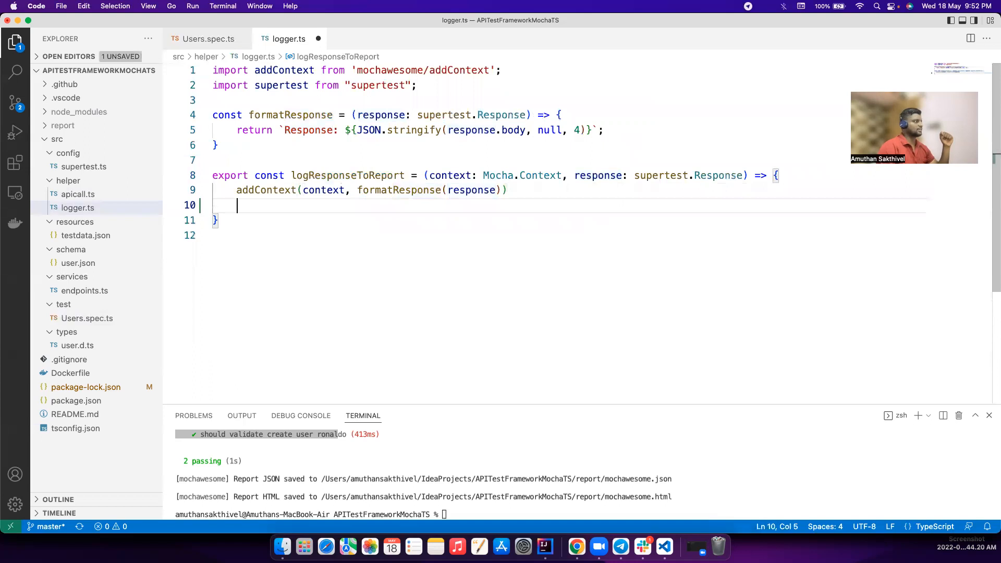
type("ad")
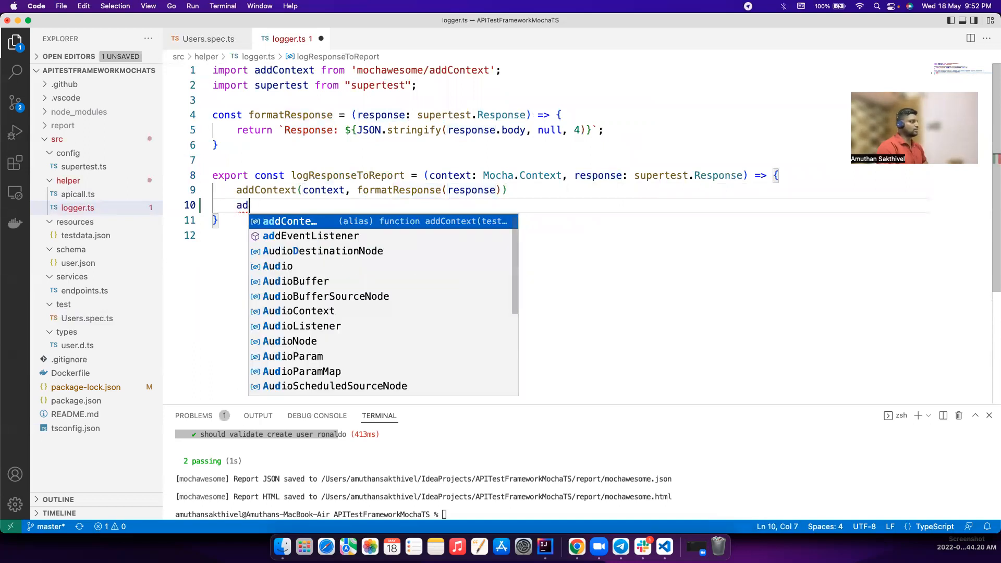
type("dContext(")
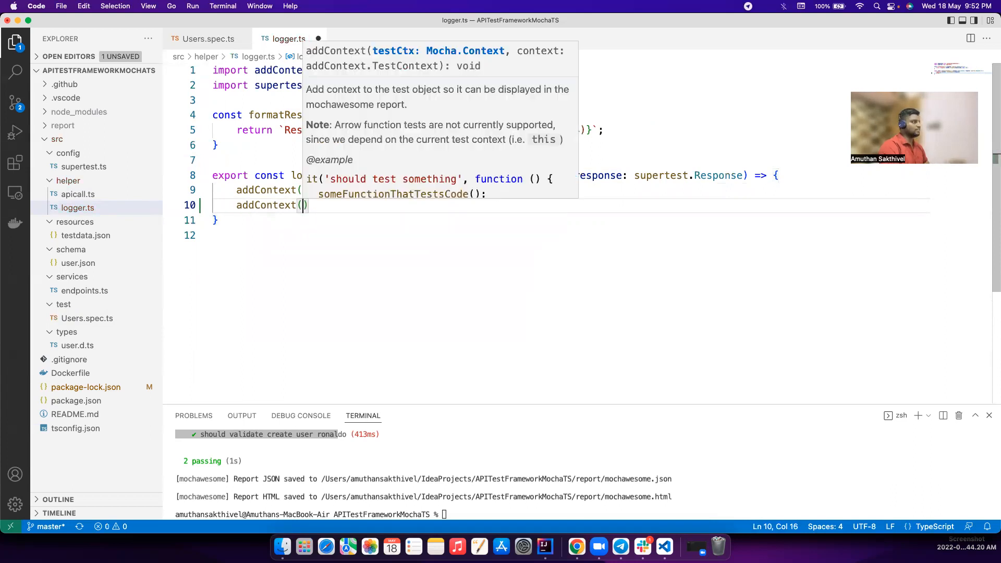
type("context")
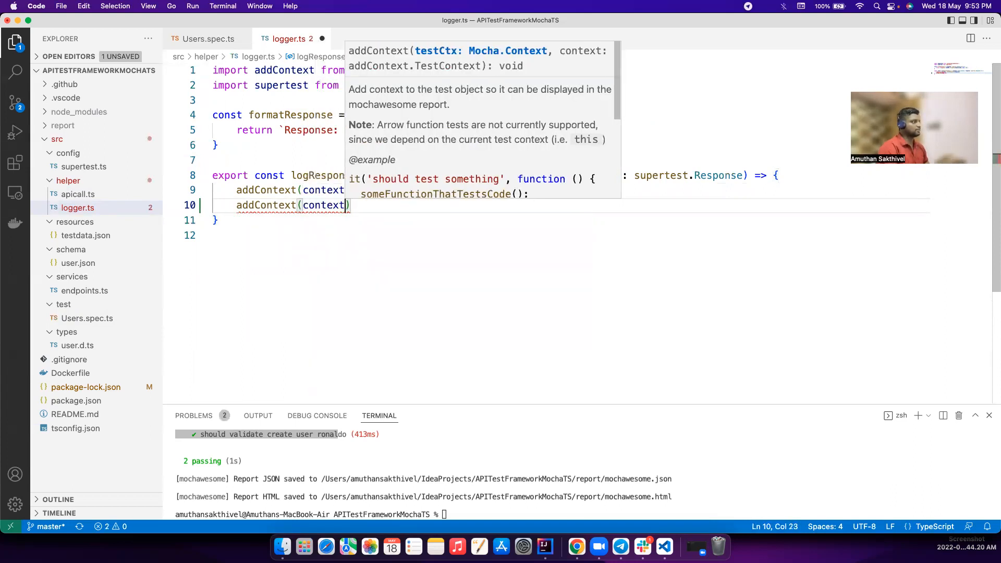
type(",")
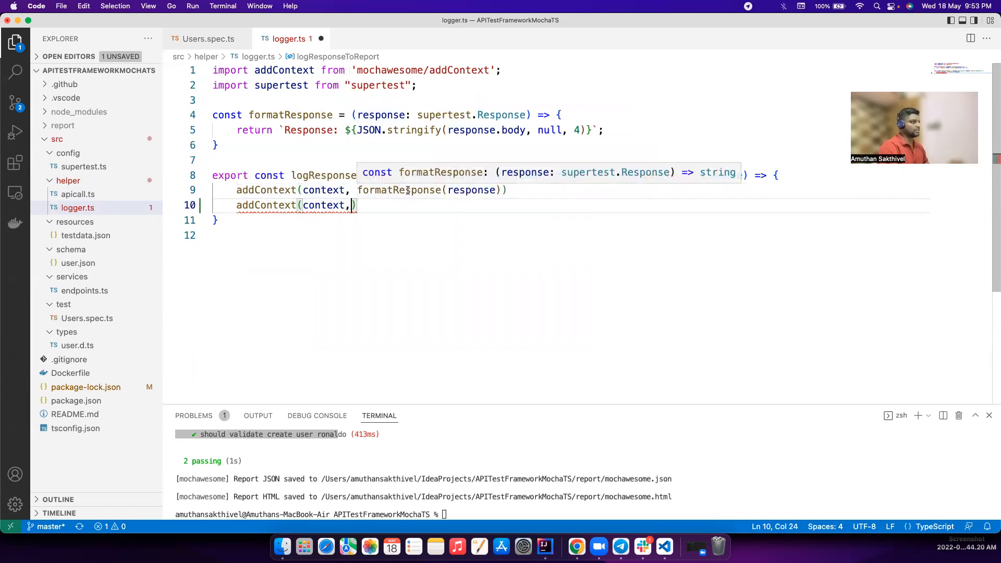
type("response.")
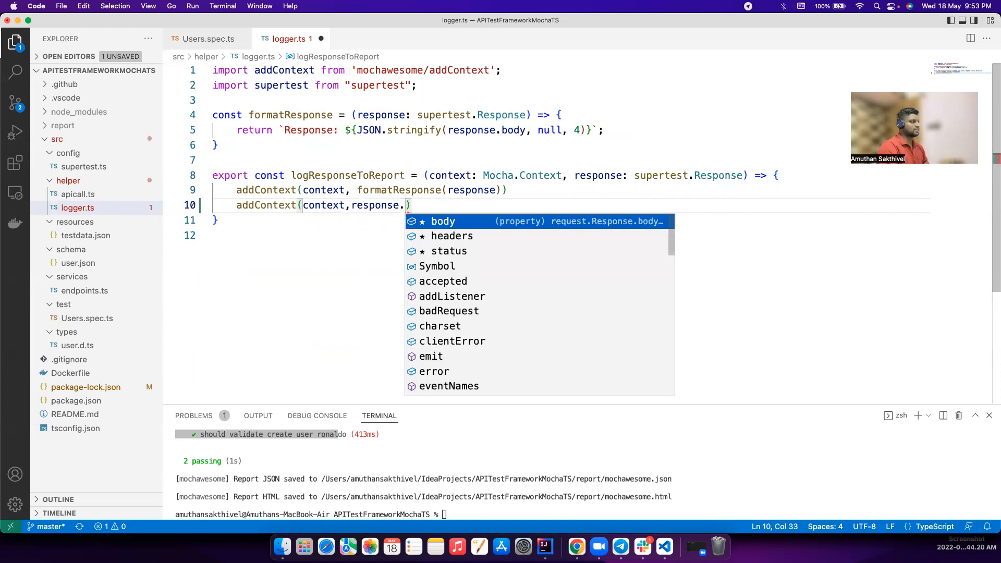
key("Down")
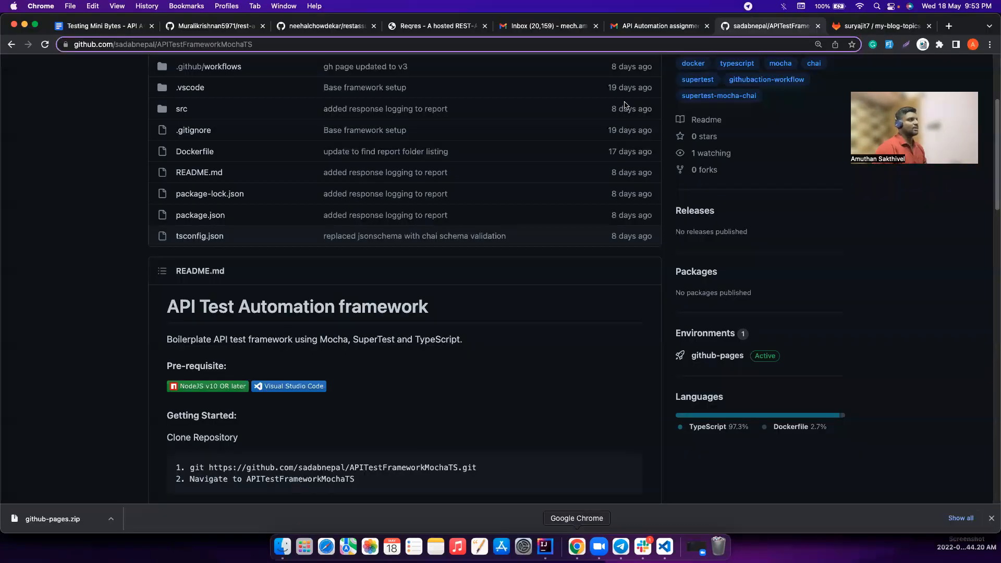
Switch to the GitLab my-blog-topics tab and scroll its main-branch file list
left_click(879, 25)
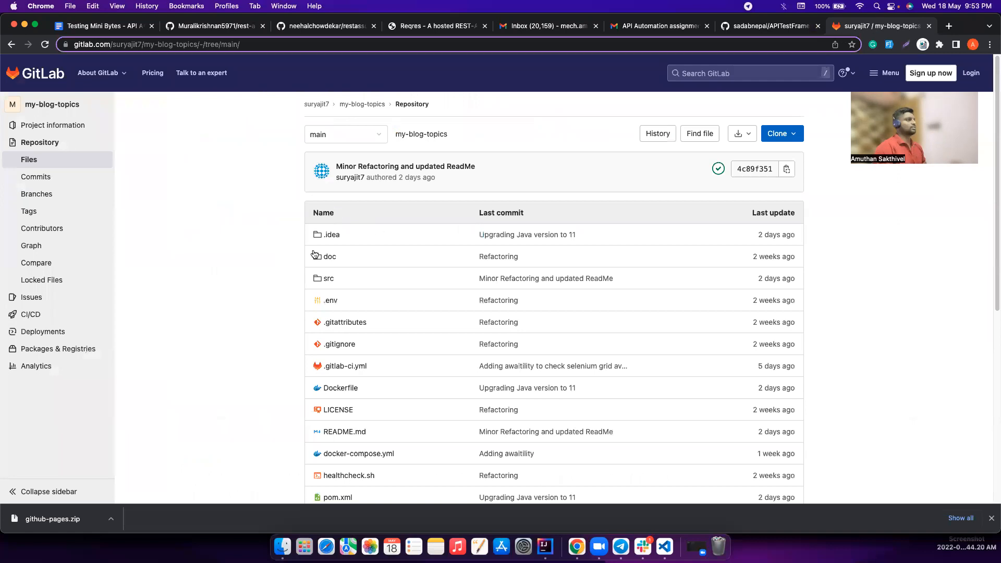
scroll("down", 3)
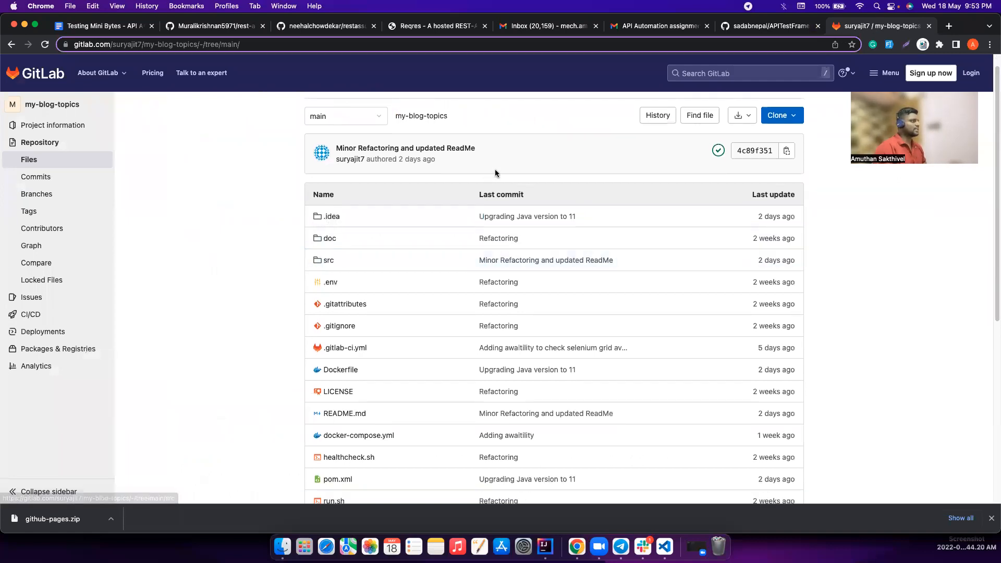
scroll("down", 3)
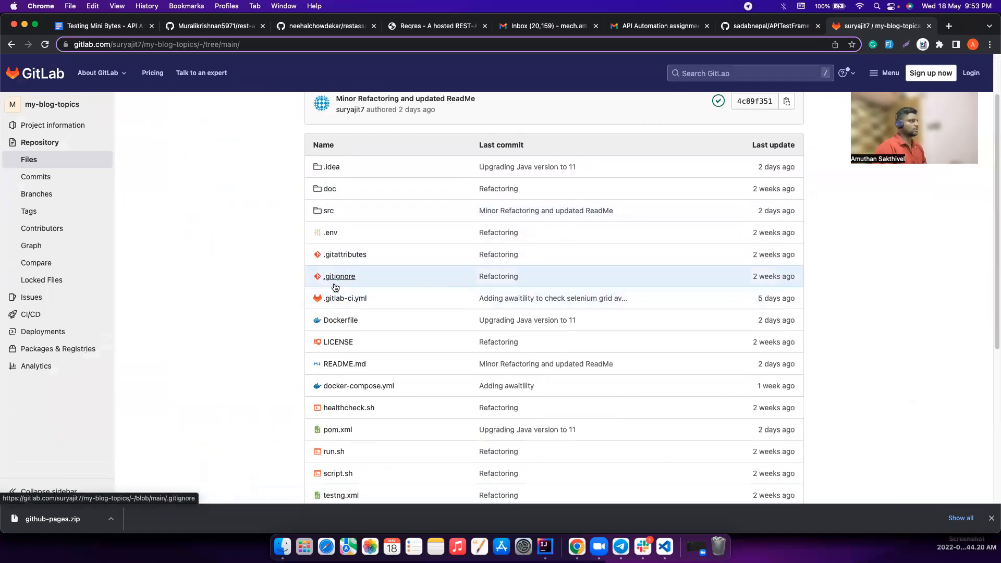
mouse_move(615, 320)
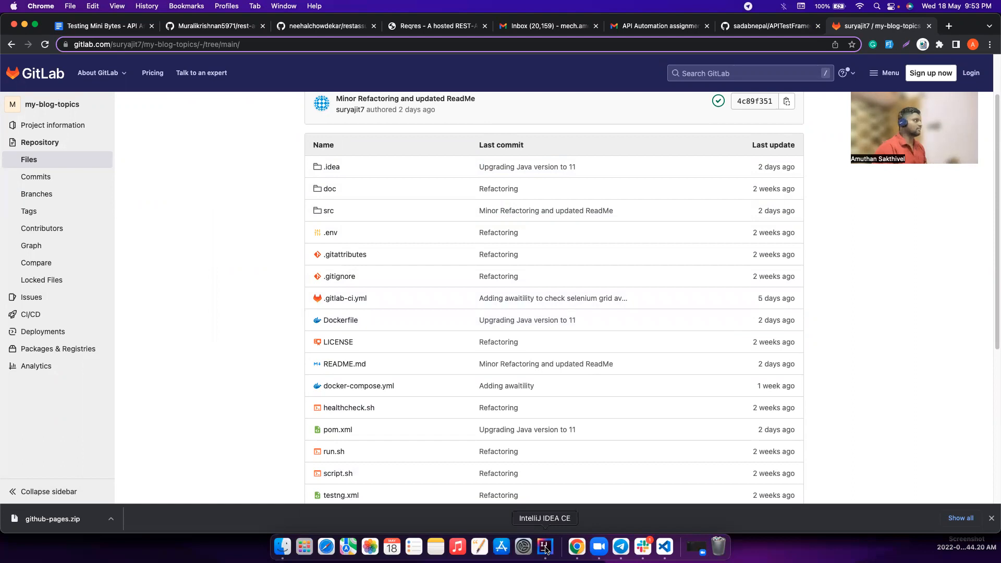
Open BaseTest in the my-blog-topics project and trace the create-user test to BaseService.post
left_click(544, 547)
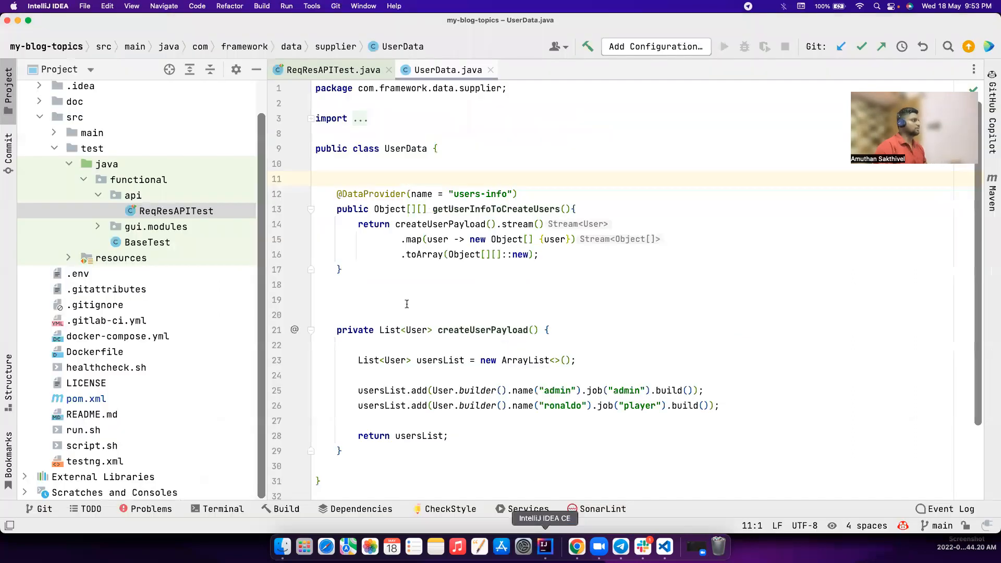
left_click(147, 241)
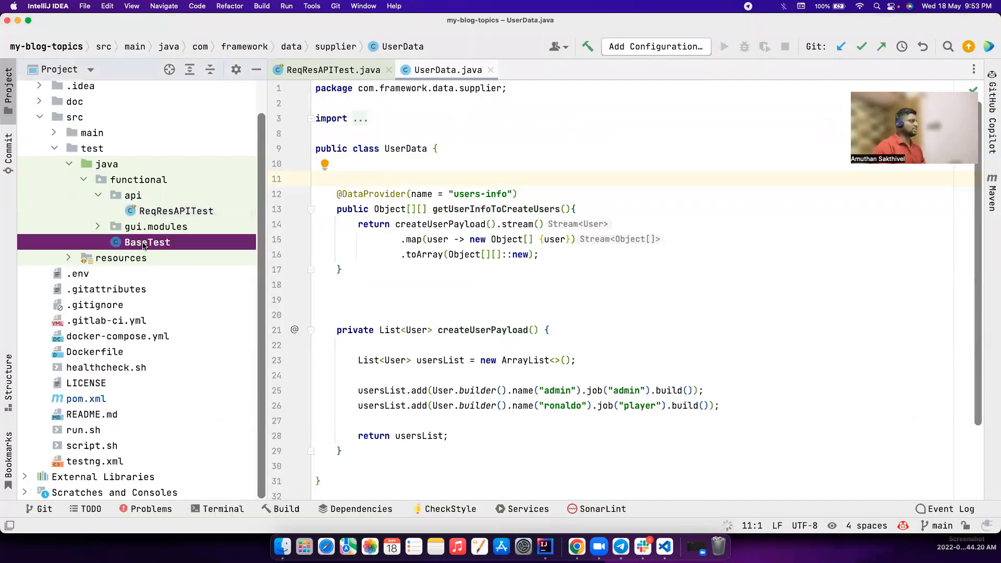
double_click(147, 242)
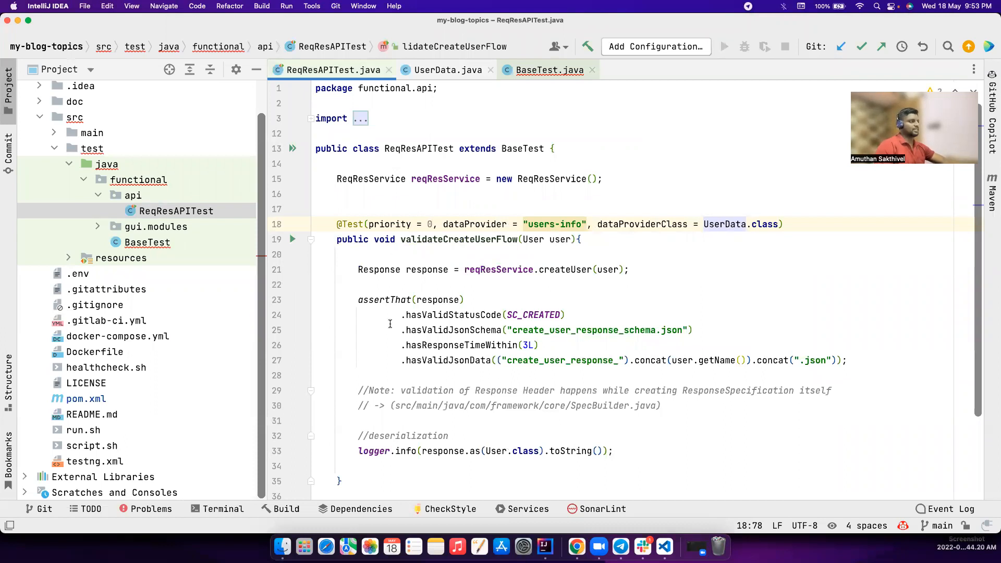
left_click_drag(358, 299, 848, 361)
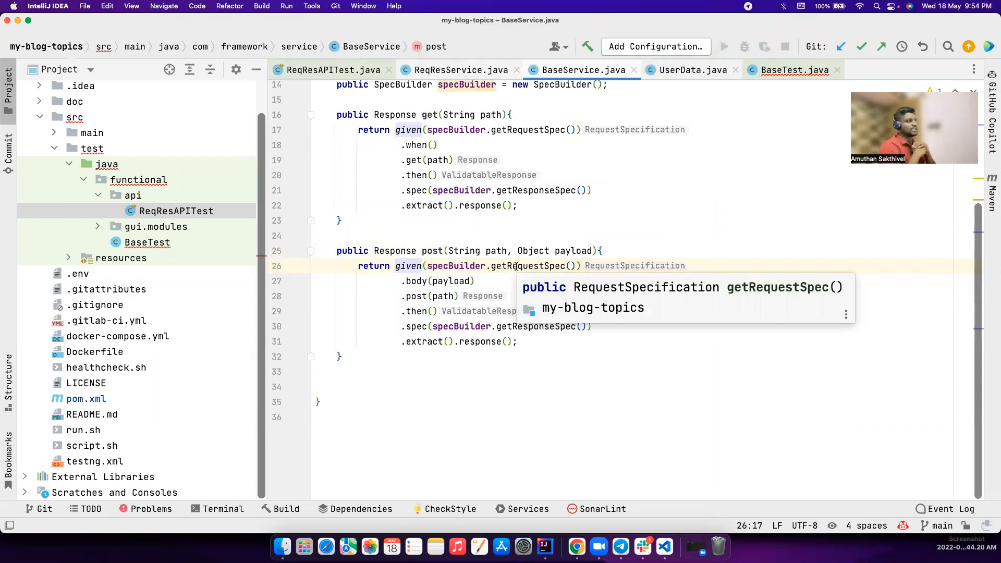
Inspect getRequestSpec in SpecBuilder.java, then return to ReqResAPITest.java
right_click(517, 266)
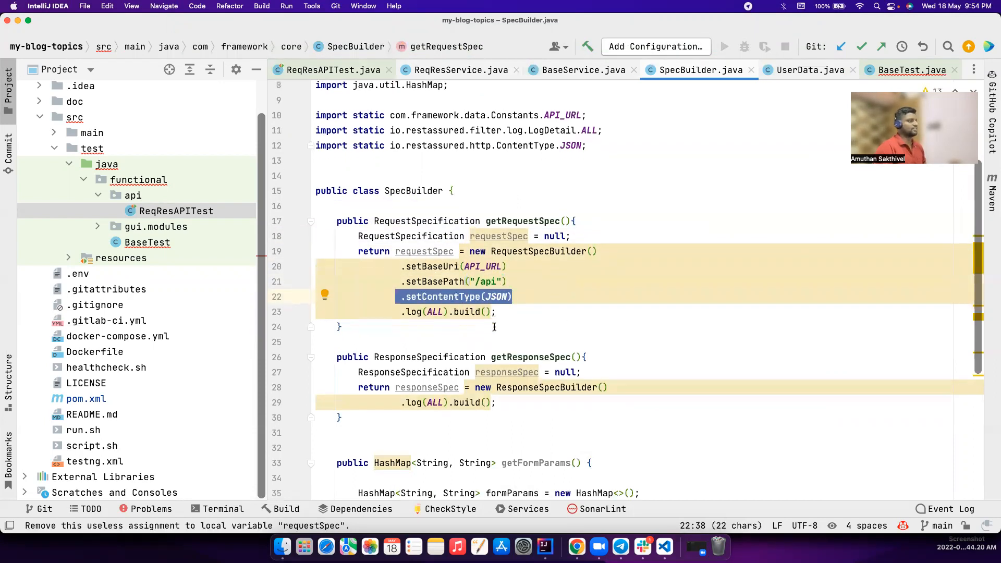
mouse_move(581, 69)
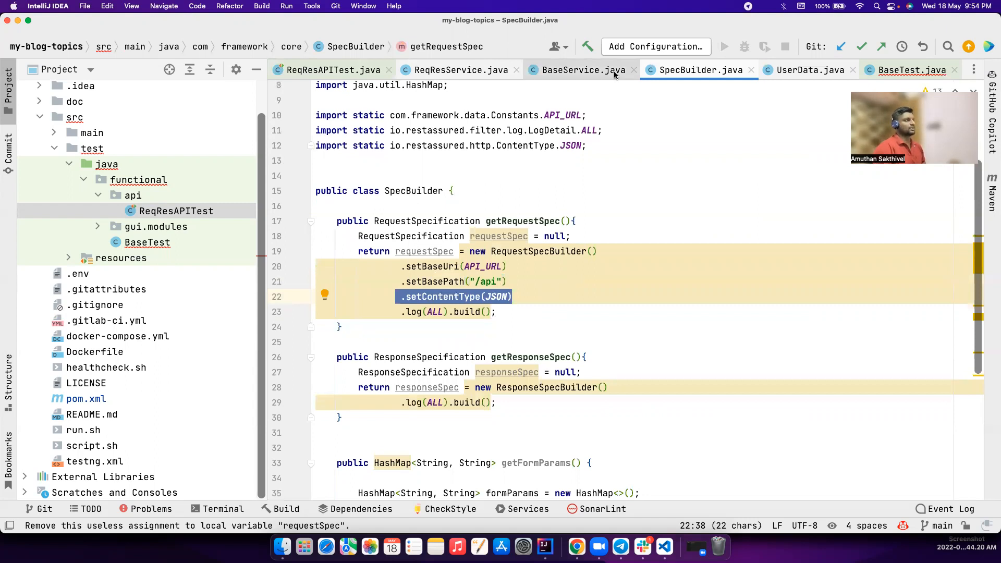
left_click(333, 70)
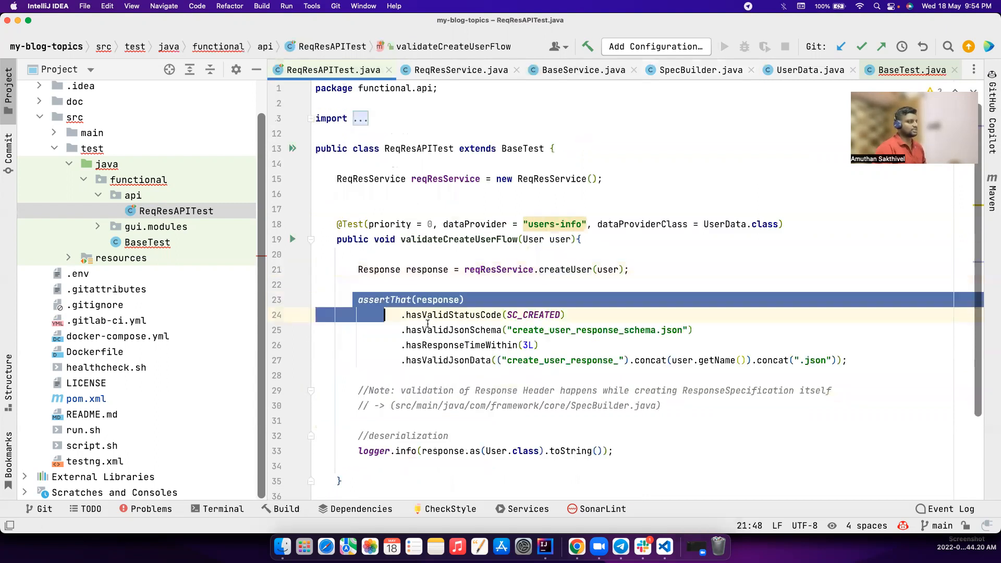
left_click(566, 315)
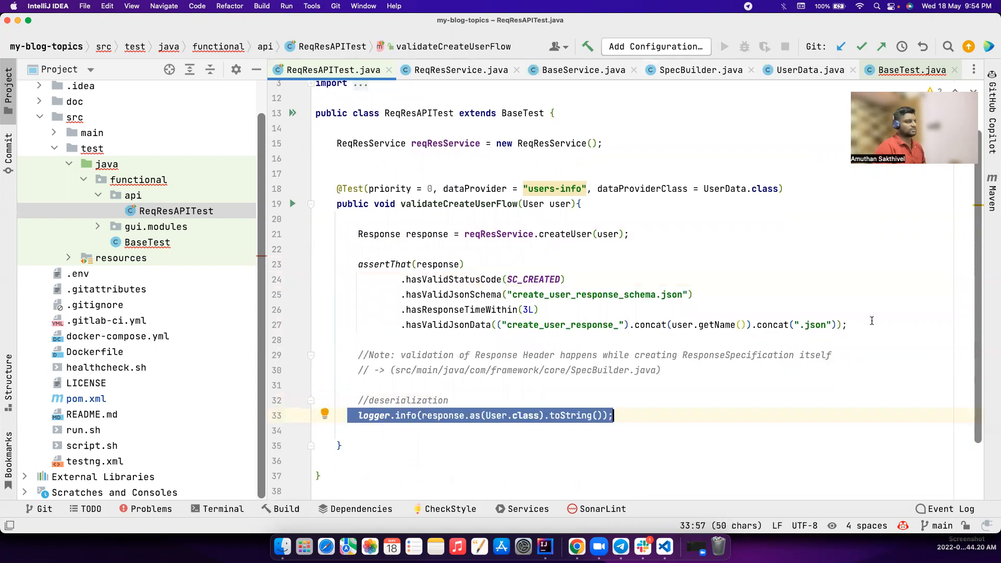
left_click(455, 324)
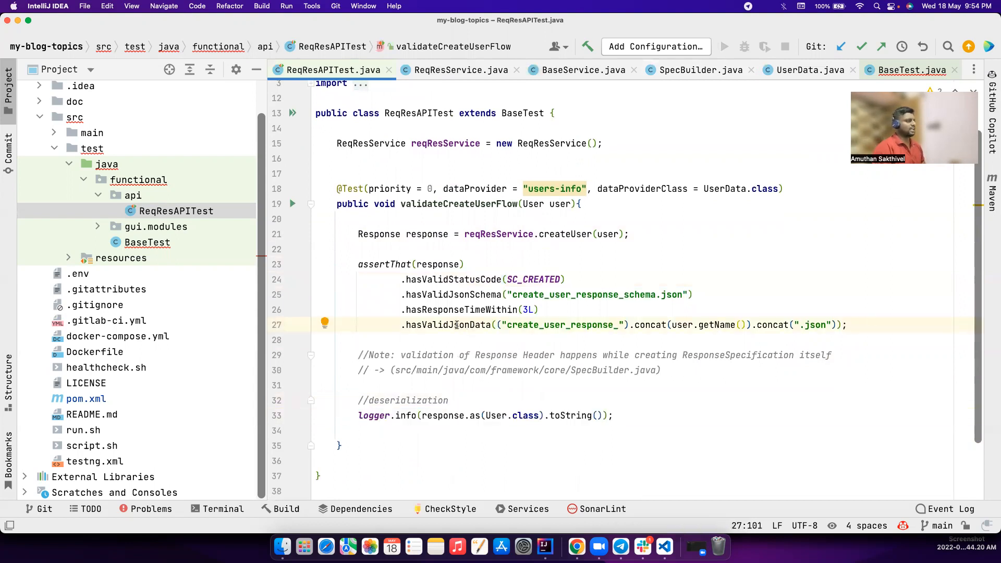
double_click(449, 324)
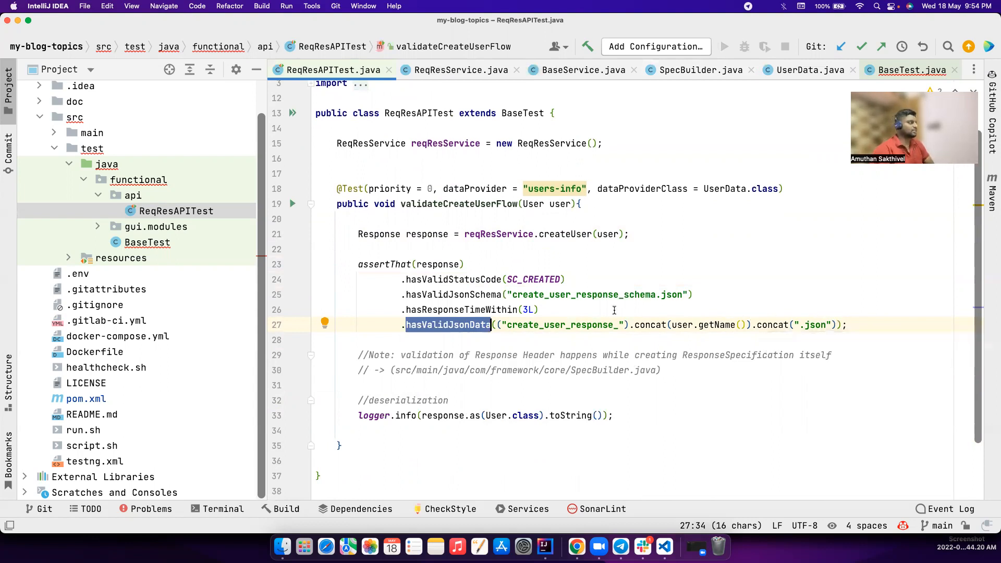
Select the user parameter and the create_user_response_ file name expression in hasValidJsonData
left_click(560, 204)
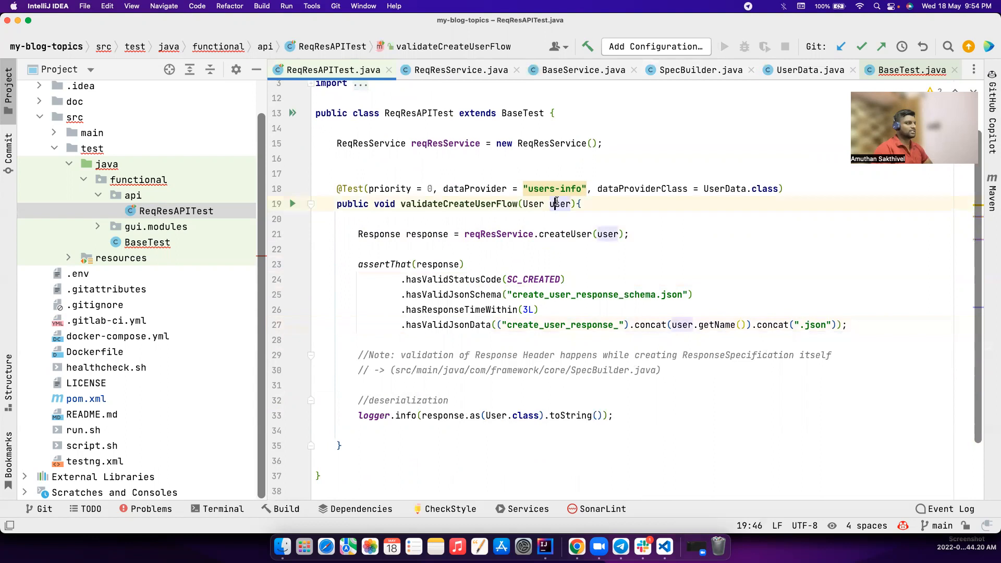
double_click(560, 203)
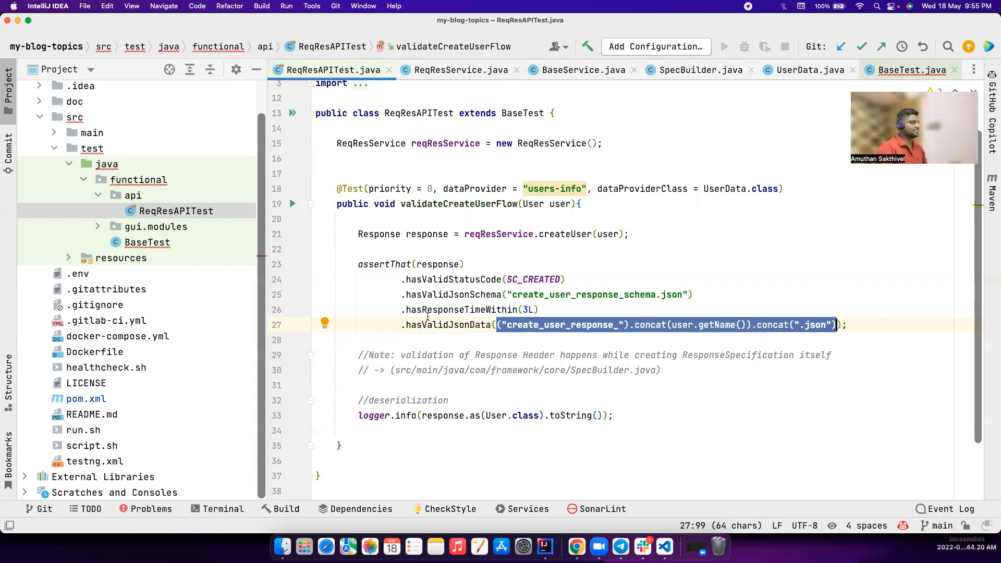
double_click(562, 325)
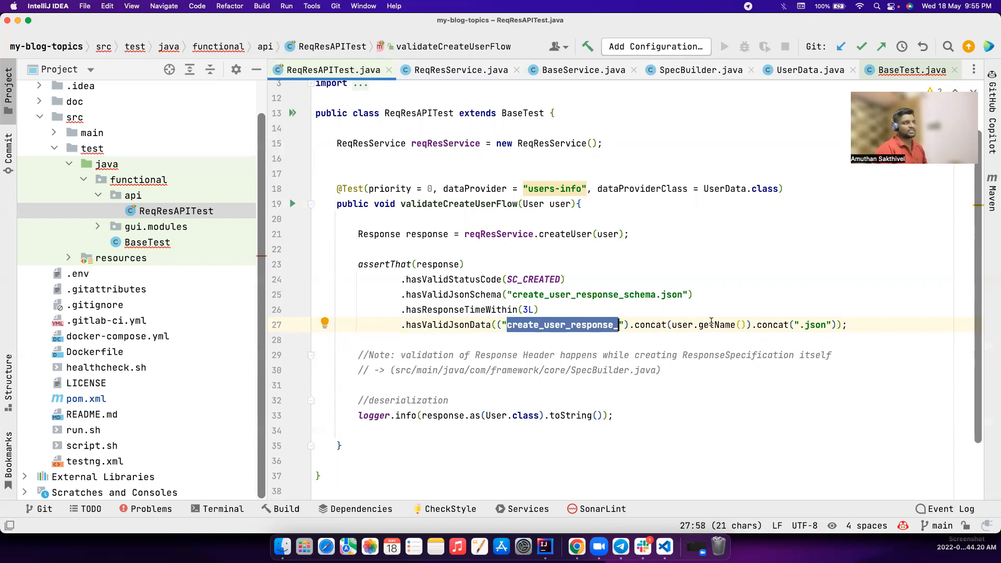
mouse_move(540, 330)
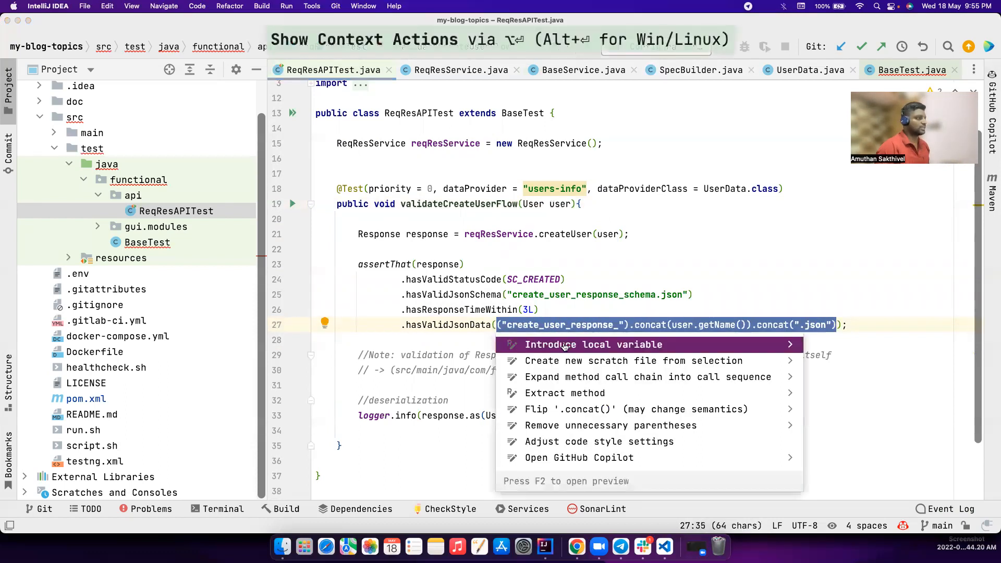
Undo the unwanted assertWebService variable and store the file name in a String fileName
left_click(593, 344)
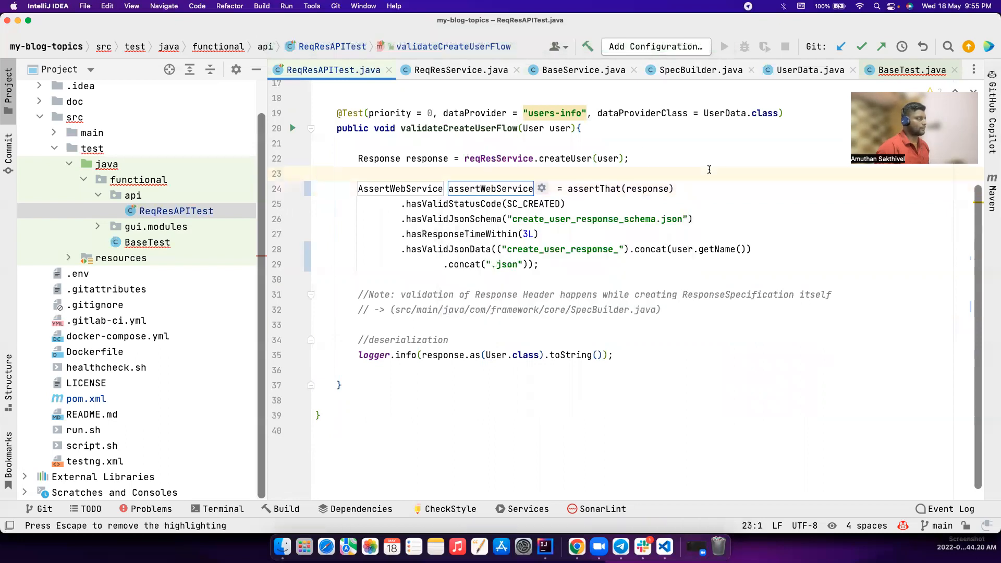
key("cmd+z")
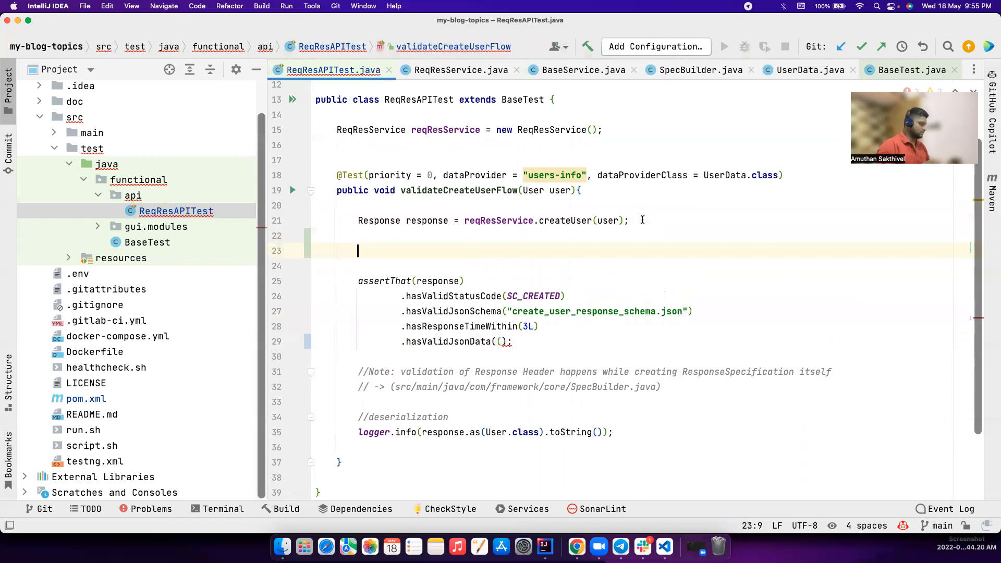
type("String")
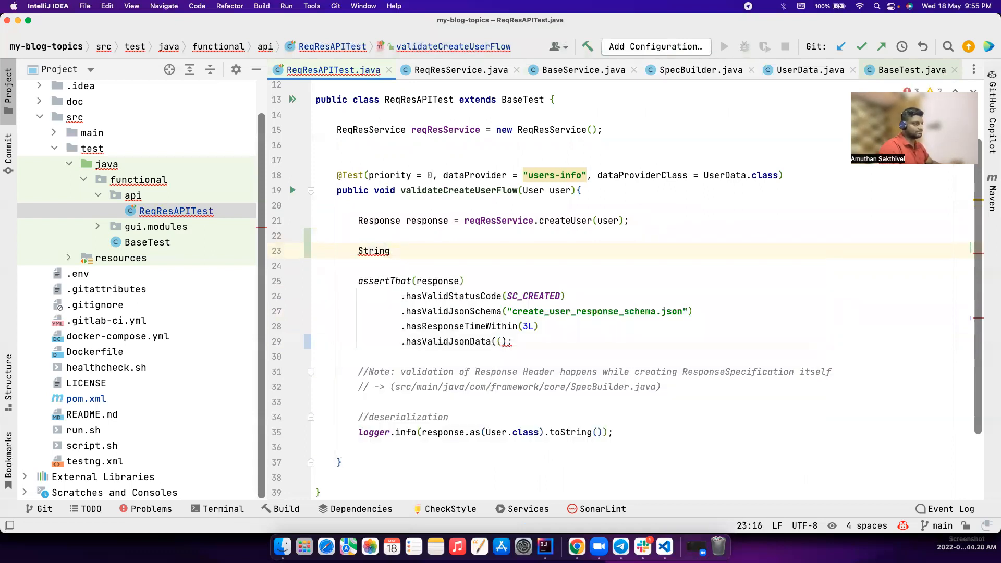
type("path")
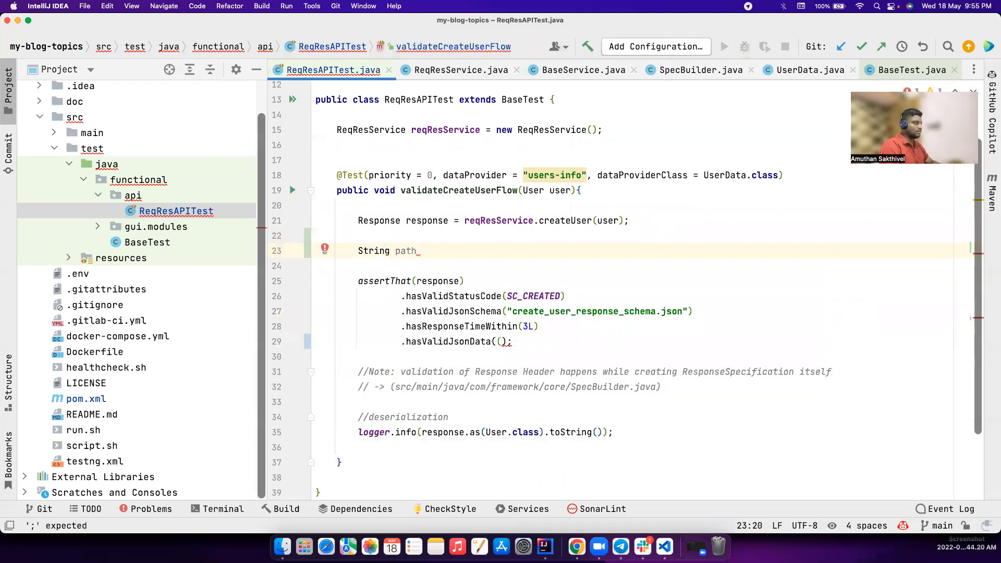
type("fileNam")
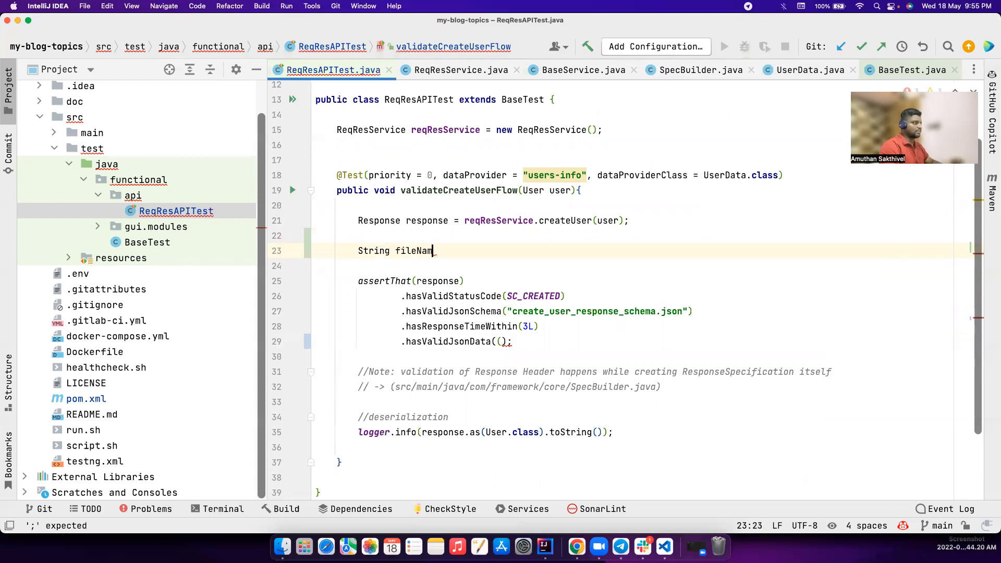
key("cmd+v")
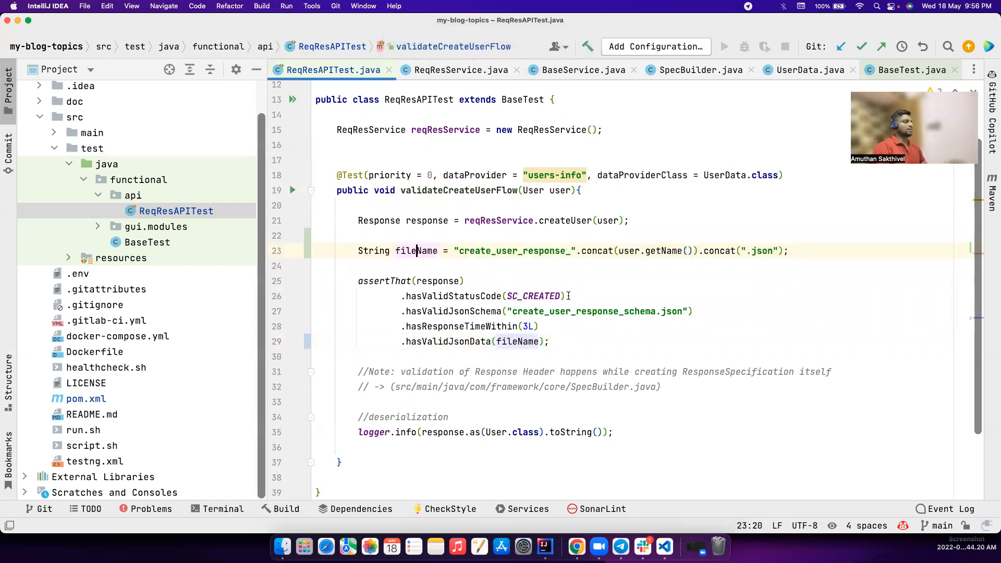
left_click_drag(402, 296, 551, 342)
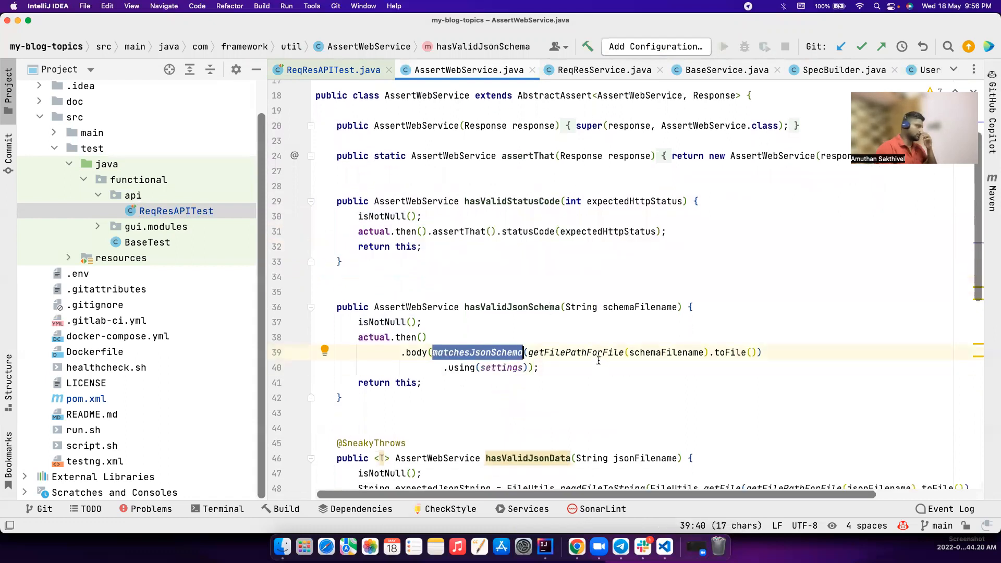
Rename the hasResponseTimeWithin parameter timeI to timeInMillis in AssertWebService.java
scroll("down", 3)
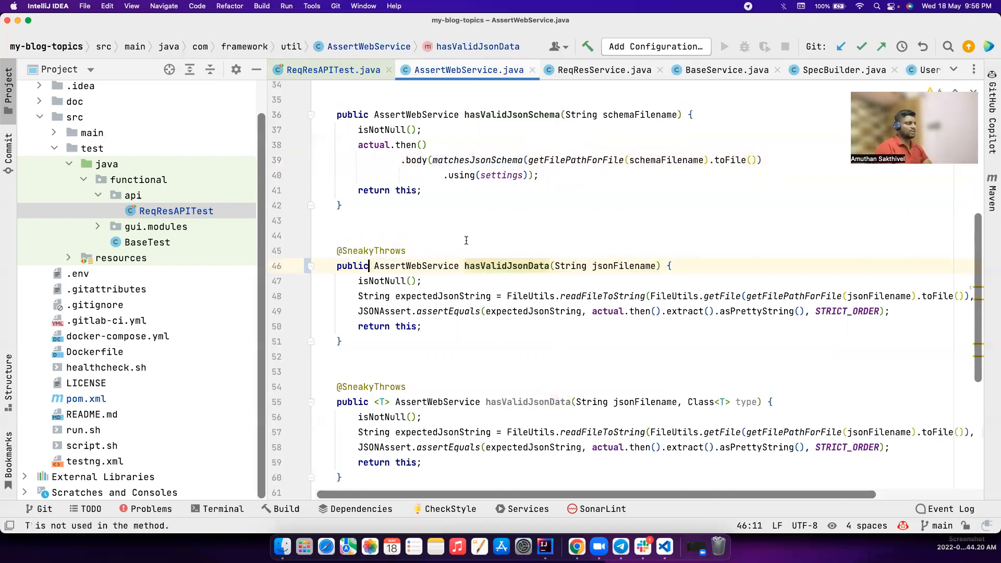
double_click(372, 250)
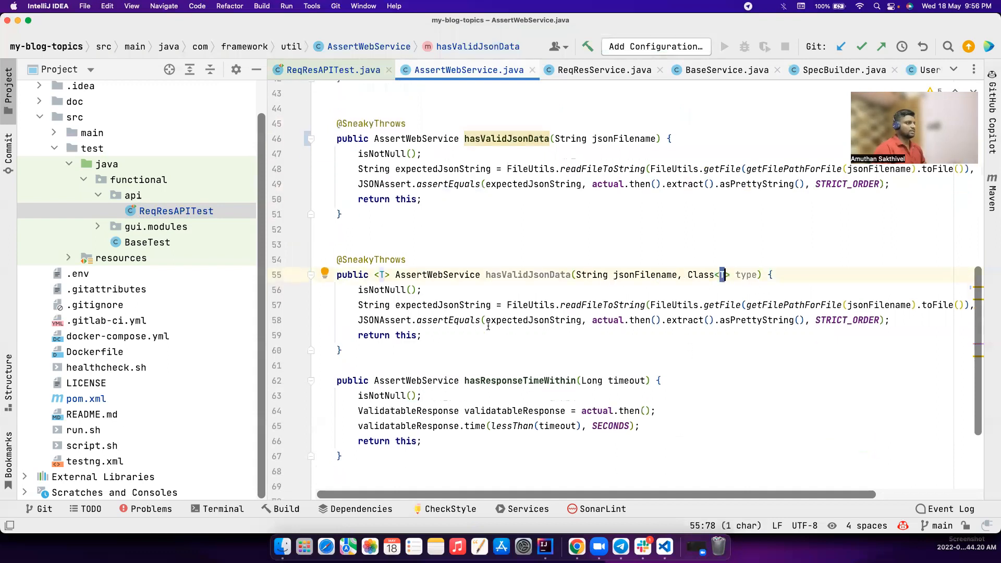
scroll("down", 3)
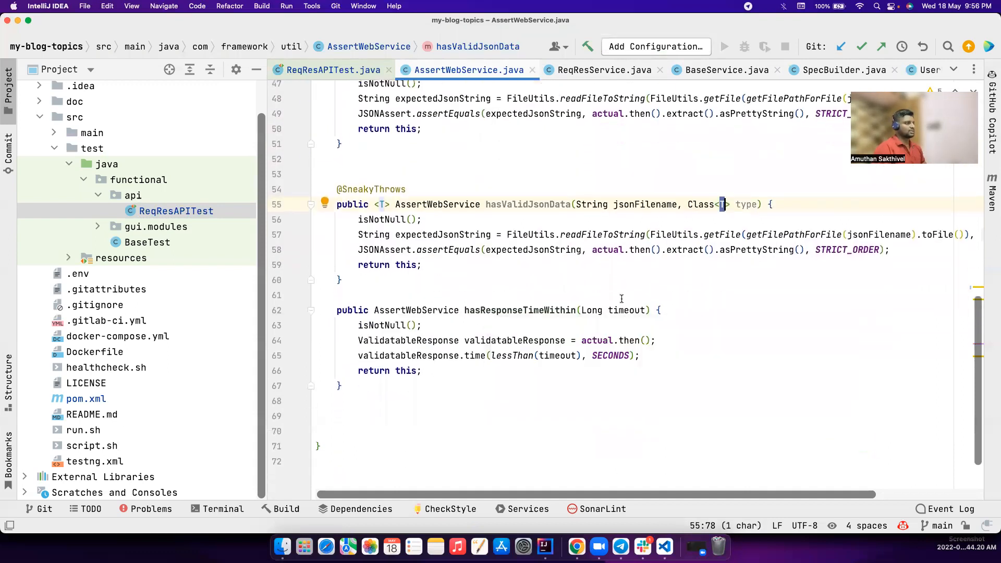
double_click(627, 310)
type("I")
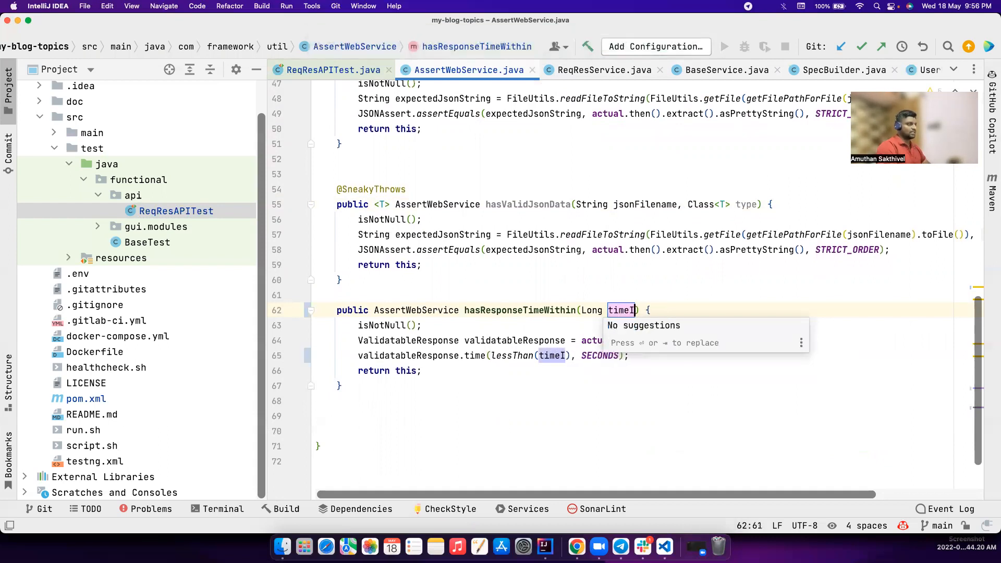
type("nMillis")
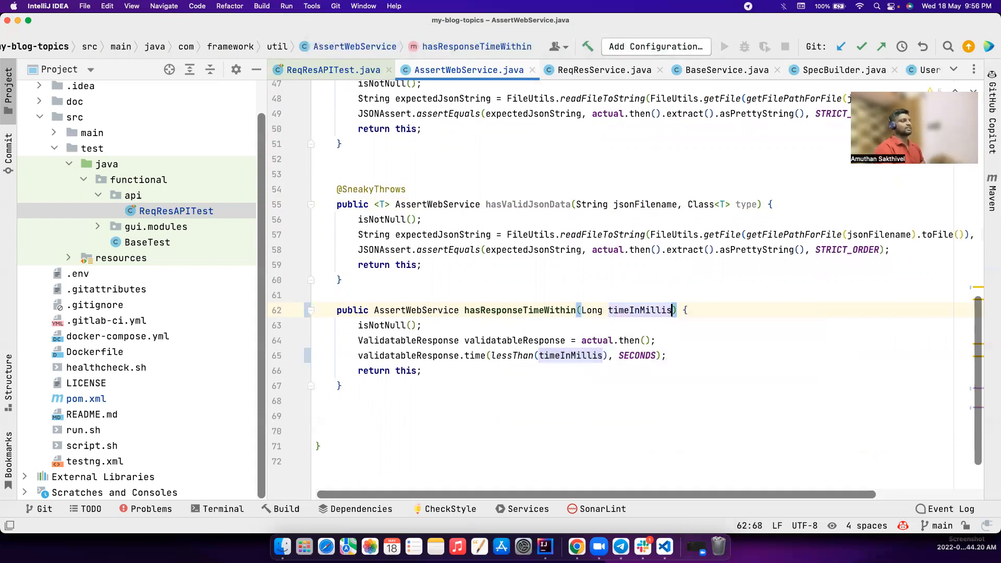
double_click(639, 310)
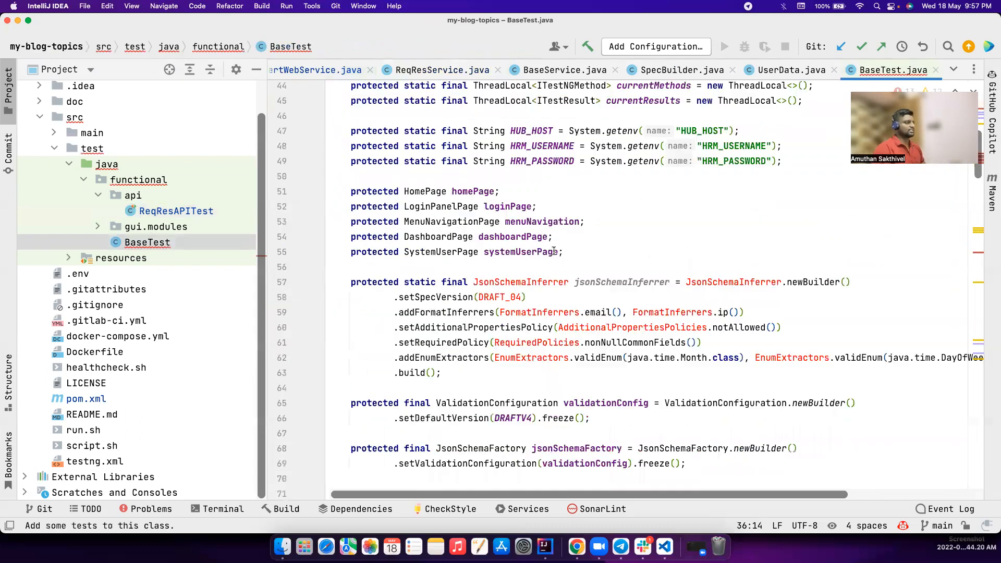
Scroll BaseTest's listener methods and switch between the UserData.java and BaseTest.java tabs
scroll("down", 3)
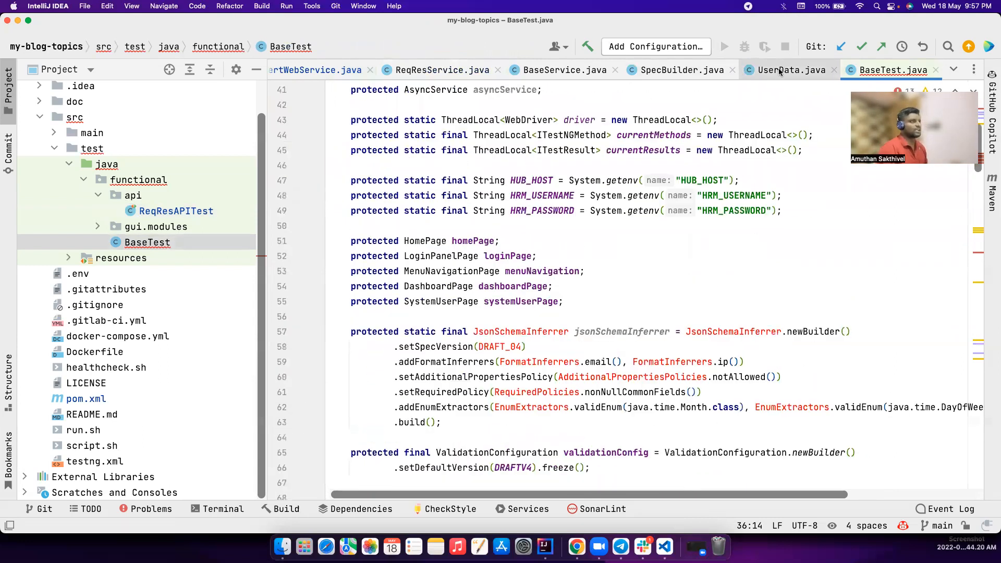
left_click(791, 70)
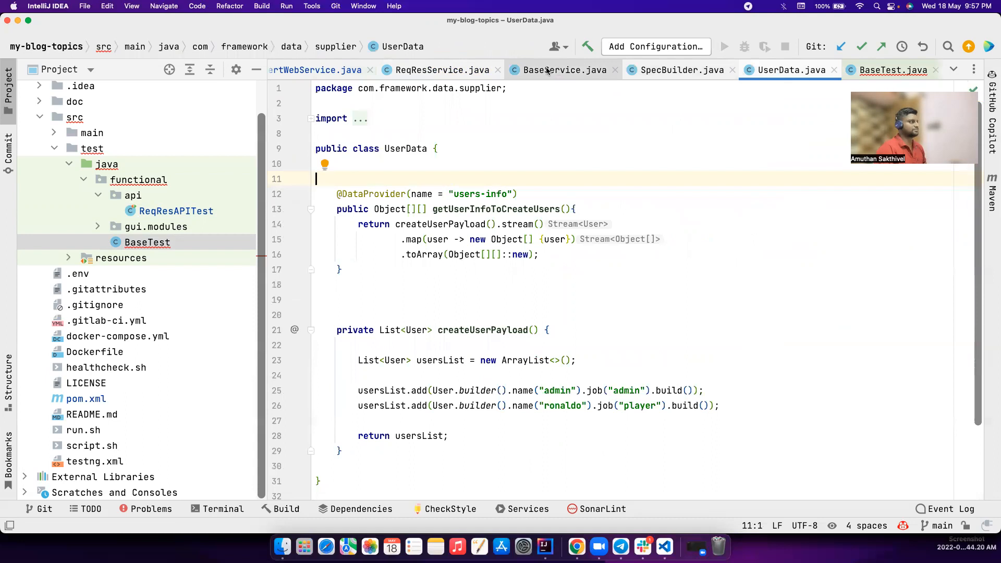
left_click(893, 69)
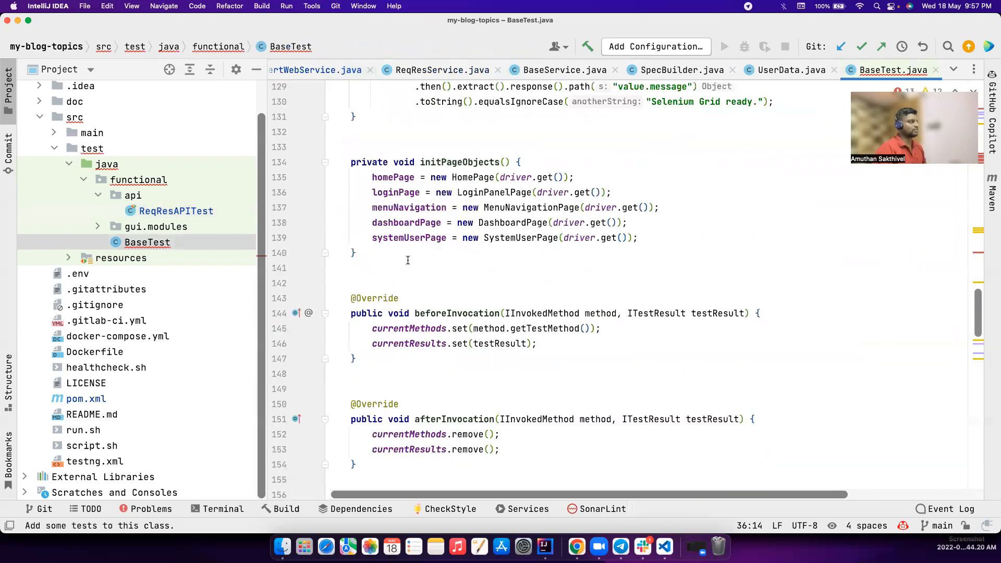
scroll("down", 3)
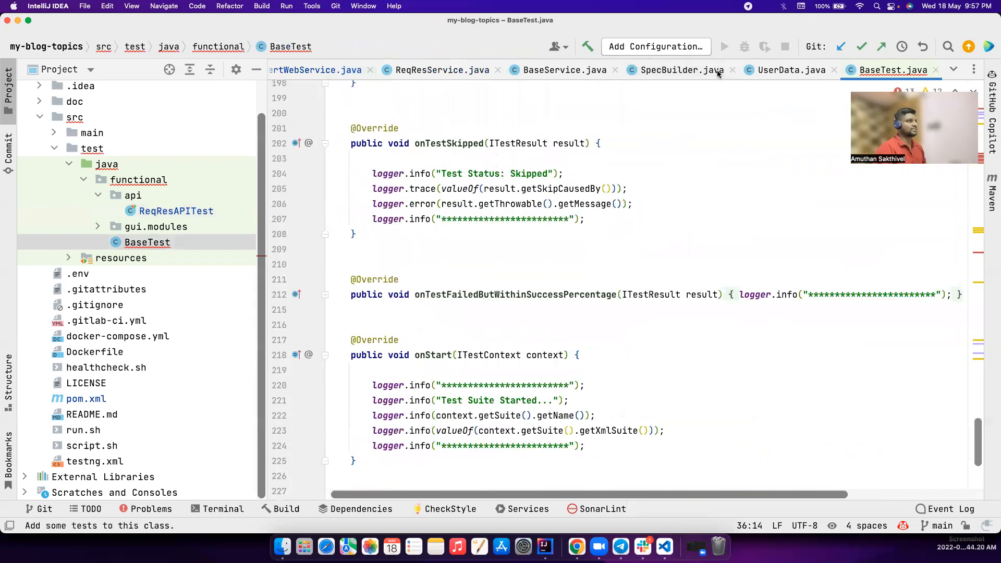
left_click(679, 70)
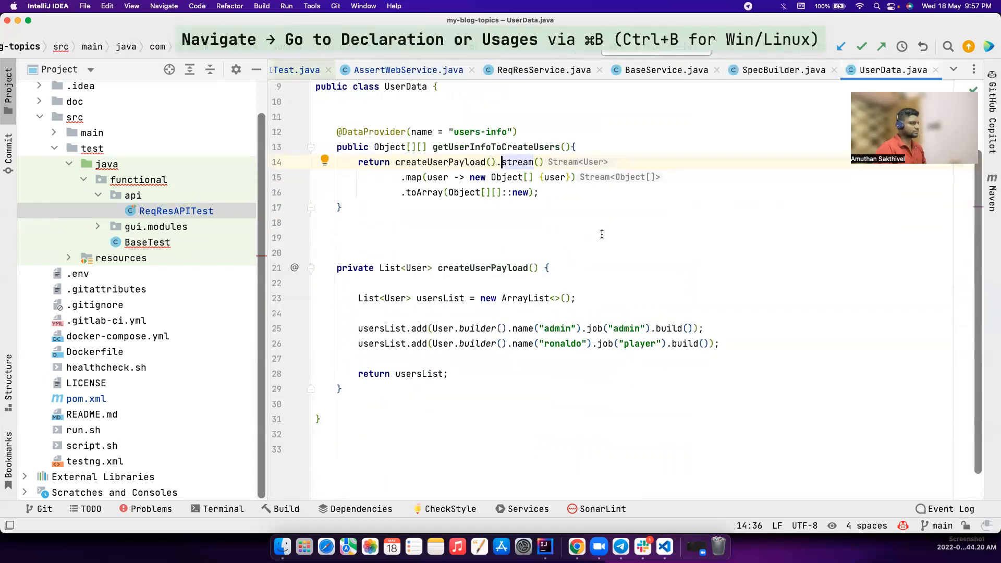
Change the users-info data provider to return createUserPayload().toArray()
left_click_drag(358, 328, 718, 343)
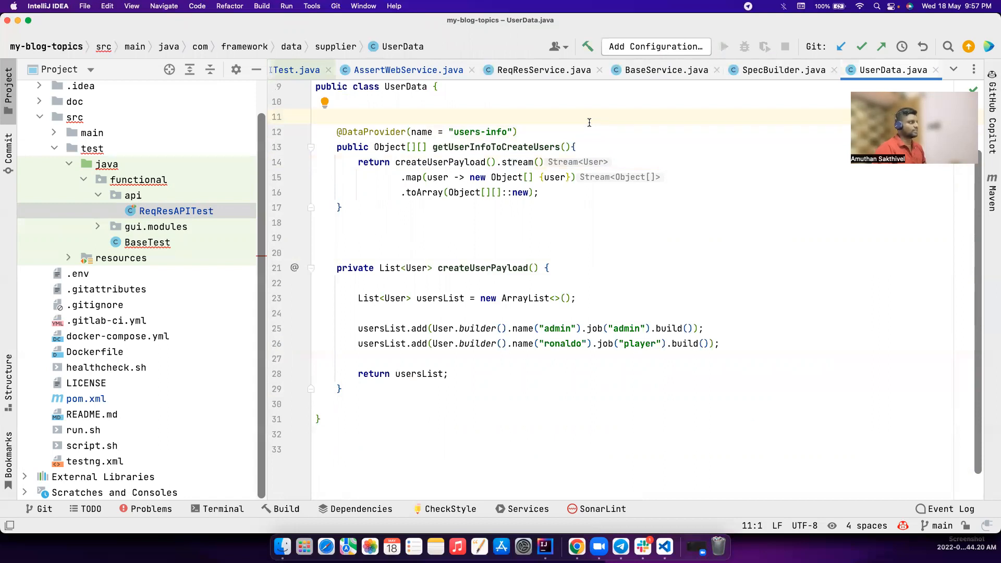
double_click(418, 374)
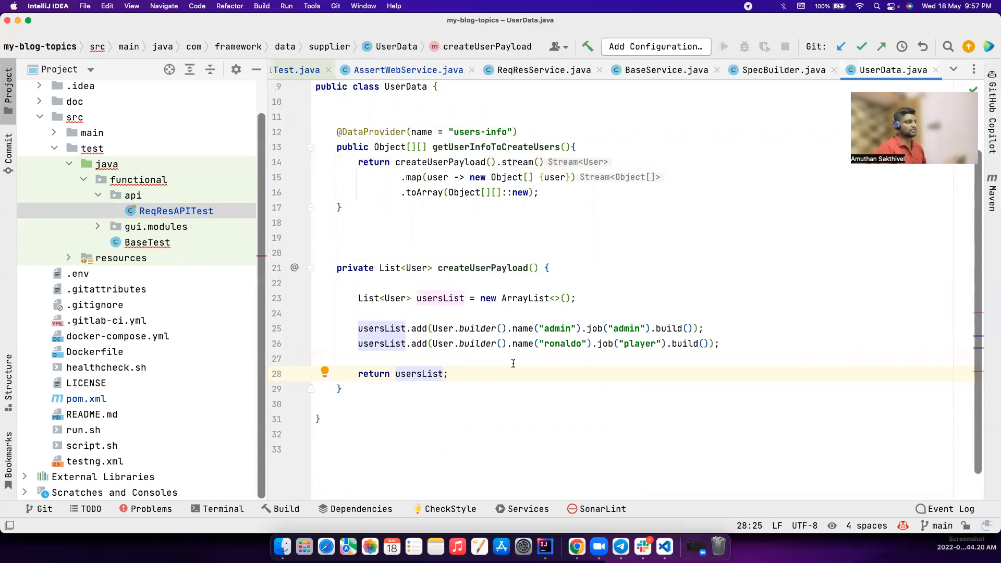
mouse_move(511, 358)
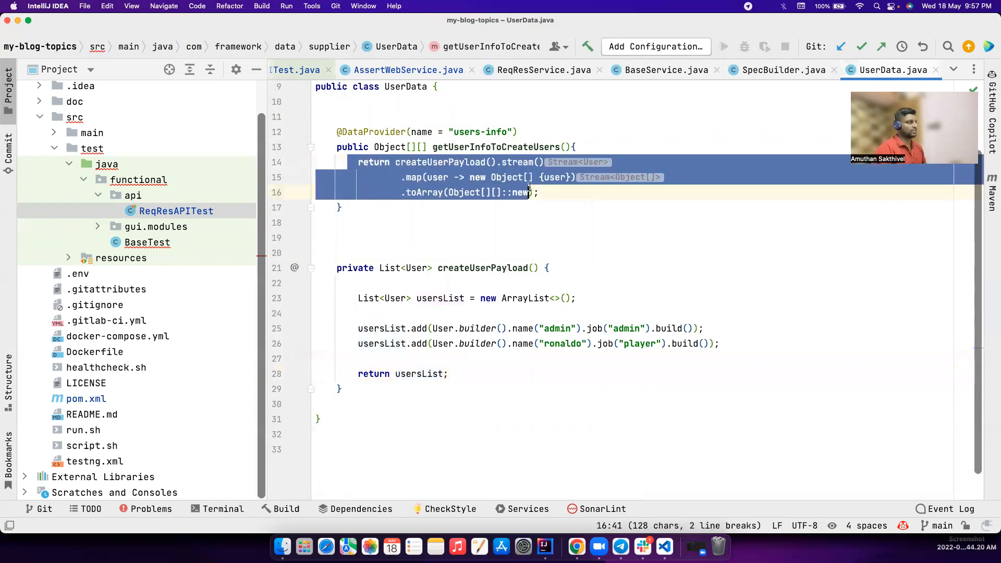
double_click(438, 177)
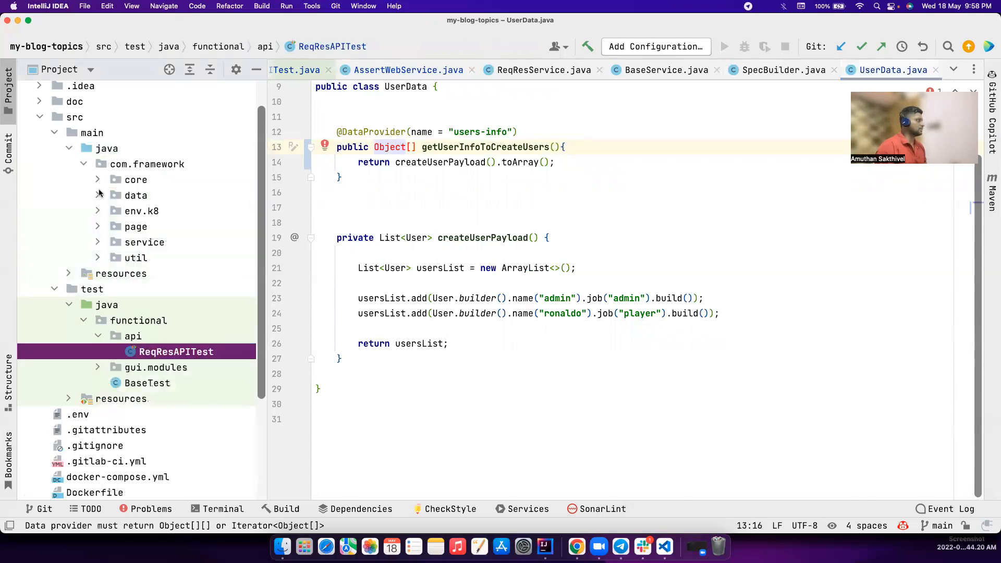
Open BaseService.java from the service package, then bring up Slack
left_click(145, 242)
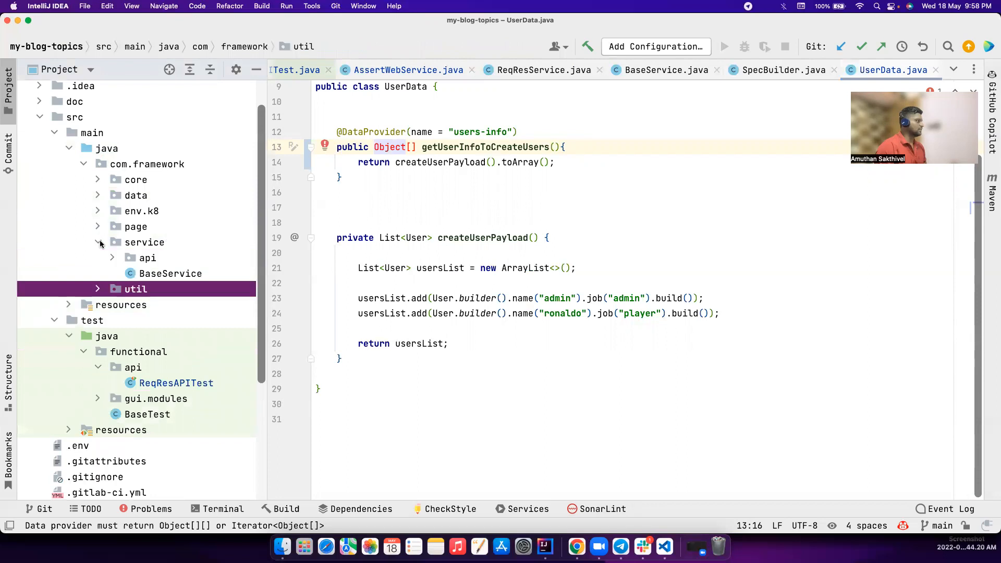
left_click(190, 274)
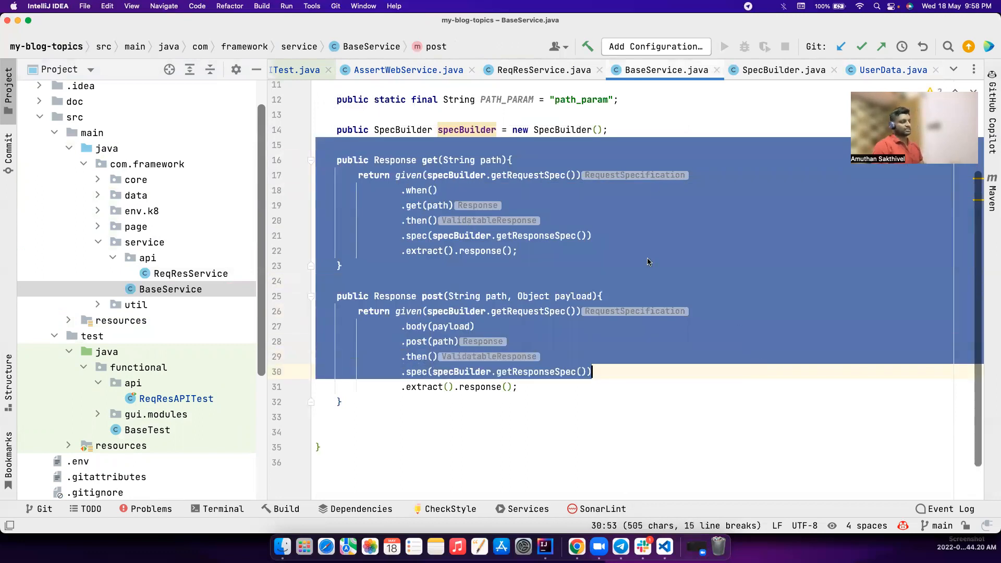
left_click(643, 547)
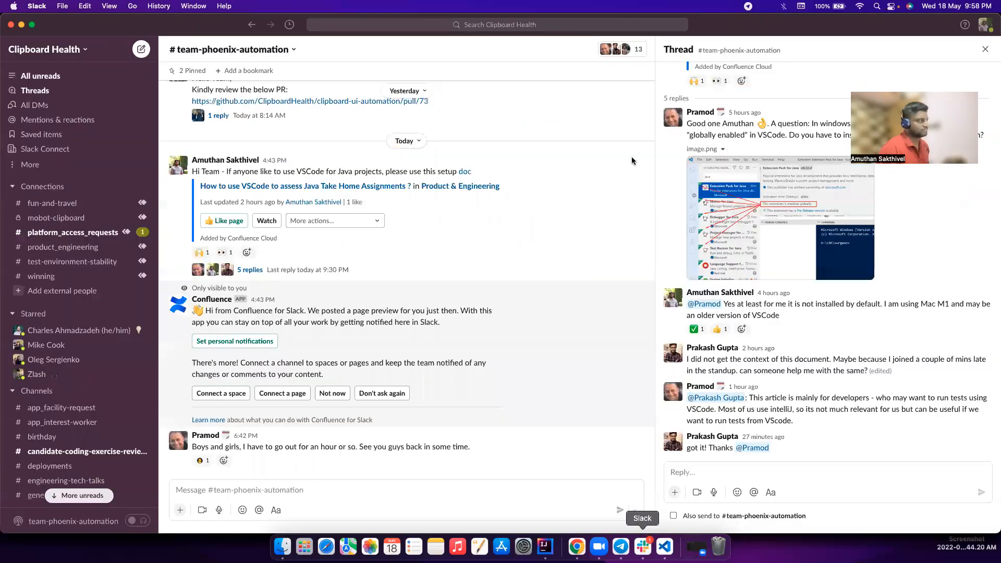
mouse_move(537, 213)
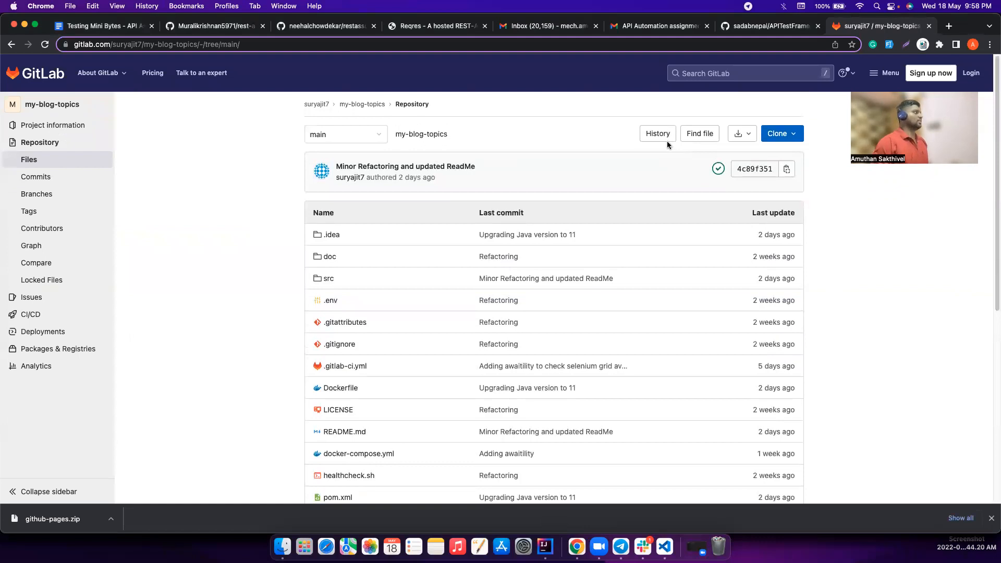
Cycle through the restassuredassignment, my-blog-topics and APITestFrameworkMochaTS repos, ending on rest-assured-mk-framework
left_click(214, 26)
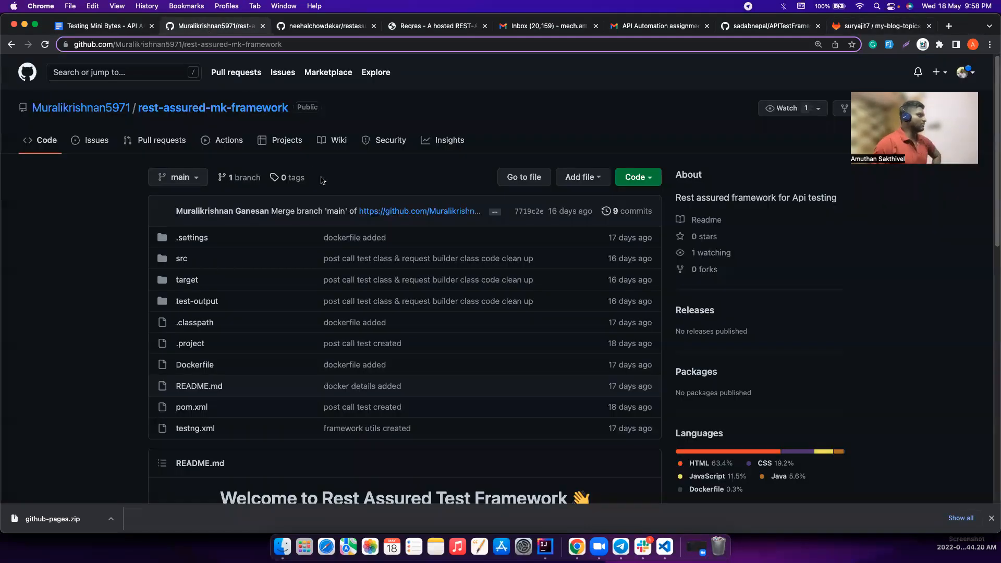
left_click(319, 26)
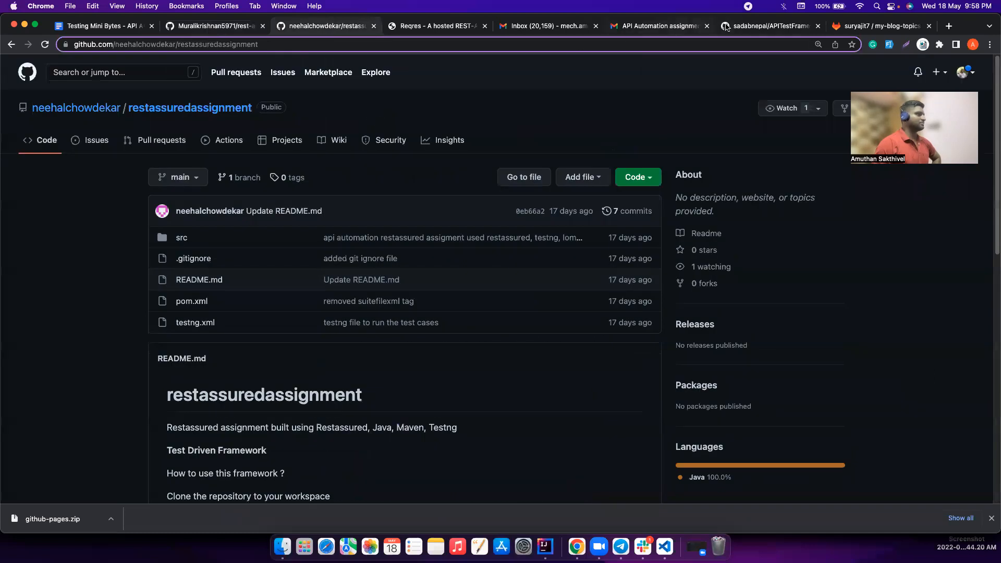
left_click(879, 26)
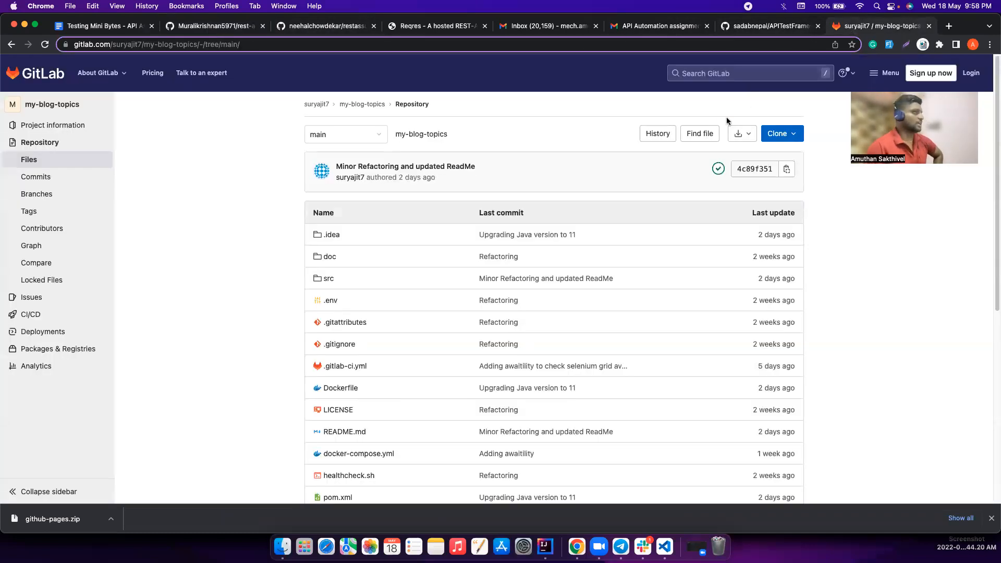
mouse_move(586, 146)
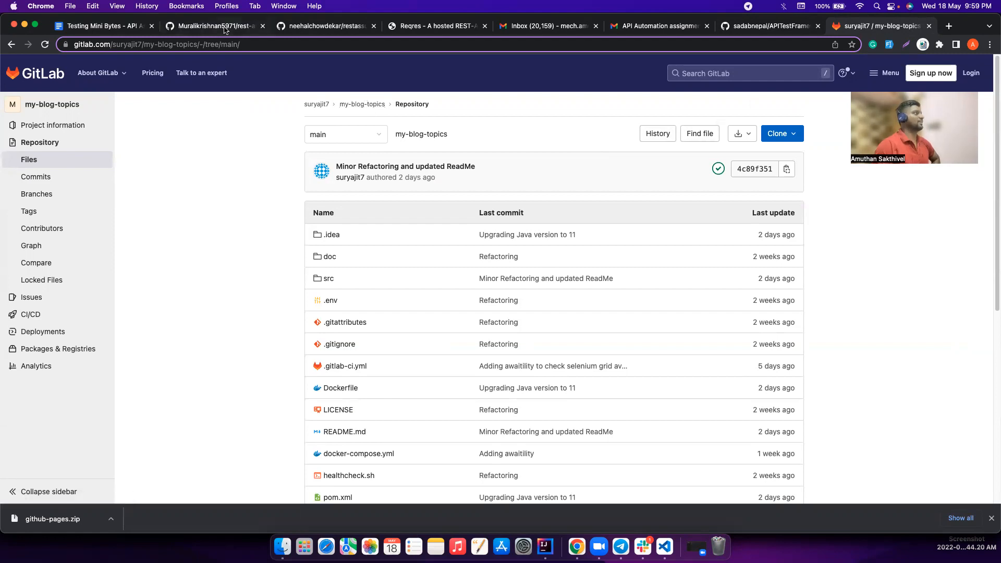
left_click(214, 26)
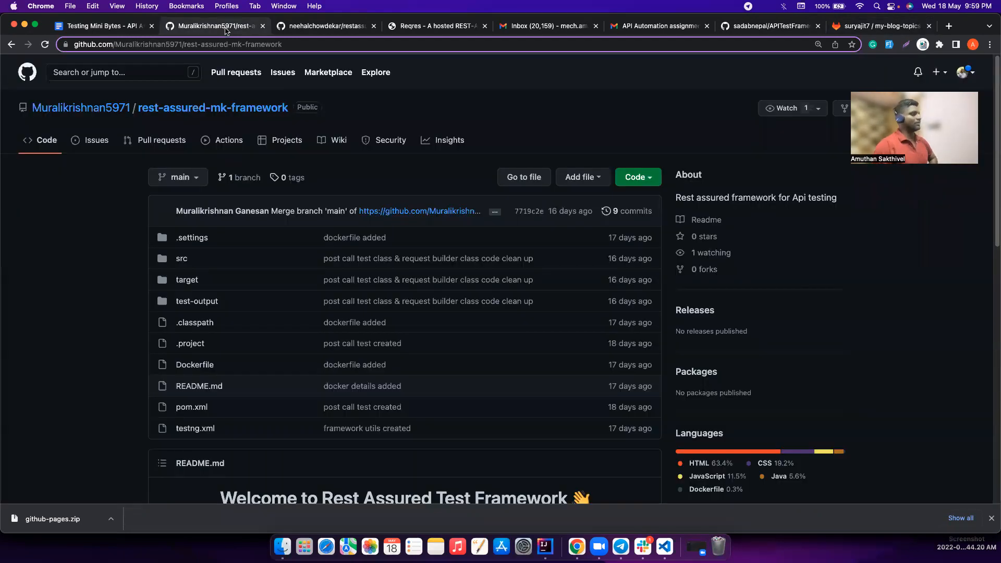
left_click(882, 26)
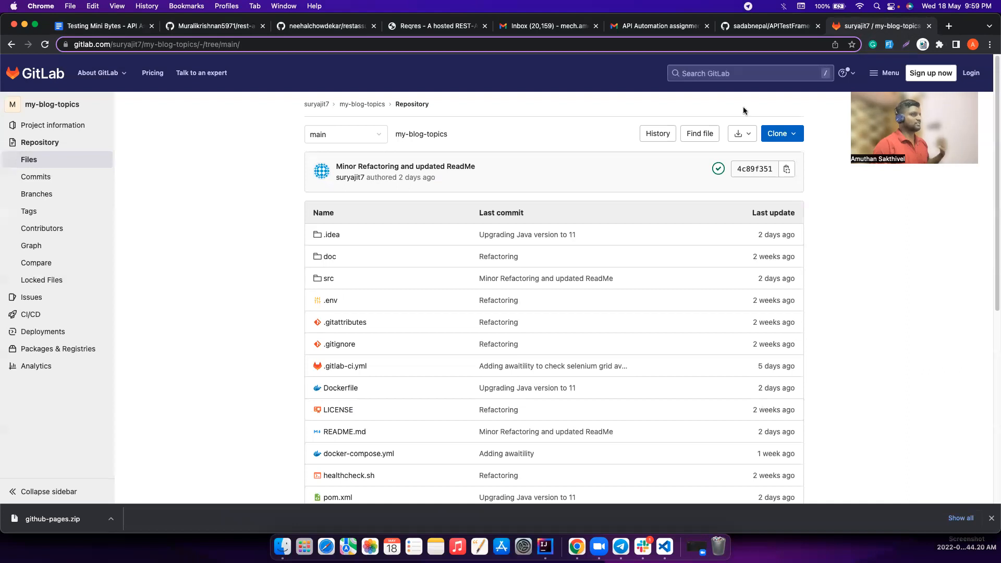
left_click(768, 26)
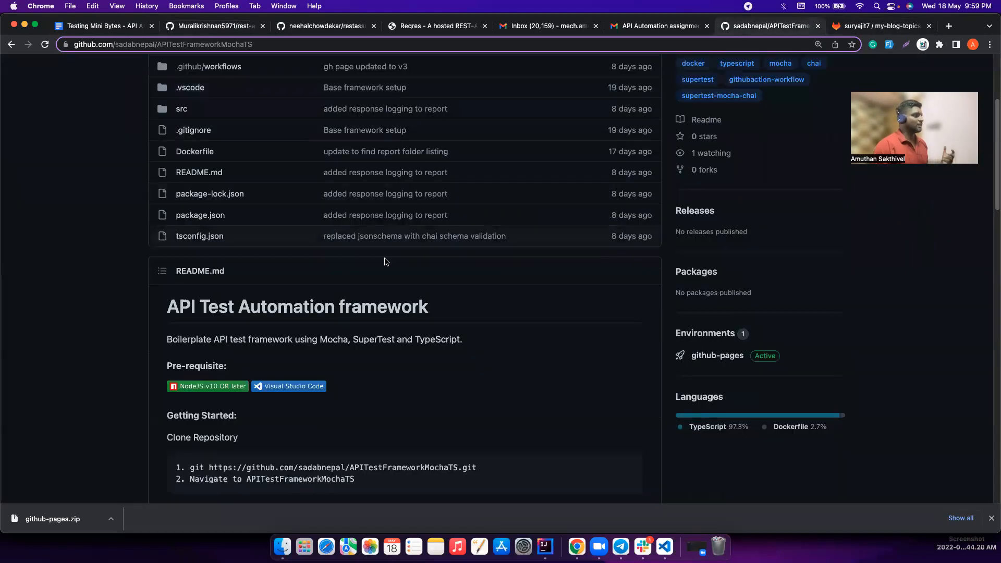
left_click(322, 26)
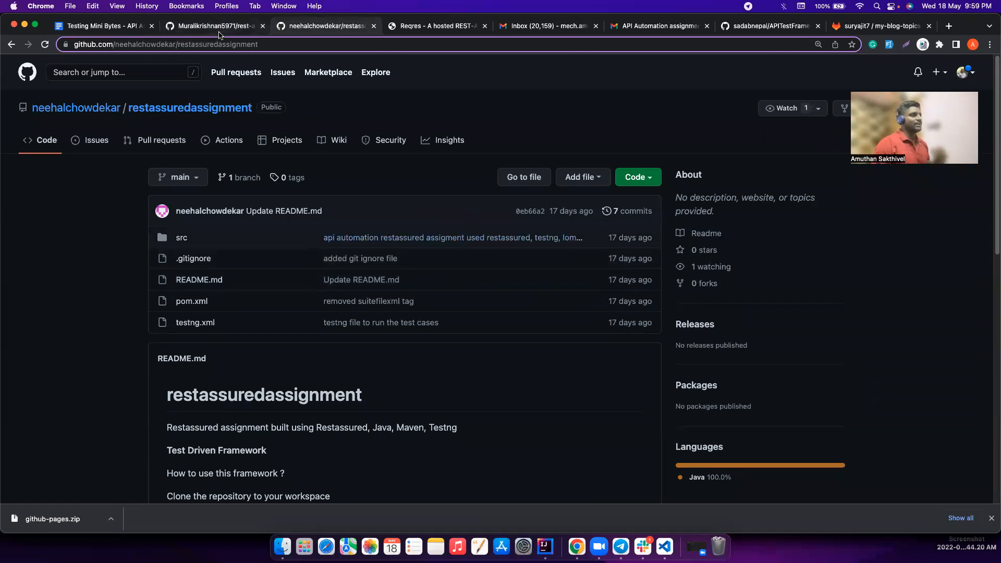
left_click(214, 26)
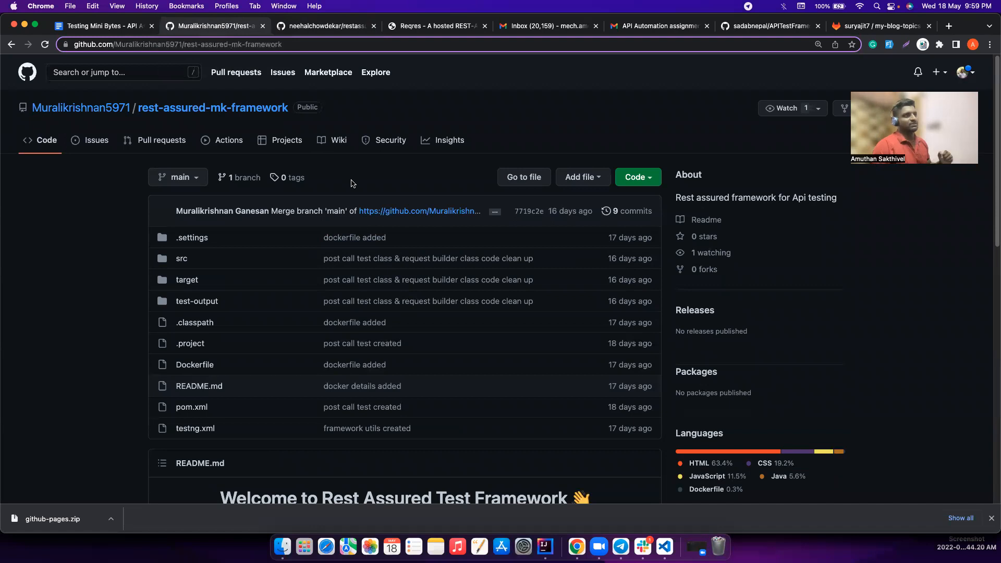